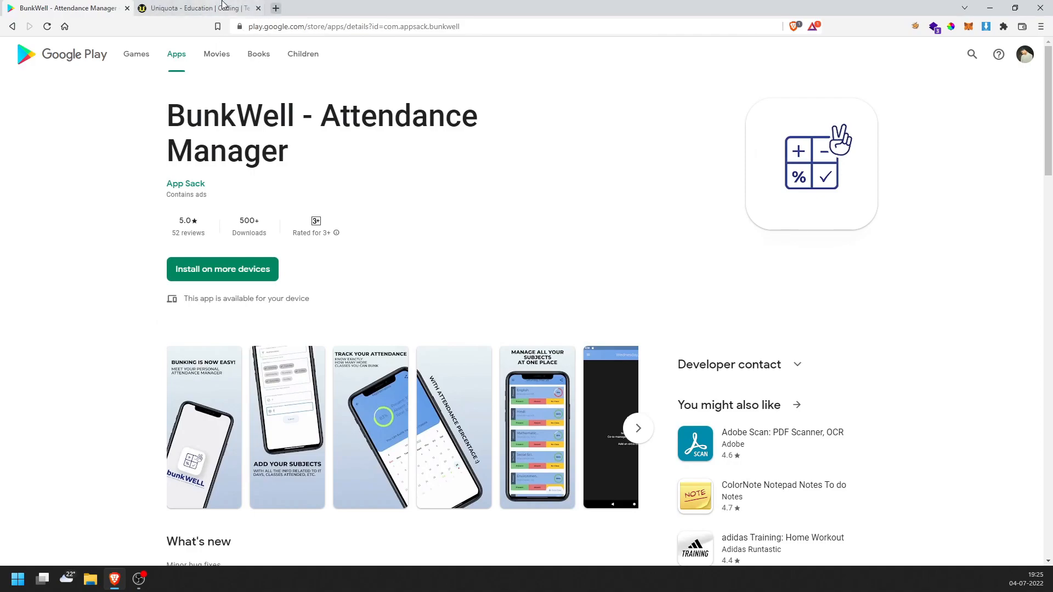
Switch to the Uniquota blog tab and scroll through its homepage
click(198, 8)
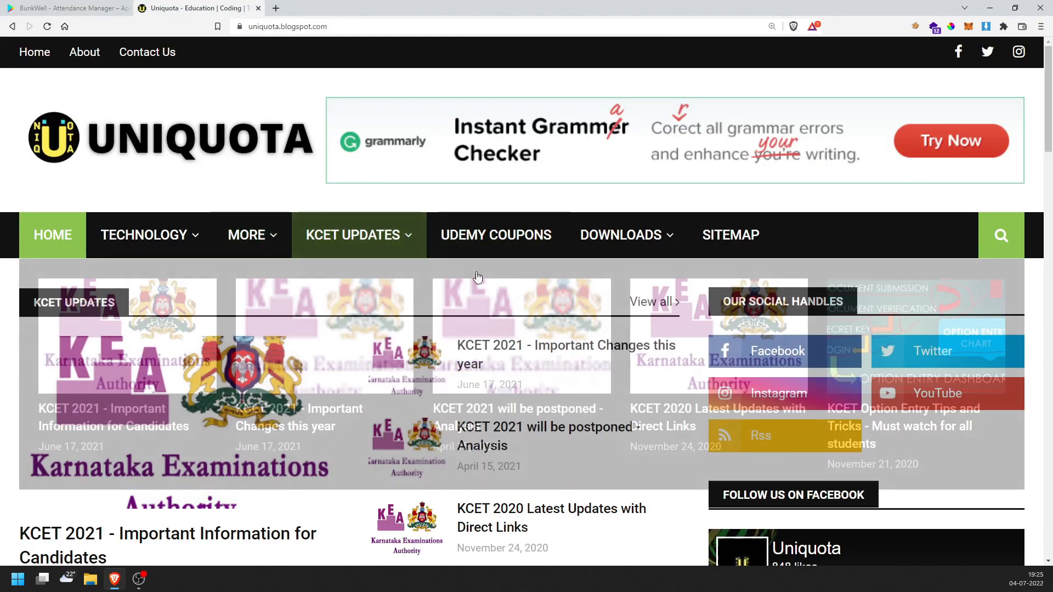
scroll(down, 3)
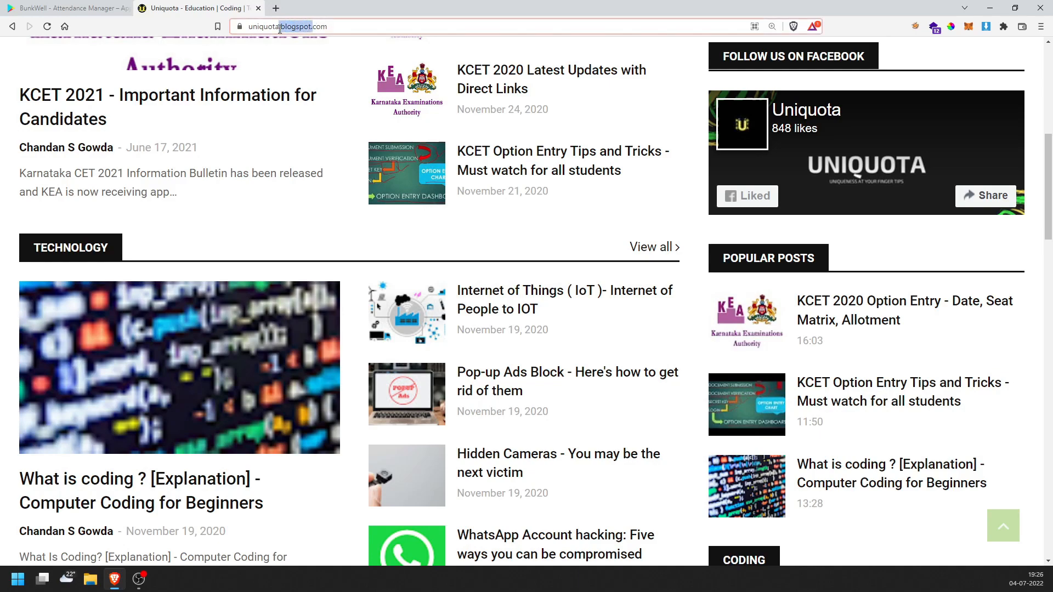
scroll(up, 3)
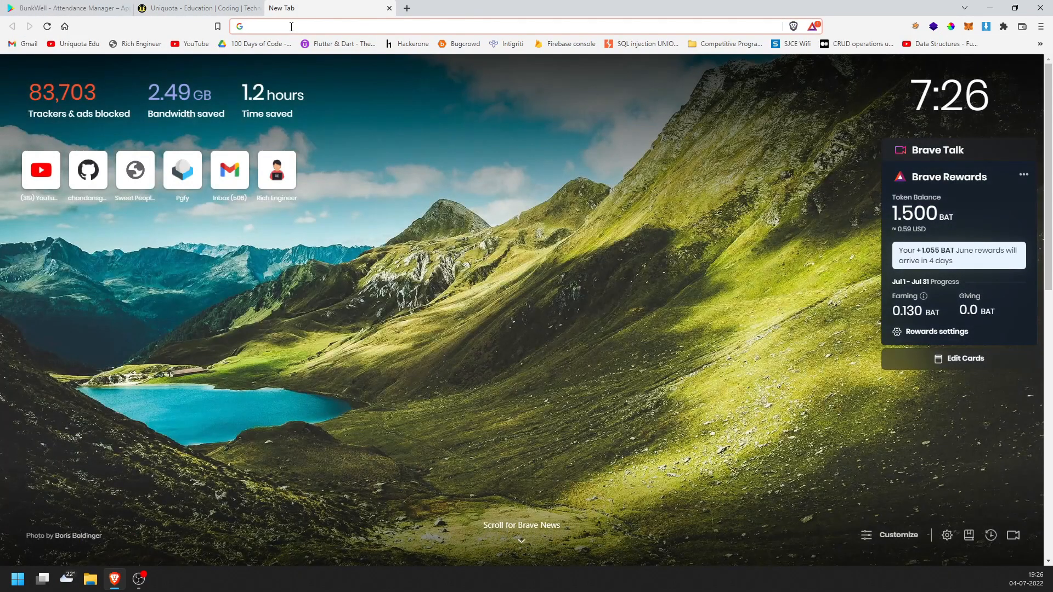
Search Google for 'blogger' and go to the Blogger.com result
scroll(down, 3)
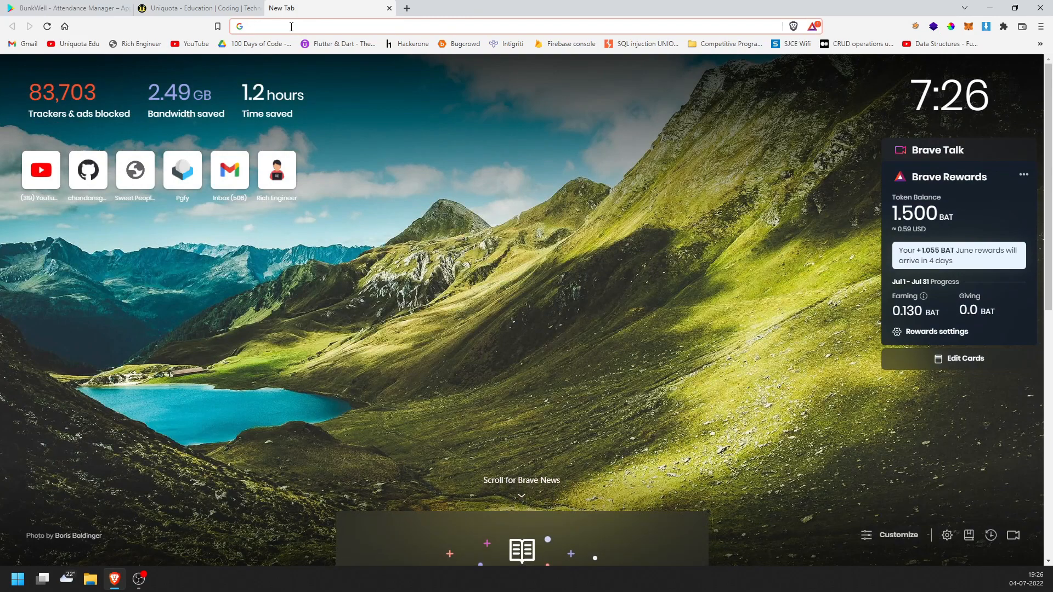
text(blogger&oq=blogger&aqs=chrome.0.69i59j69i60l3.1340j0j1&sourceid=chrome&ie=UTF-8)
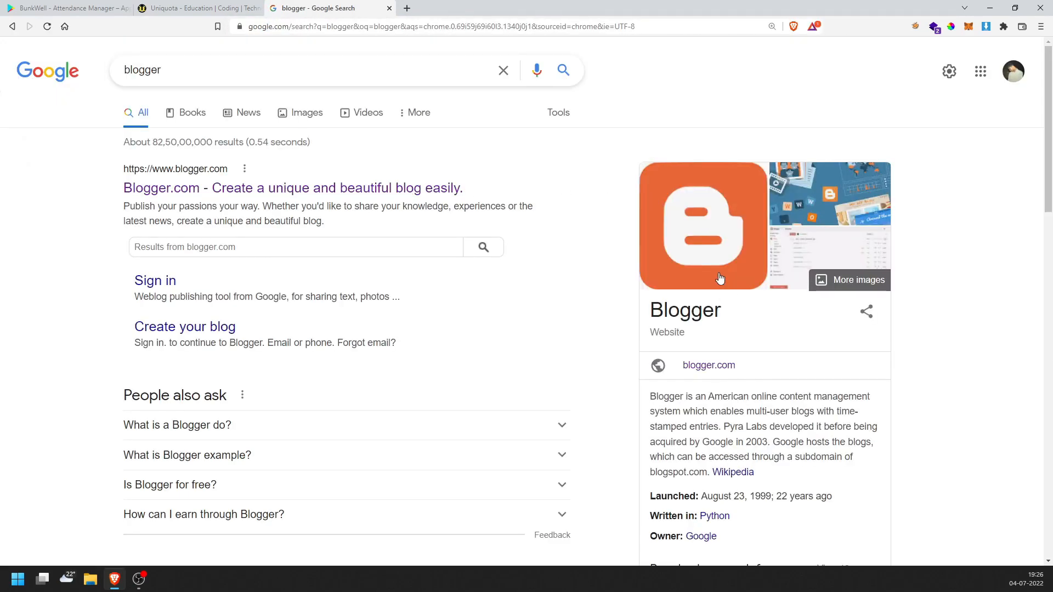
double_click(685, 309)
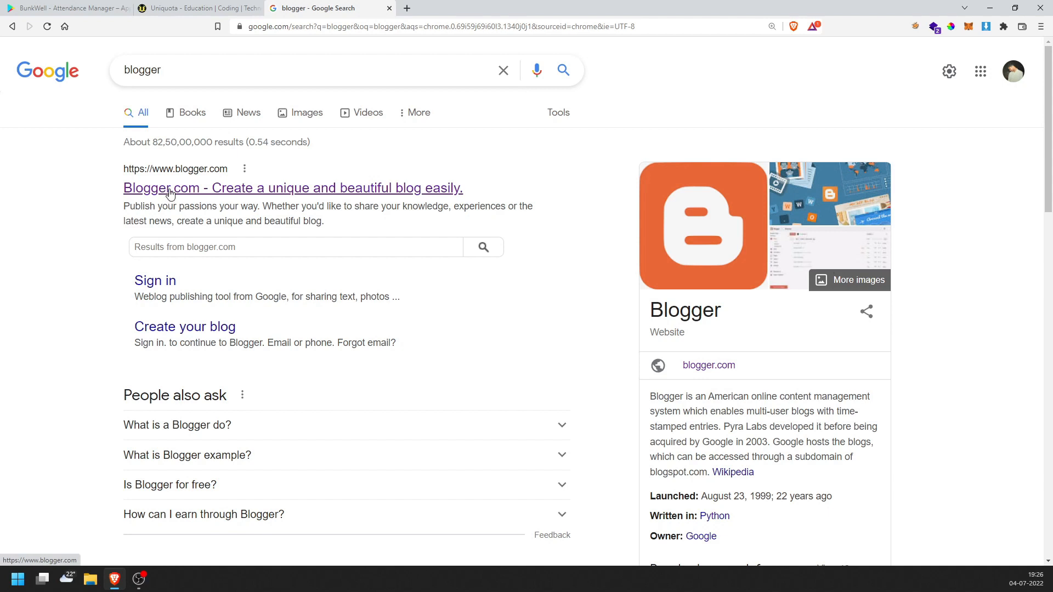
click(292, 188)
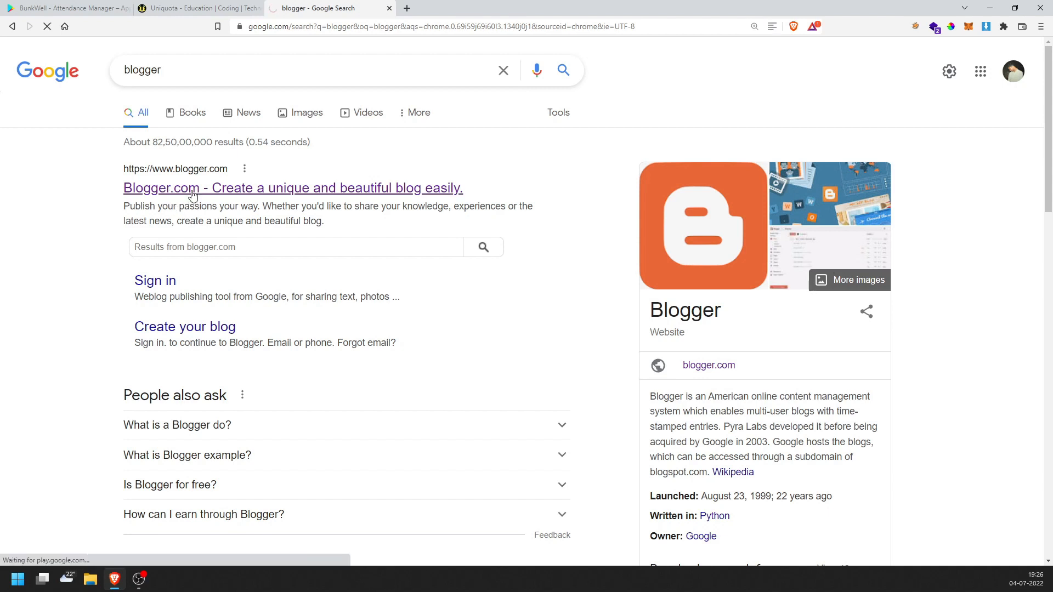
click(292, 188)
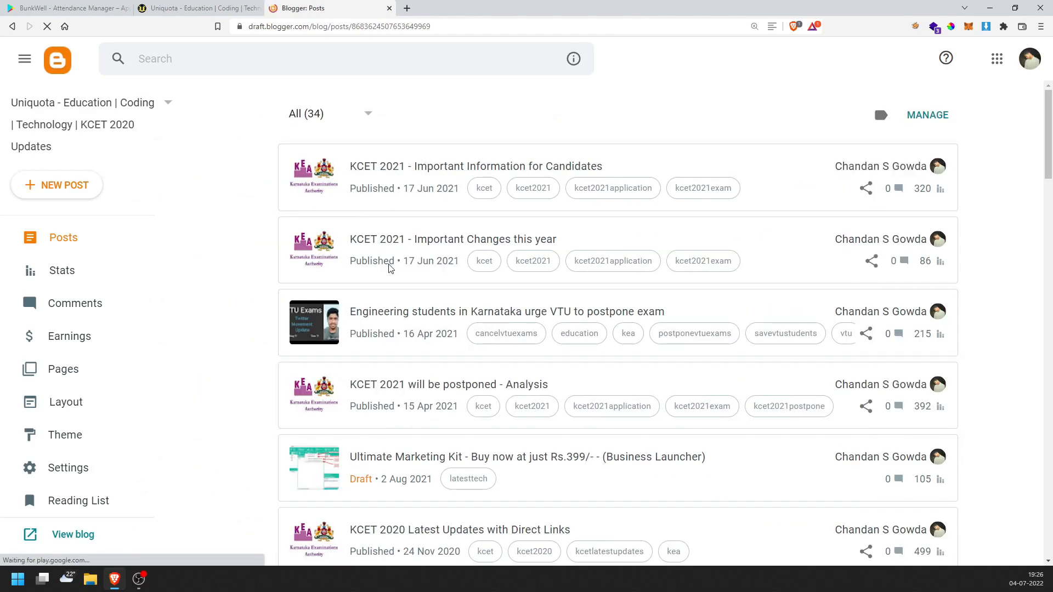
Glance at Uniquota, then open the simpleblogformyself dashboard under the other Google account
click(202, 8)
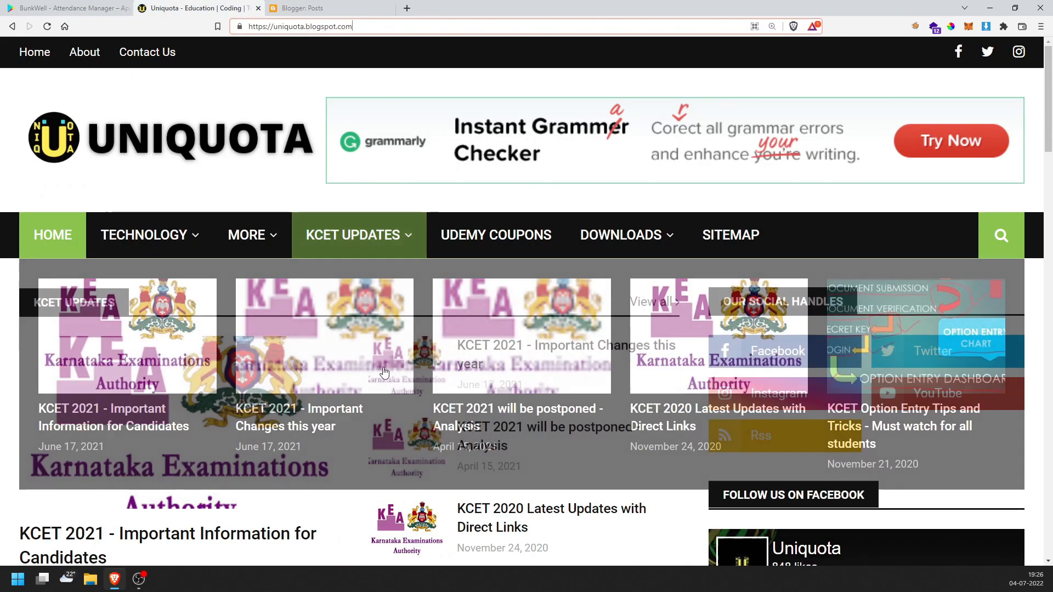
click(311, 8)
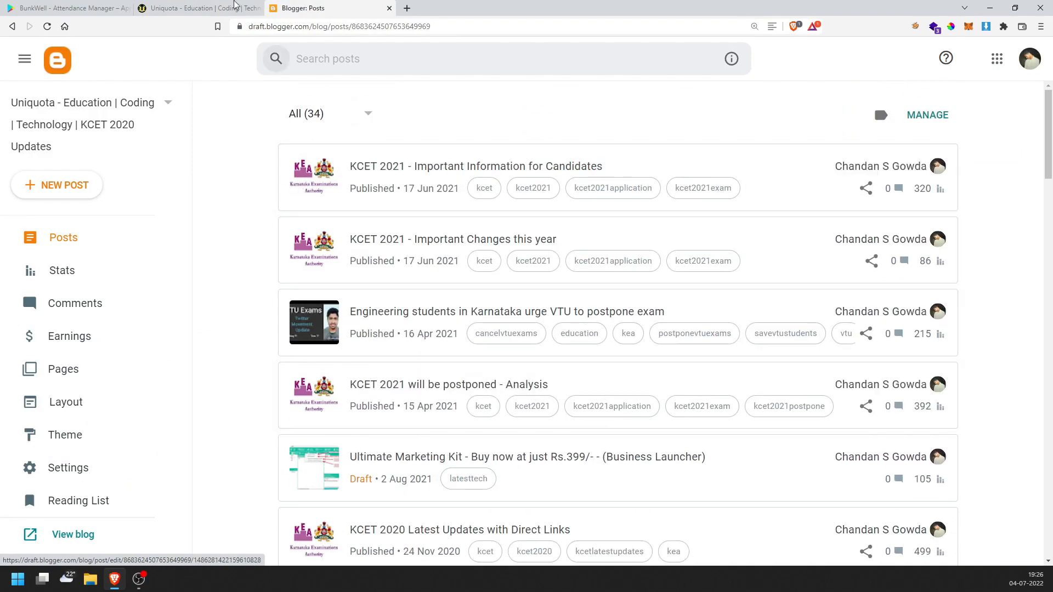
click(1028, 59)
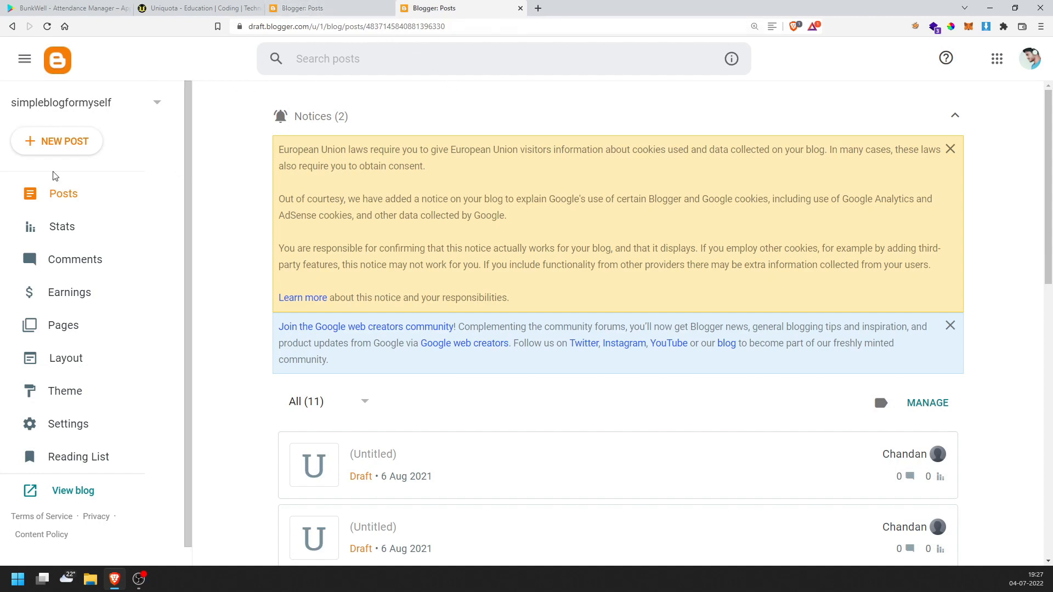
mouse_move(343, 333)
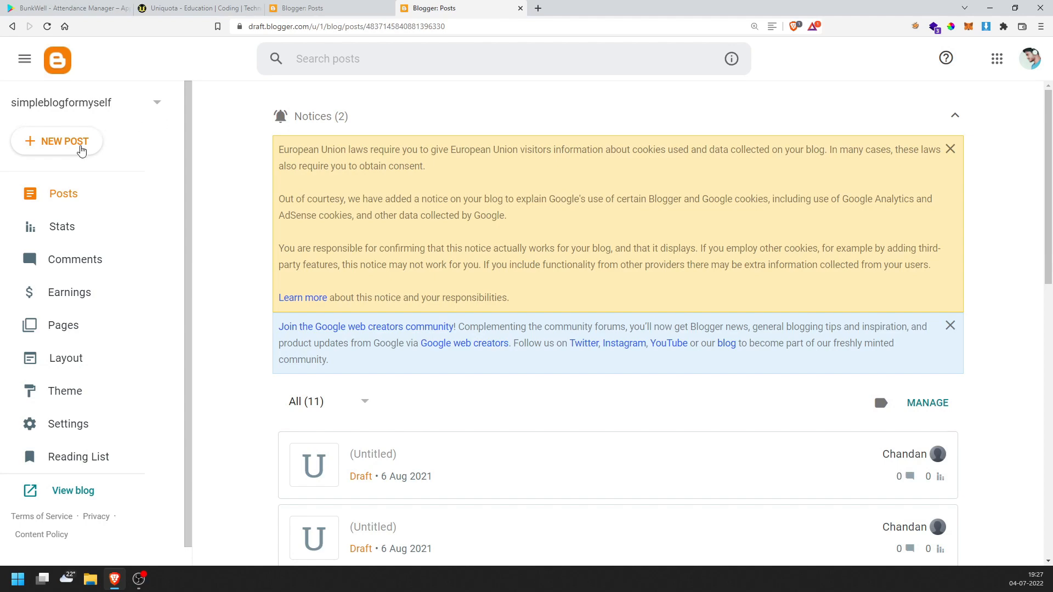
Create a new blog titled 'IPL Updates 2023' and confirm the name
click(56, 141)
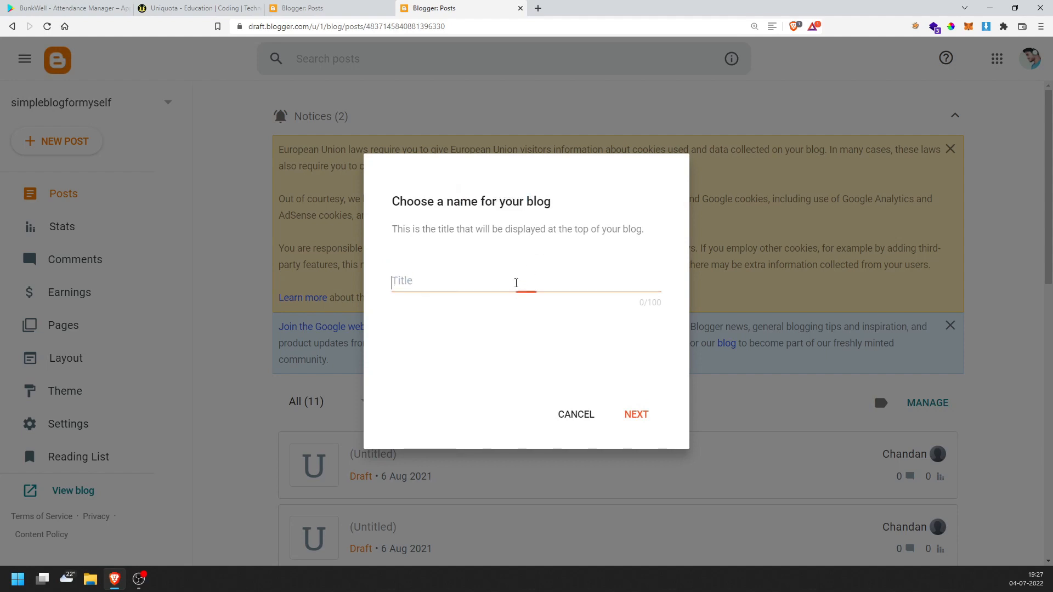
click(515, 281)
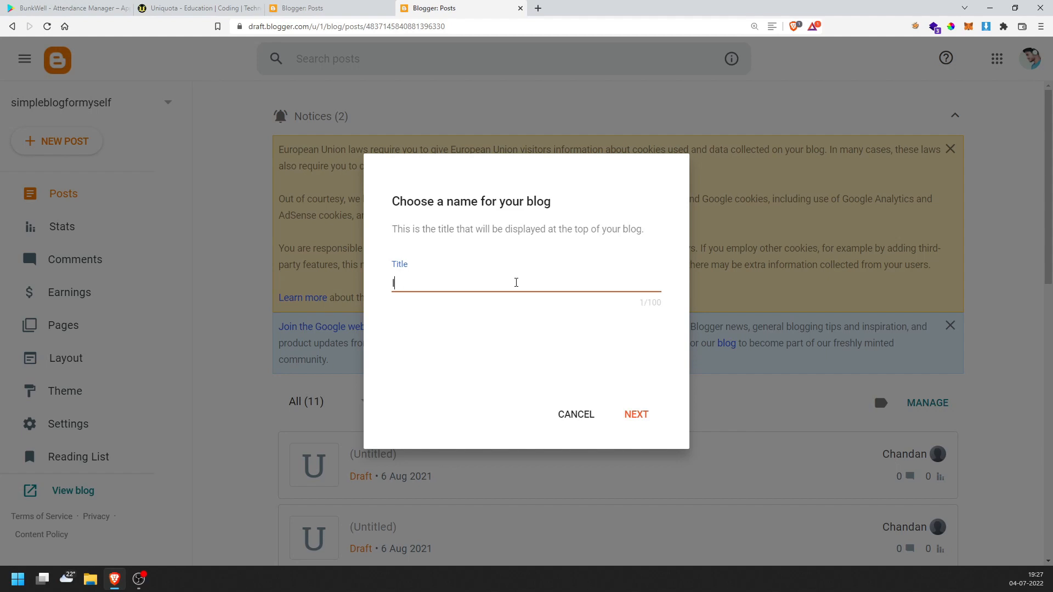
text(IPL Updates)
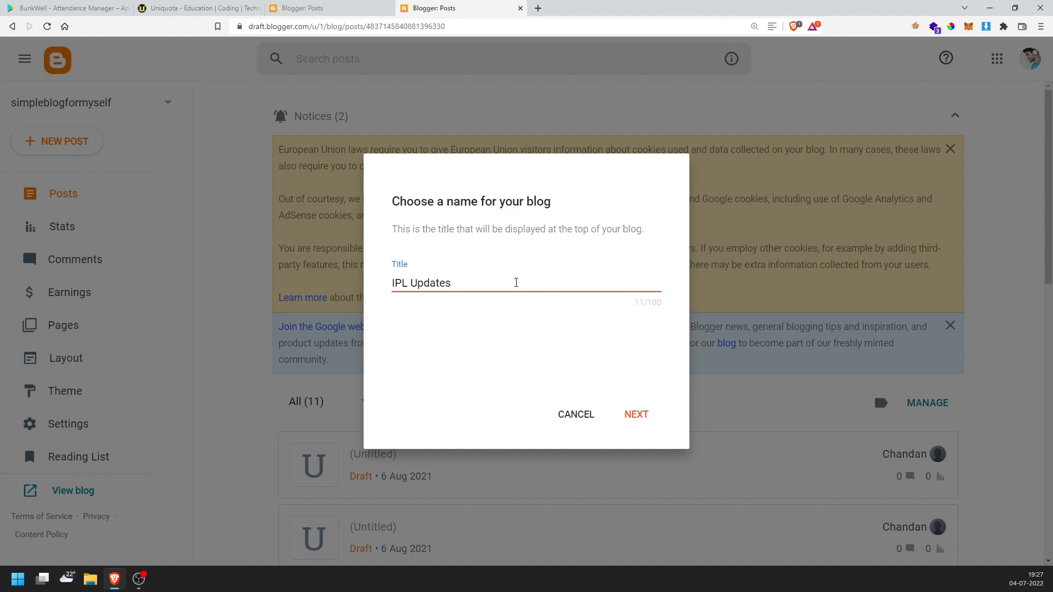
text(2023)
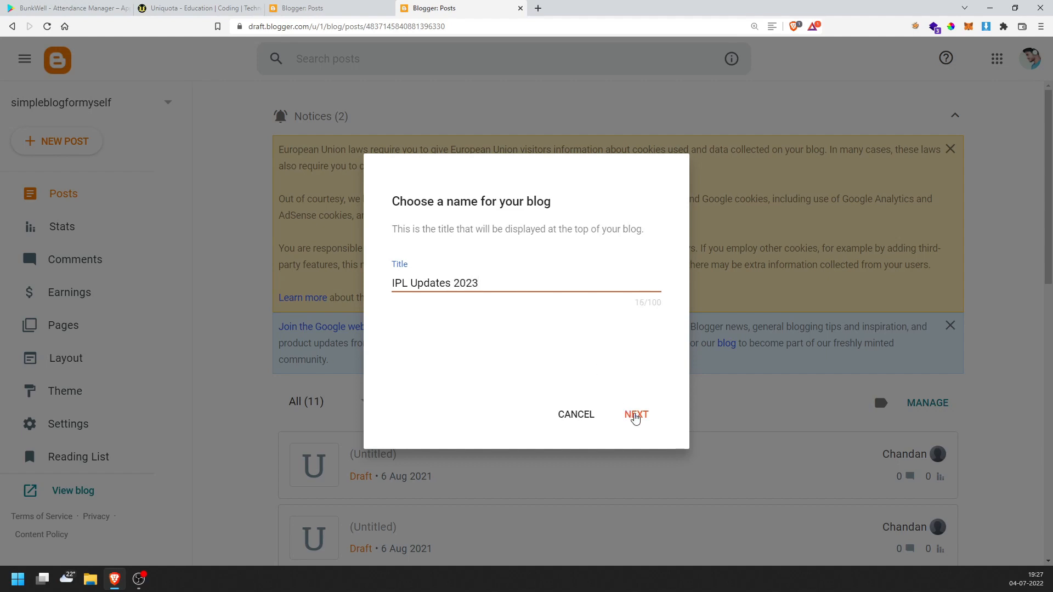
click(635, 415)
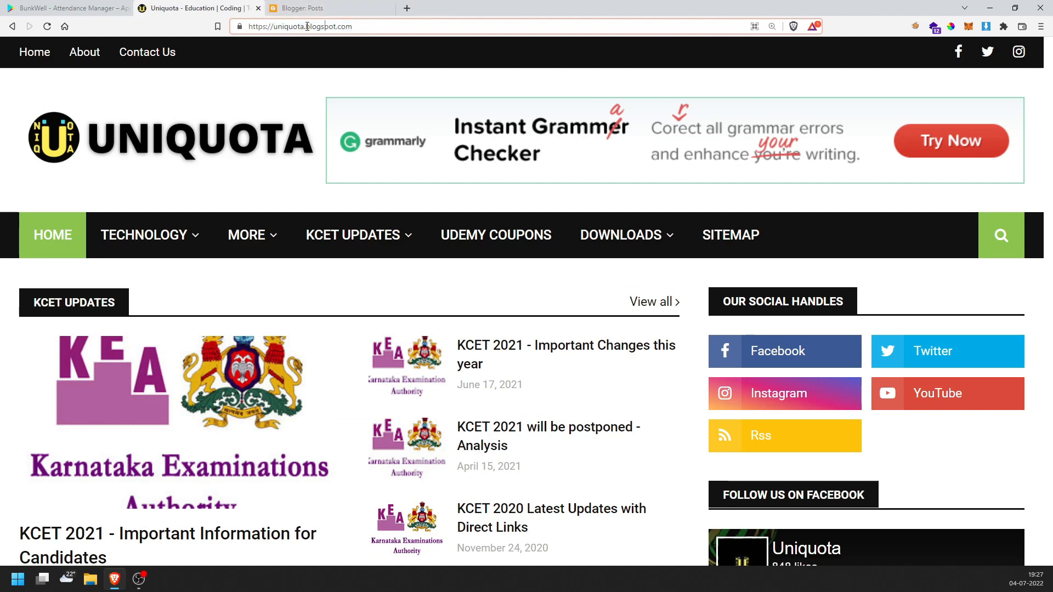
Open chandansgowda.blogspot.com in a new tab and scroll through its posts
double_click(287, 26)
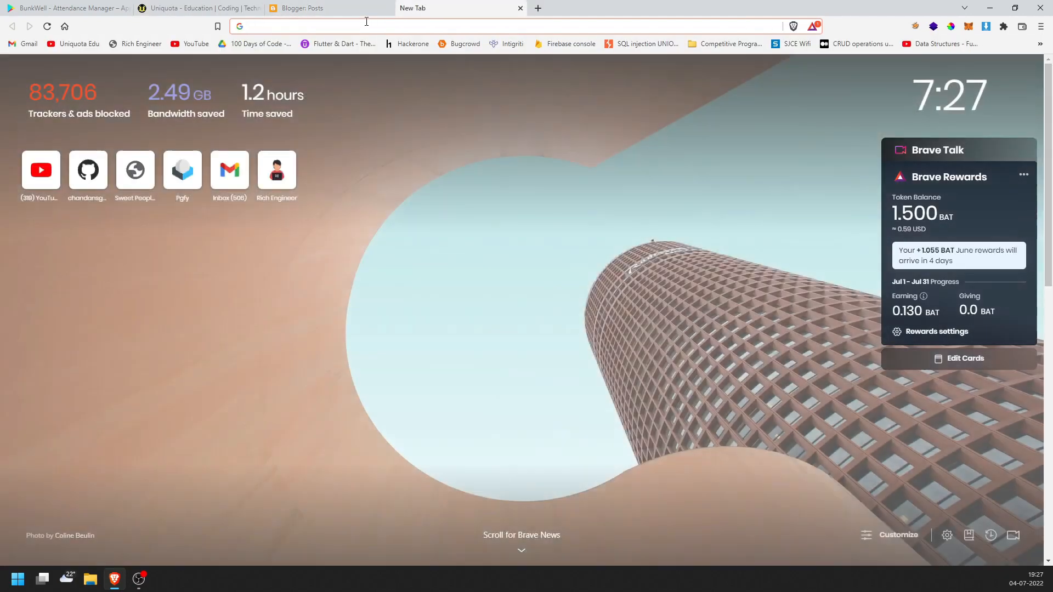
text(chandansgowda.blogspot.com)
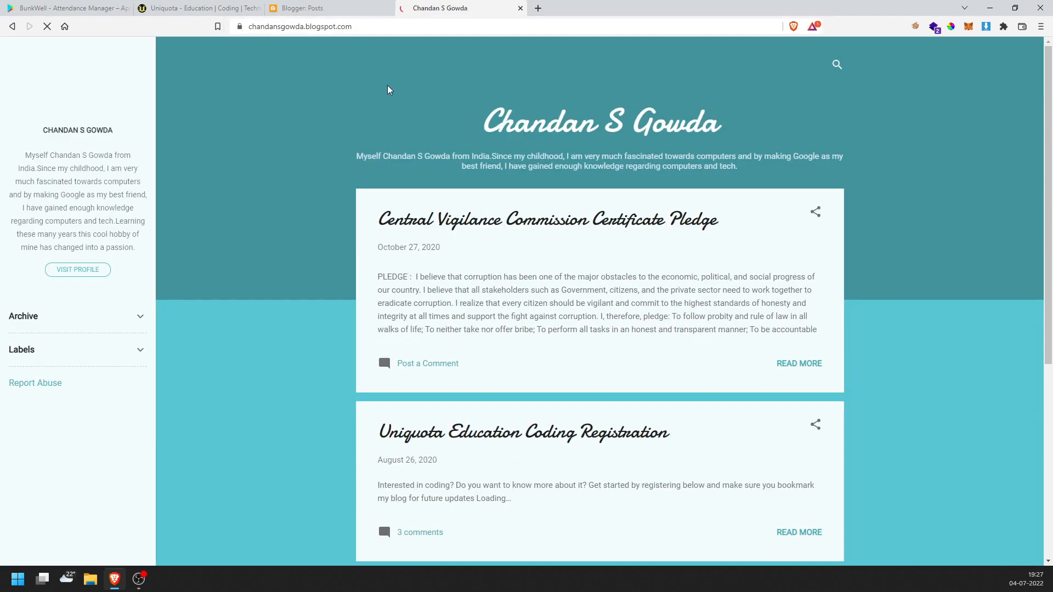
scroll(down, 3)
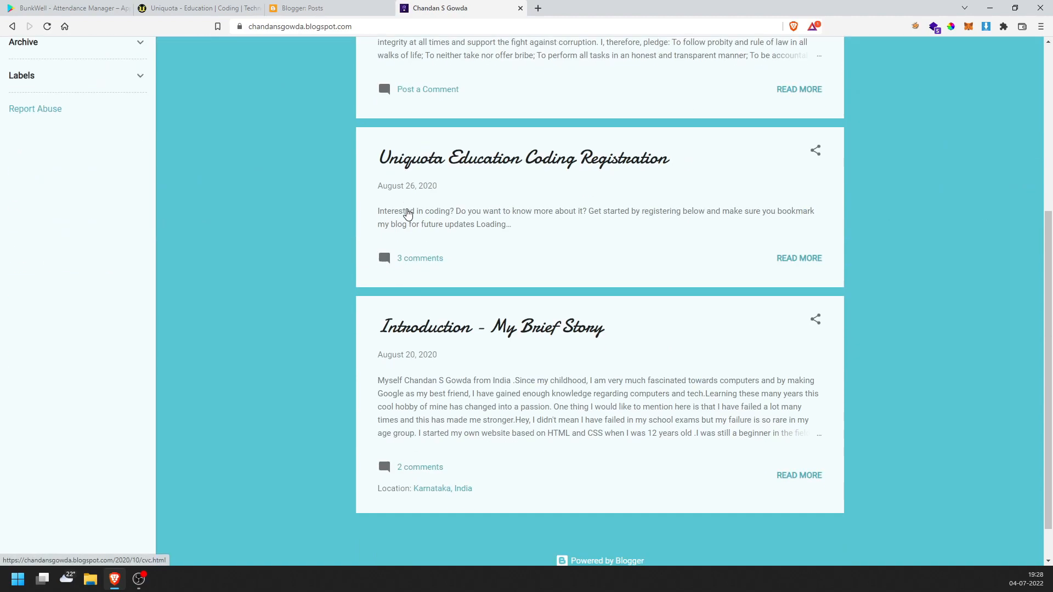
scroll(up, 3)
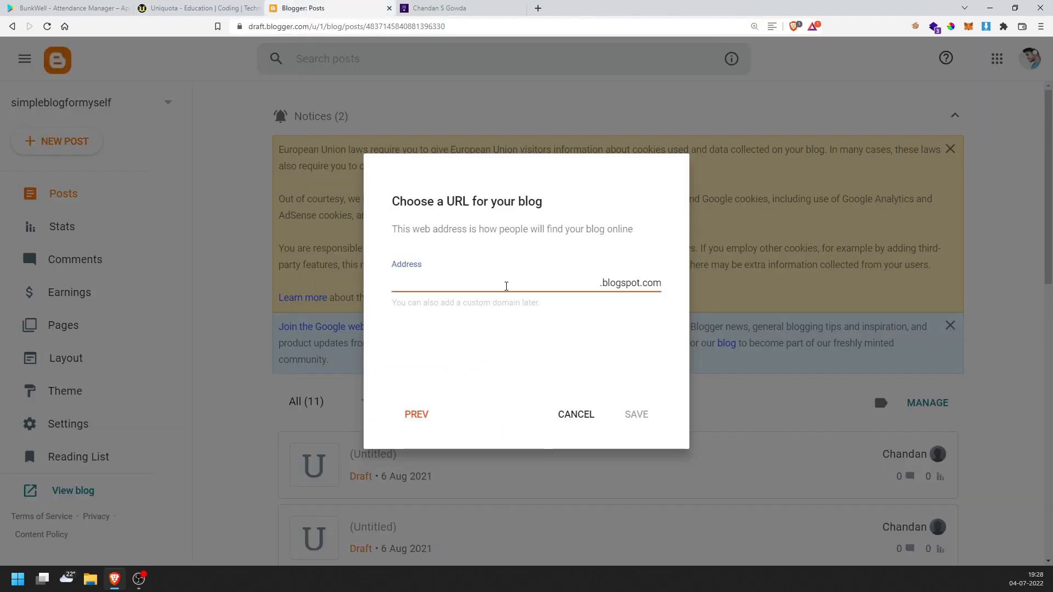
Enter 'iplupdates2023' as the blog address and save it
text(iplupdat)
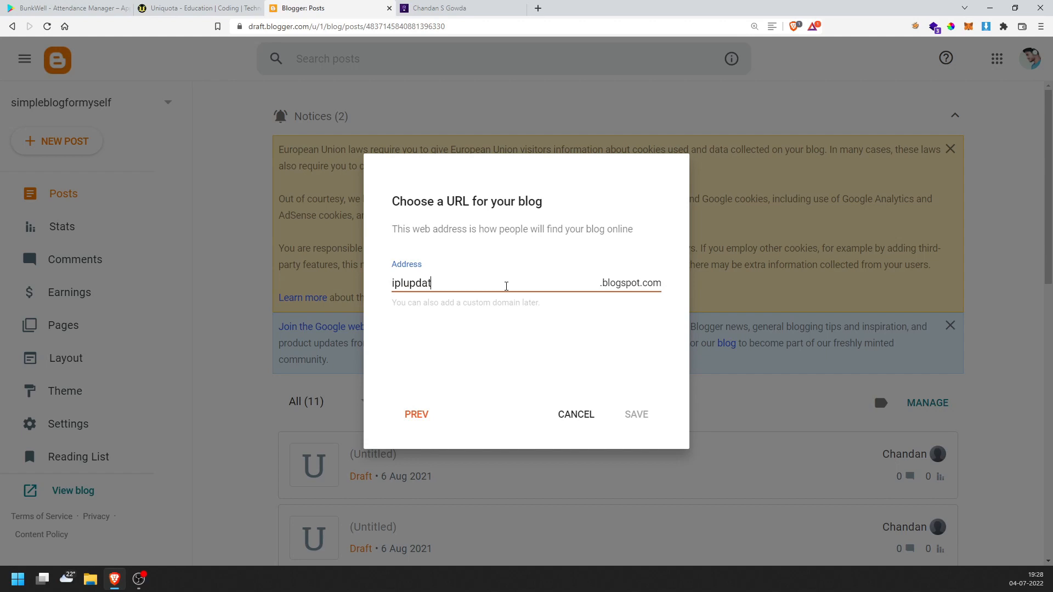
text(es2023)
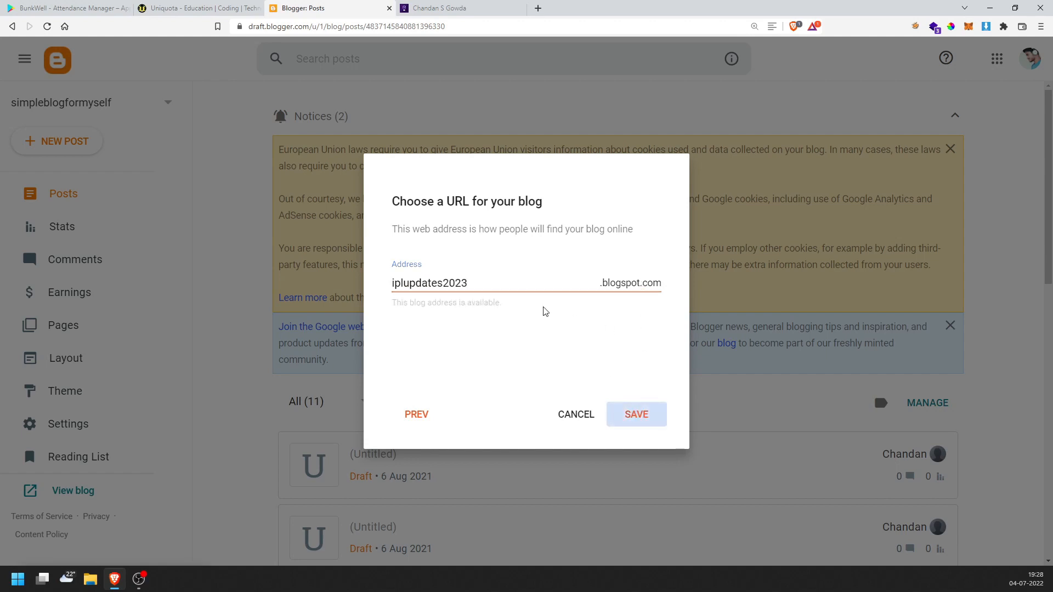
click(635, 414)
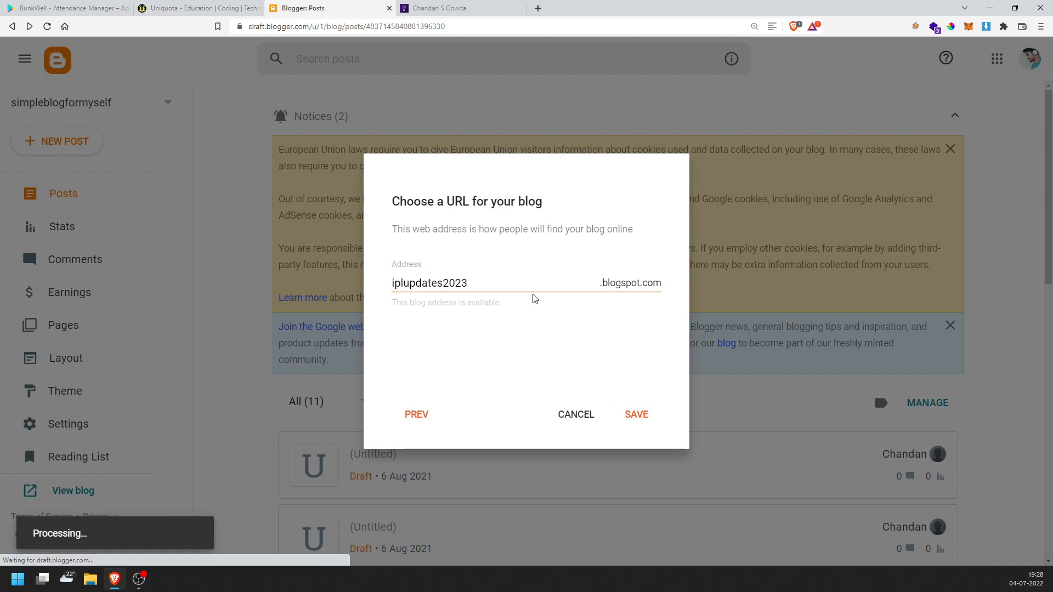
click(635, 415)
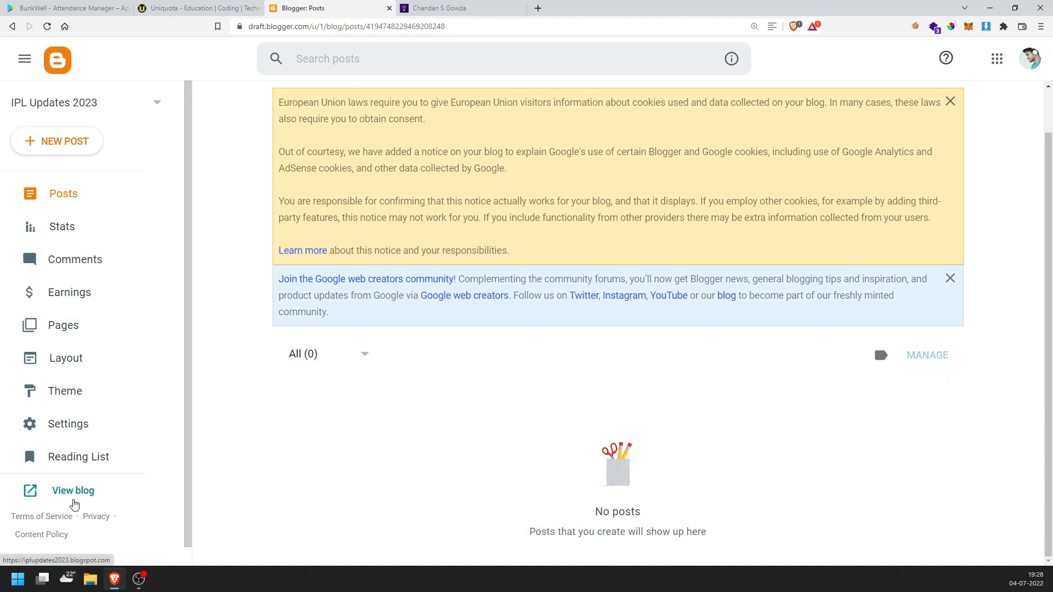
View the empty live IPL Updates 2023 site, then Uniquota's 'What Is Coding?' post
click(72, 490)
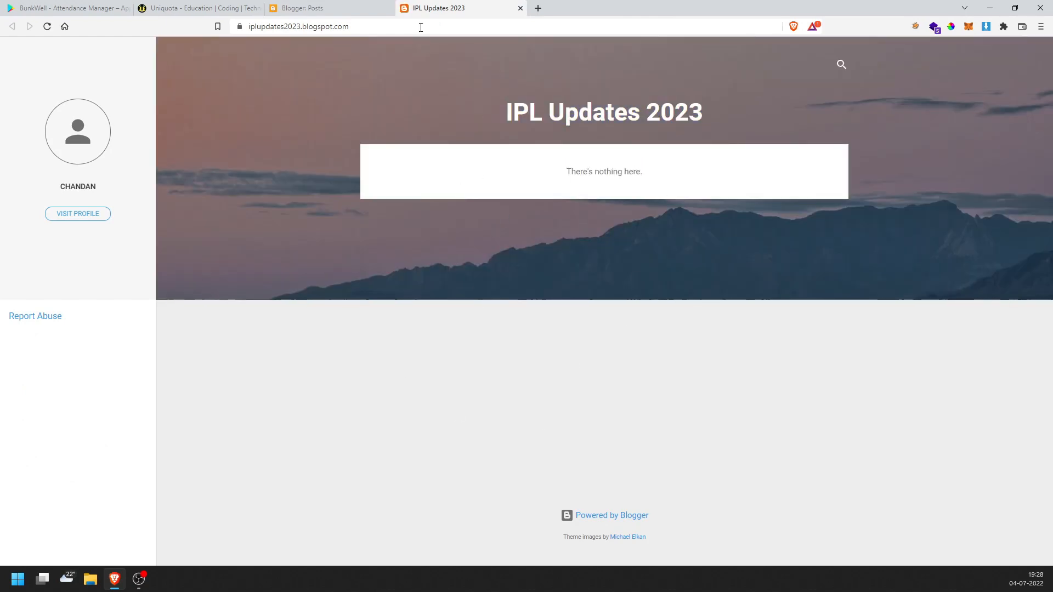
click(302, 8)
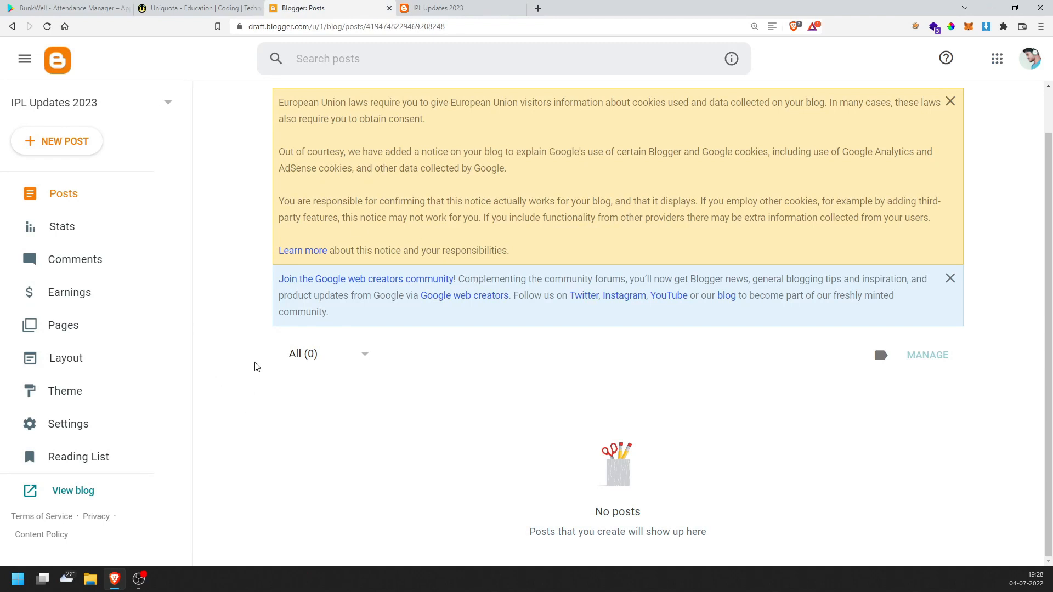
click(439, 8)
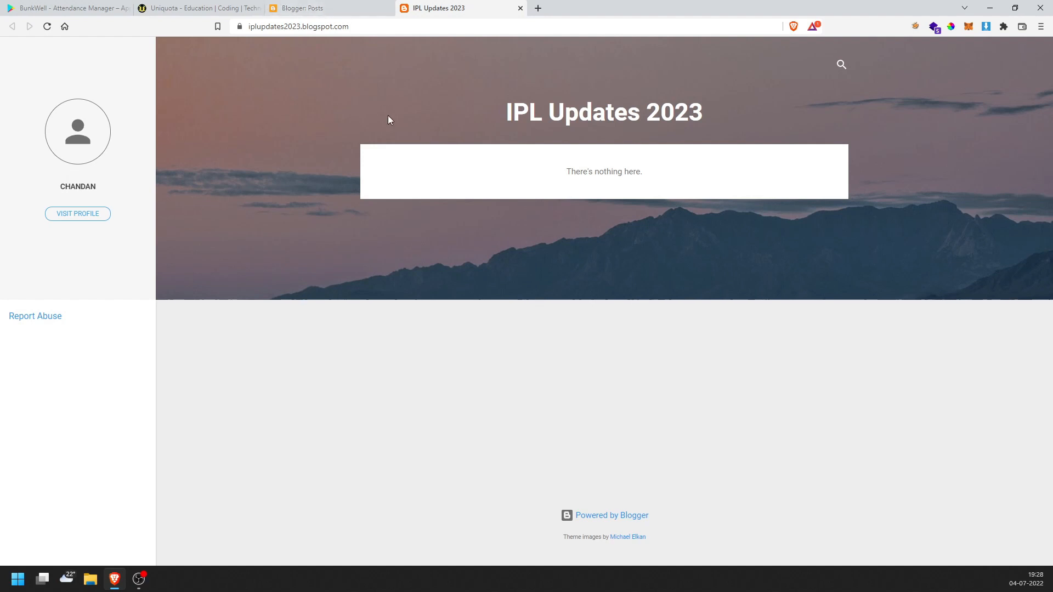
click(198, 8)
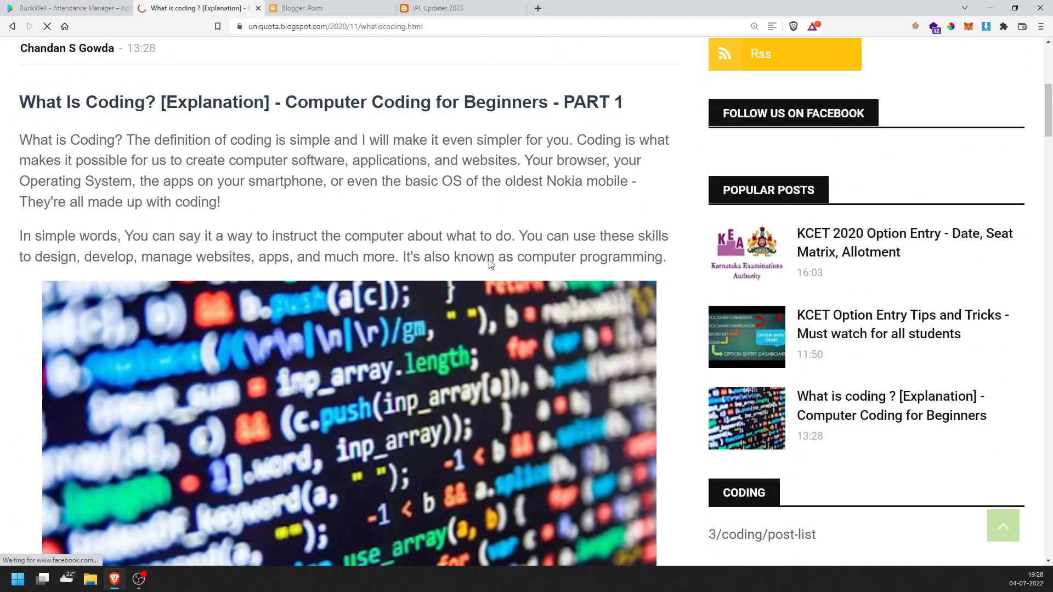
Scroll through the coding article and Rich Engineer site, then return to Blogger Posts
scroll(down, 3)
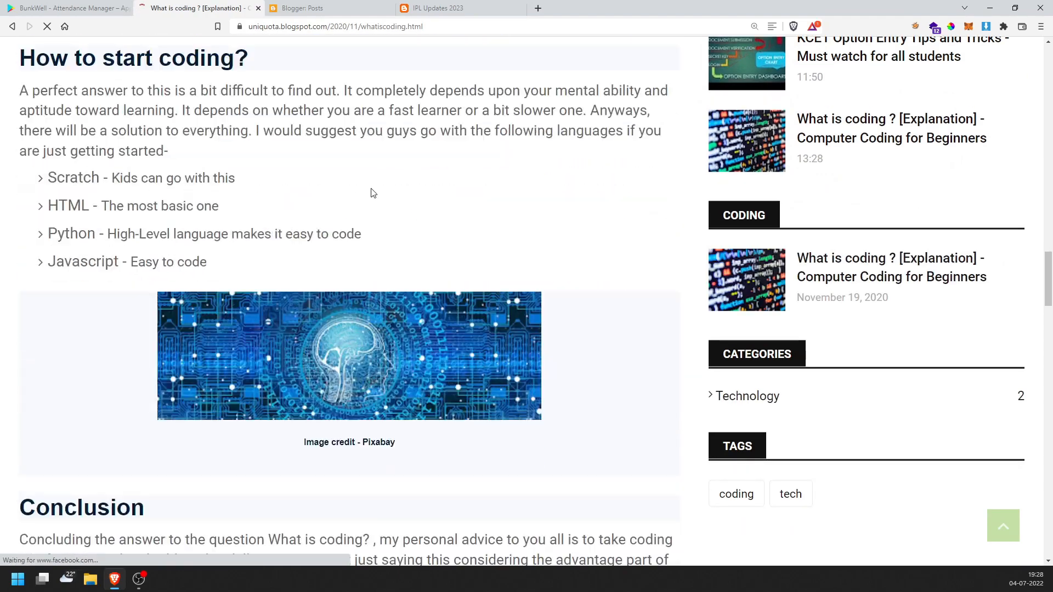
scroll(down, 3)
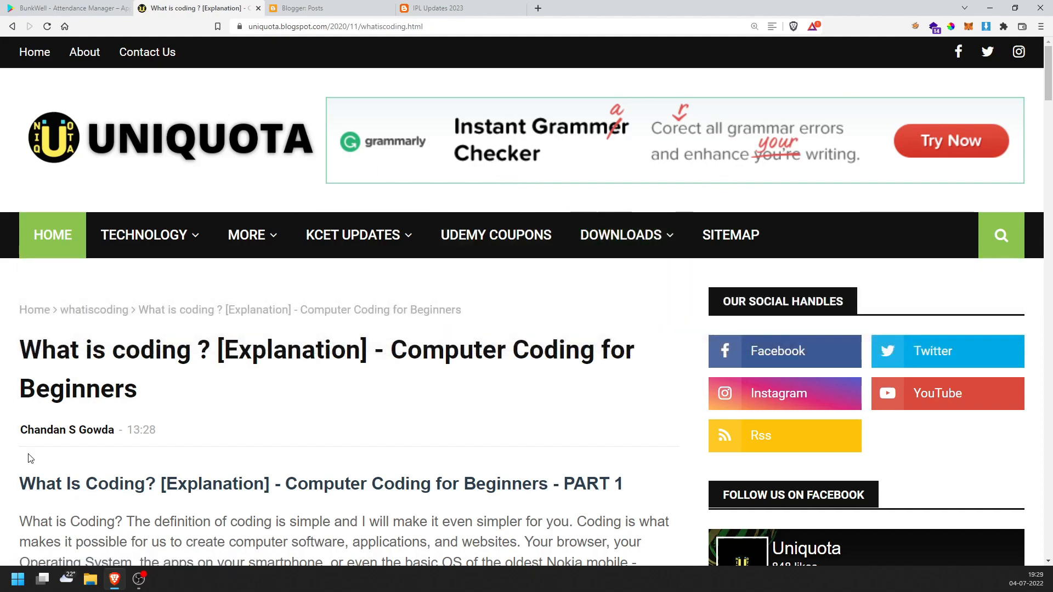
scroll(down, 3)
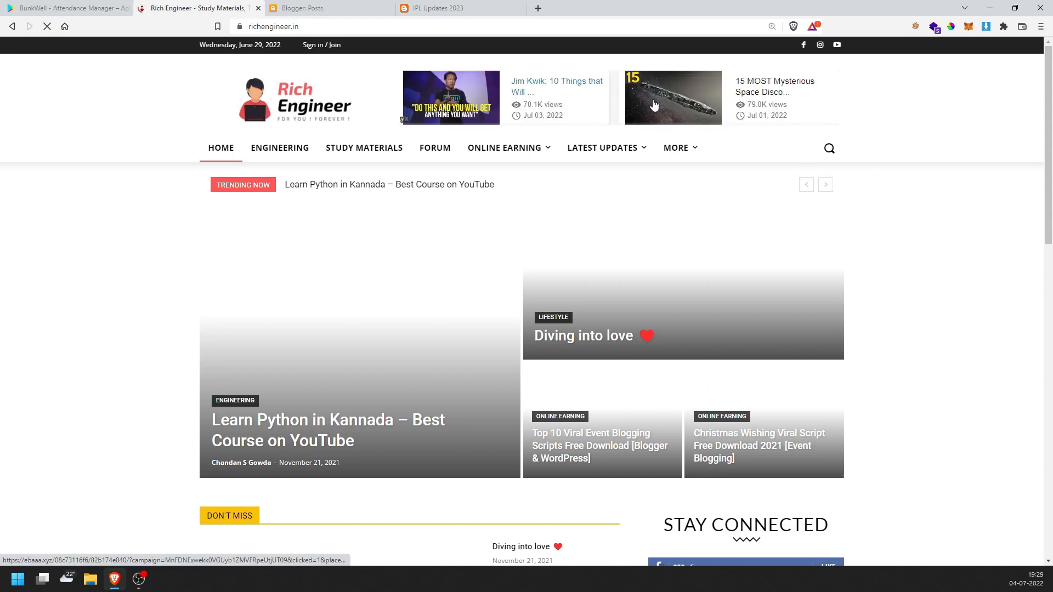
scroll(down, 3)
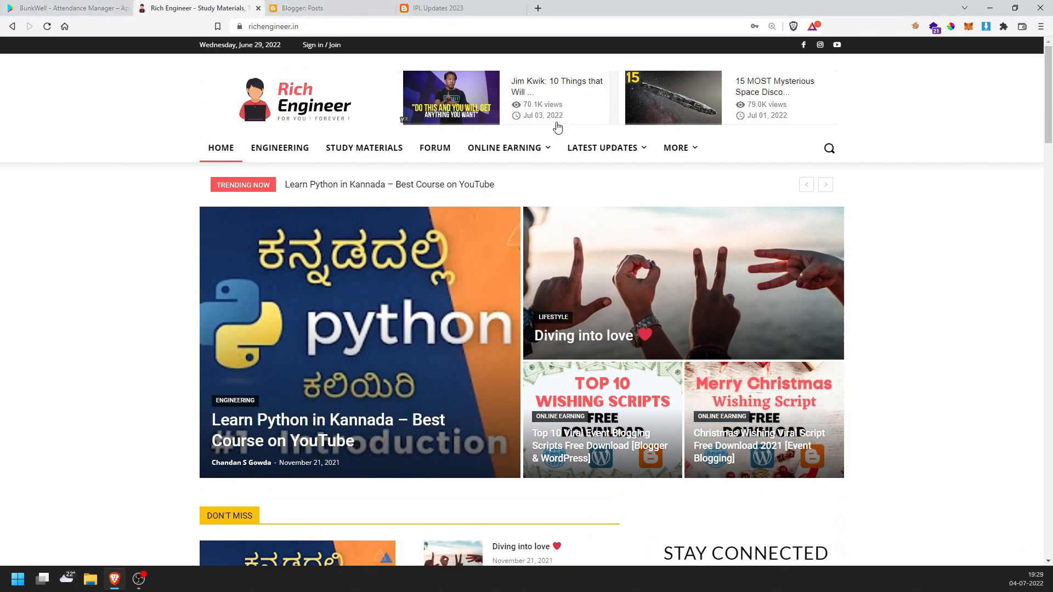
scroll(down, 3)
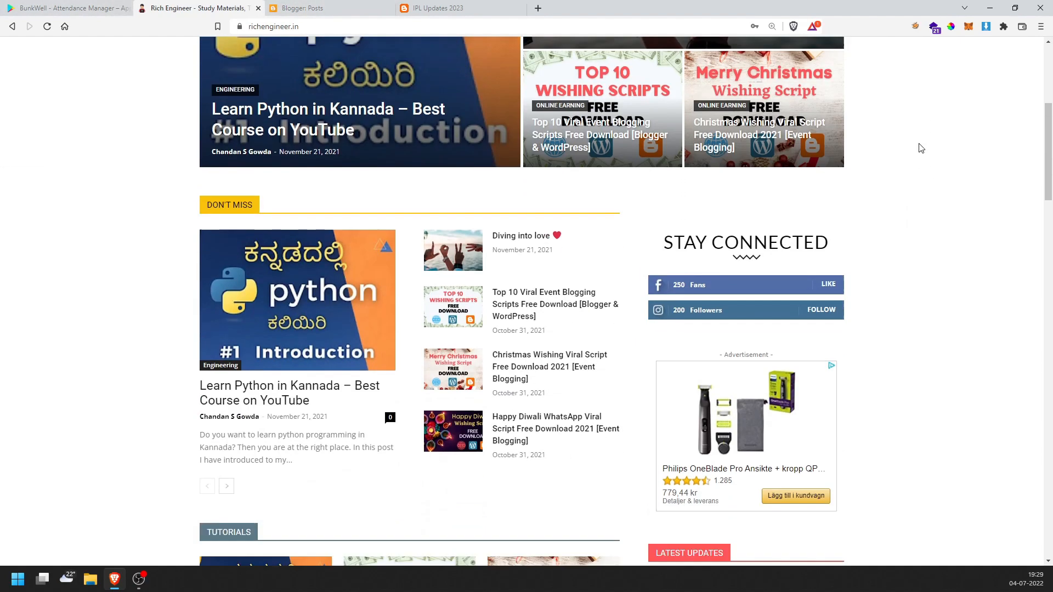
click(316, 8)
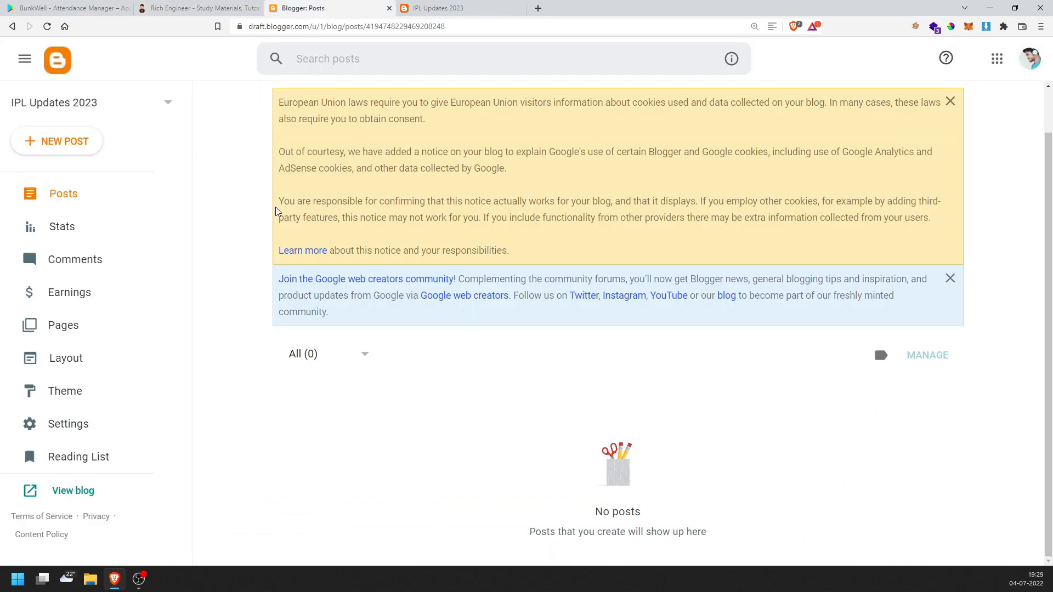
mouse_move(691, 335)
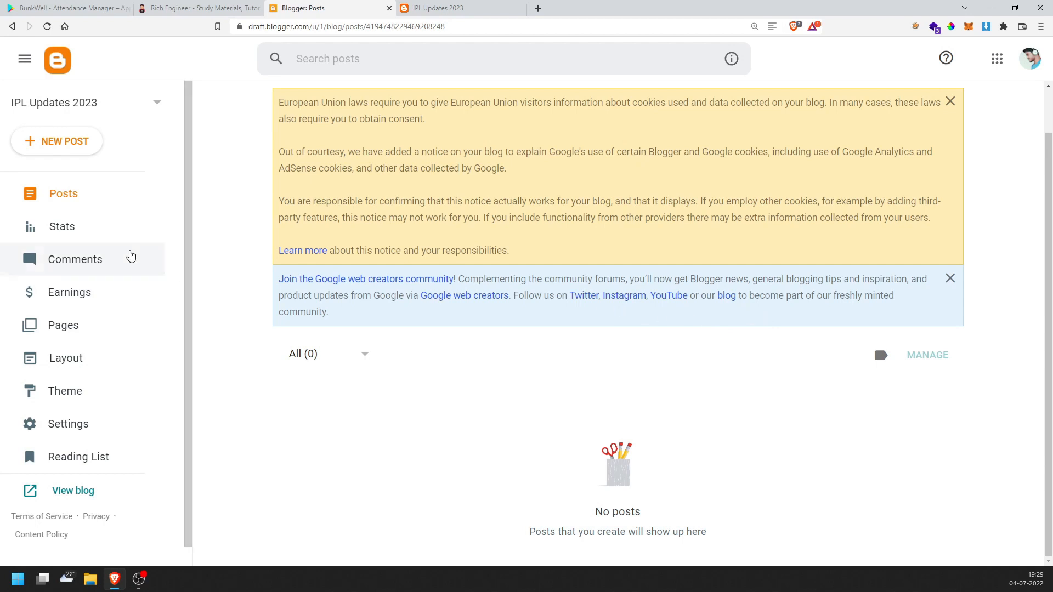
Create a new post draft on IPL Updates 2023 using + NEW POST
click(57, 141)
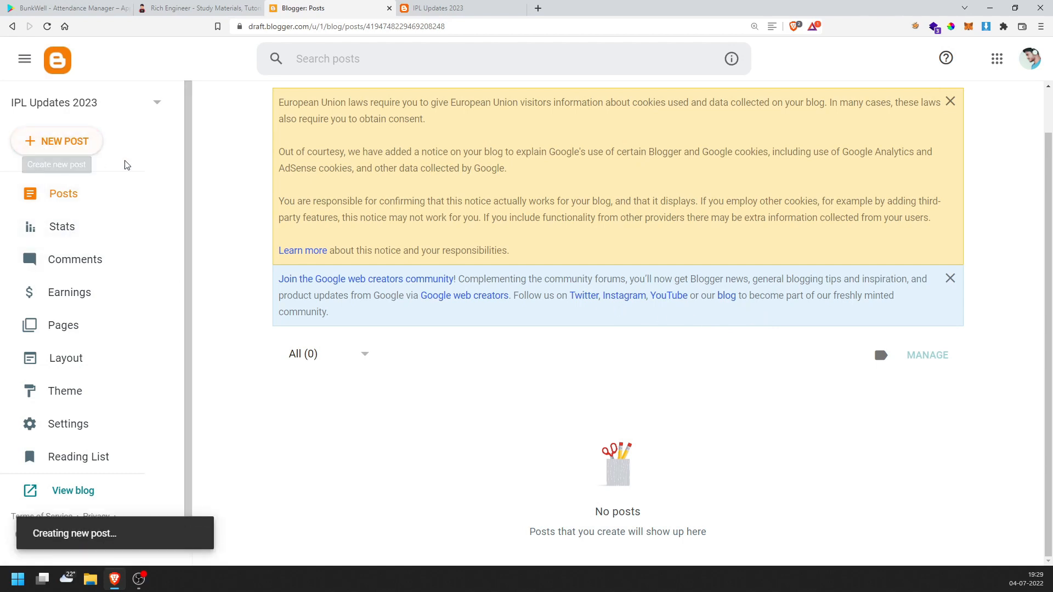
click(64, 141)
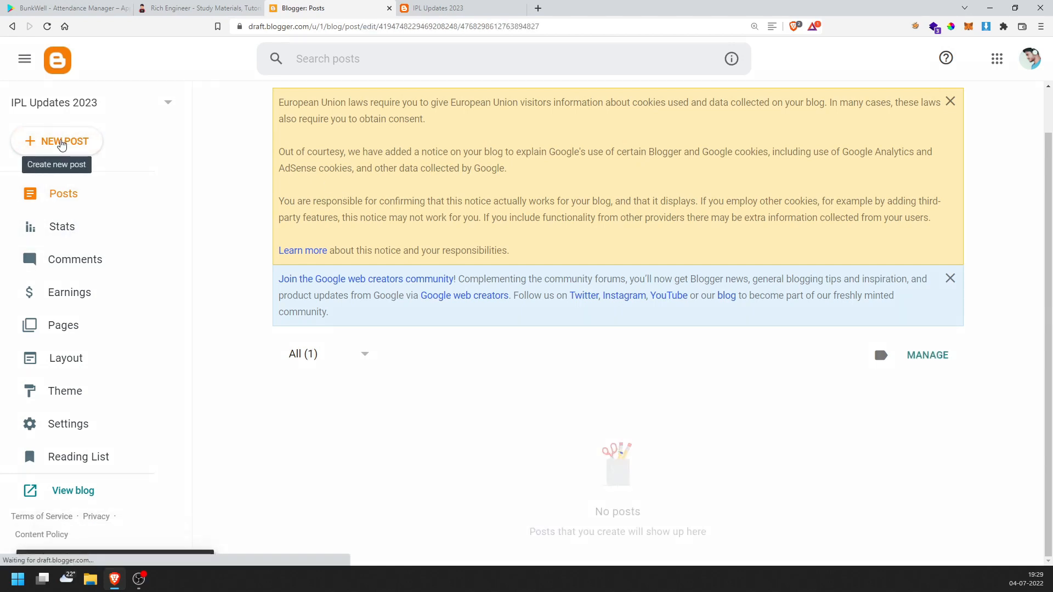
click(57, 141)
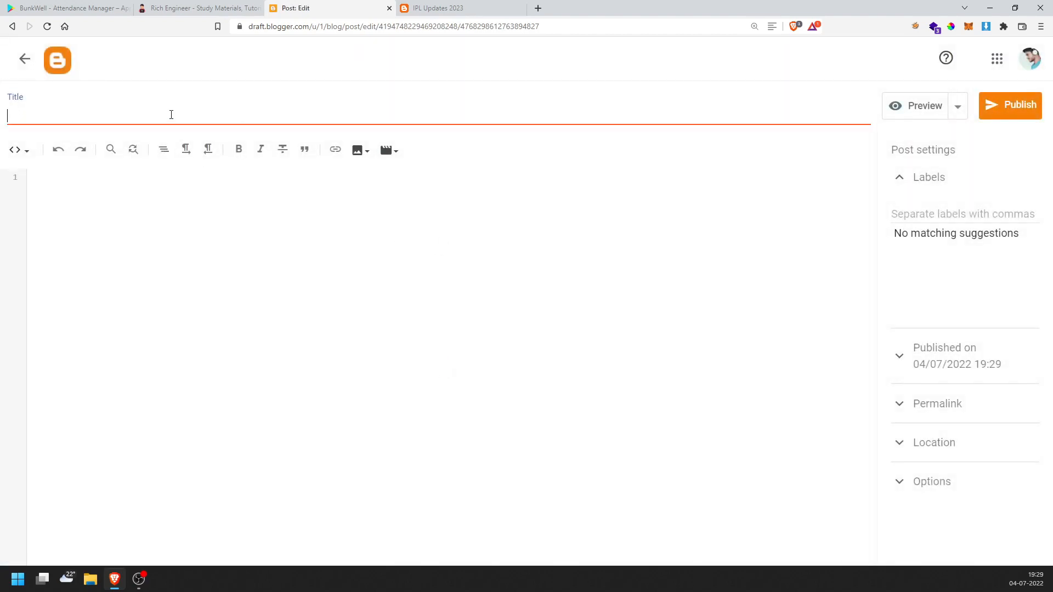
Title the post 'IPL Auction coming soon!' and enter the body 'Sample Post'
text(IPL)
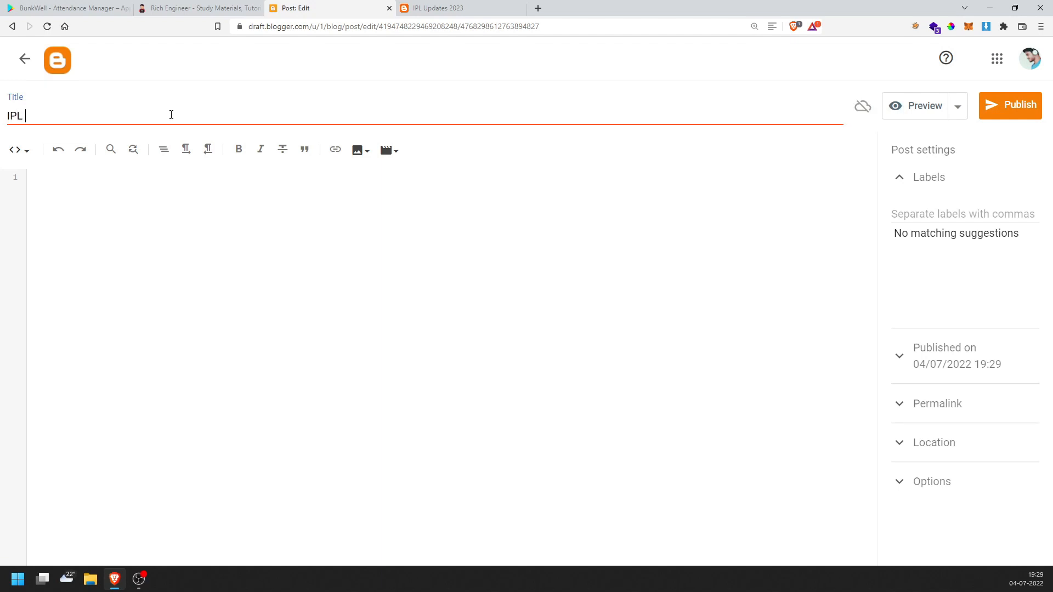
text(Auction com)
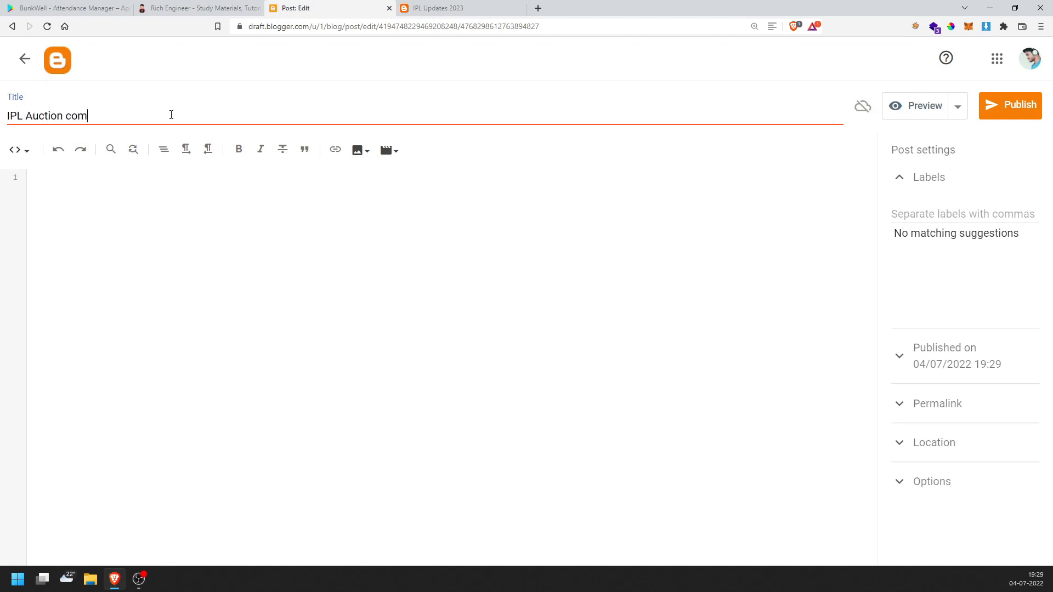
text(ing soon)
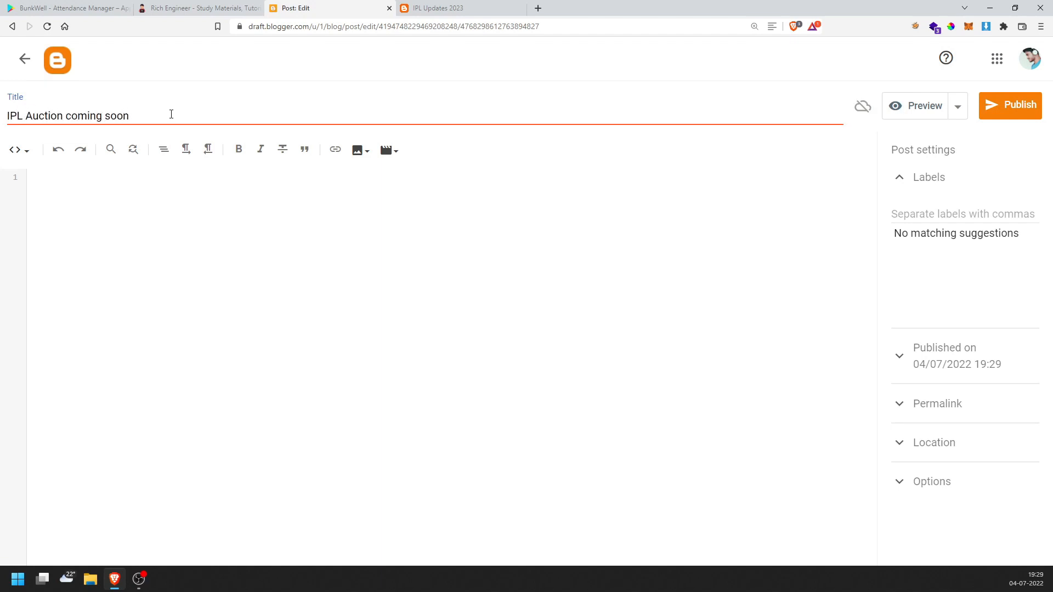
text(!)
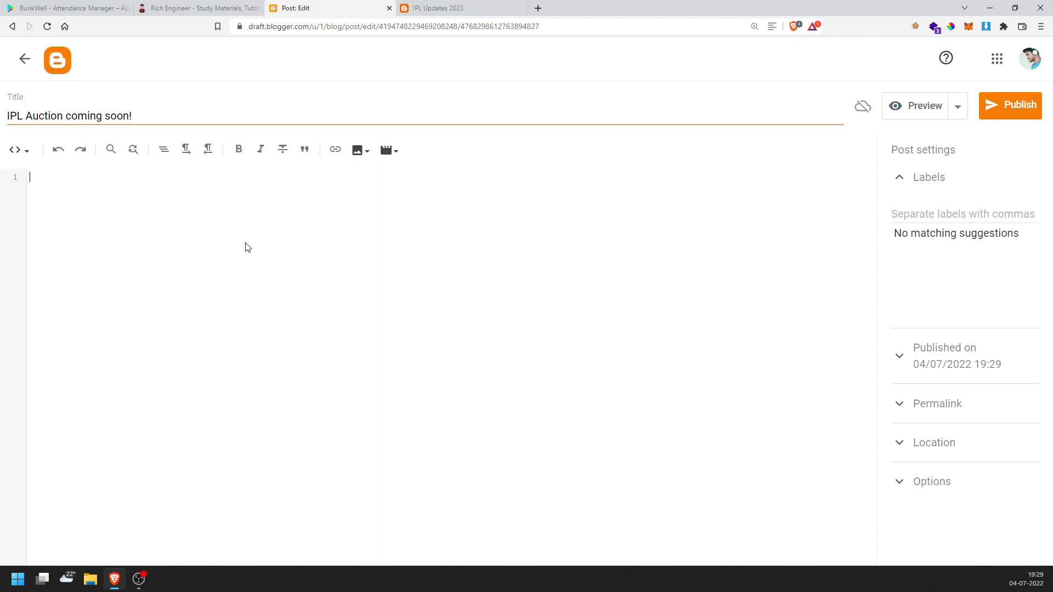
text(Sample Pos)
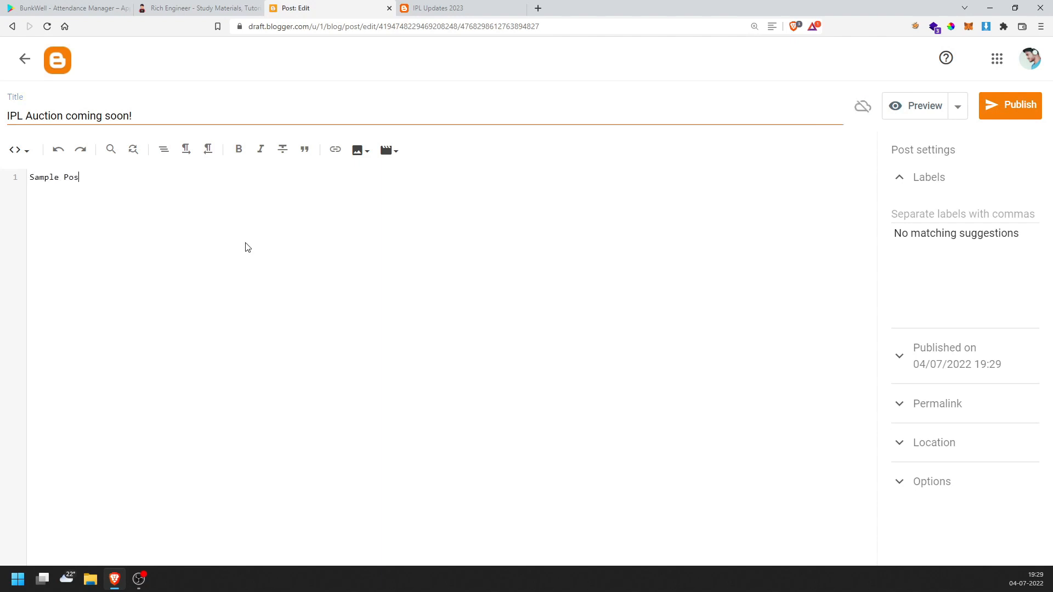
text(t)
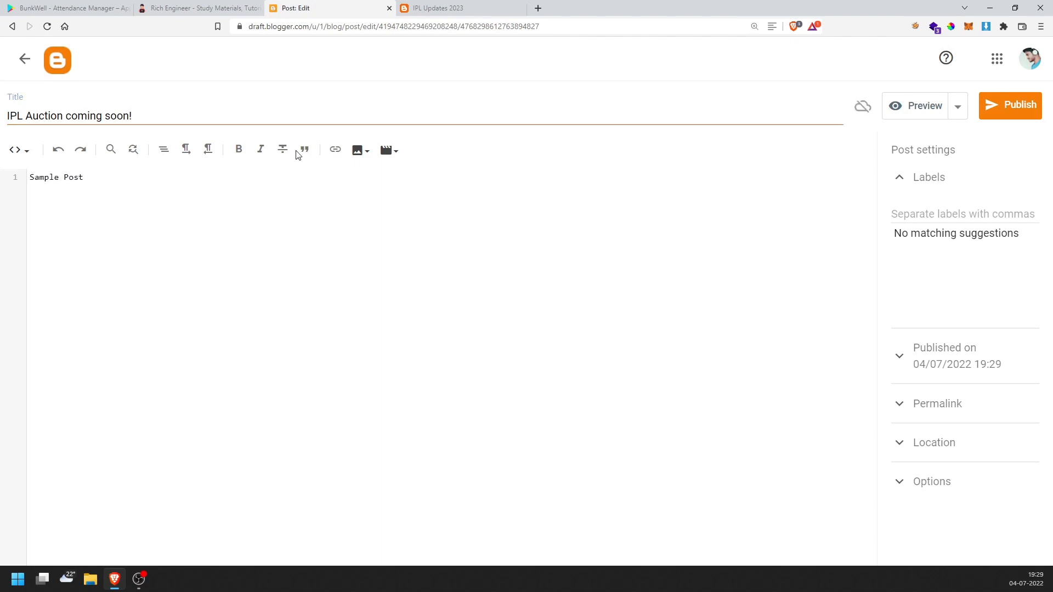
mouse_move(283, 149)
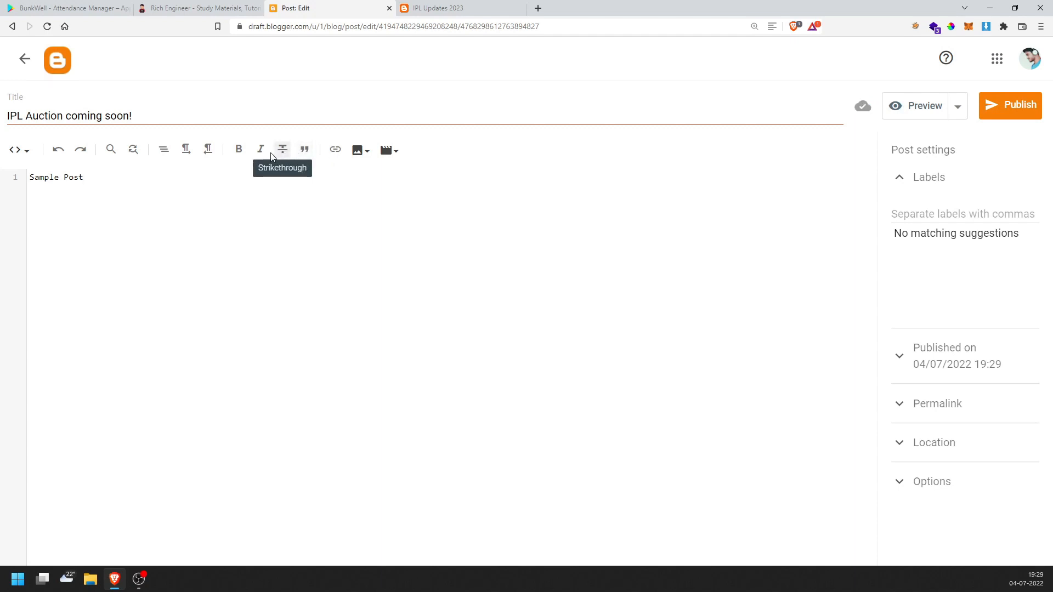
Make the word 'Post' bold and switch back to the Compose view
double_click(72, 177)
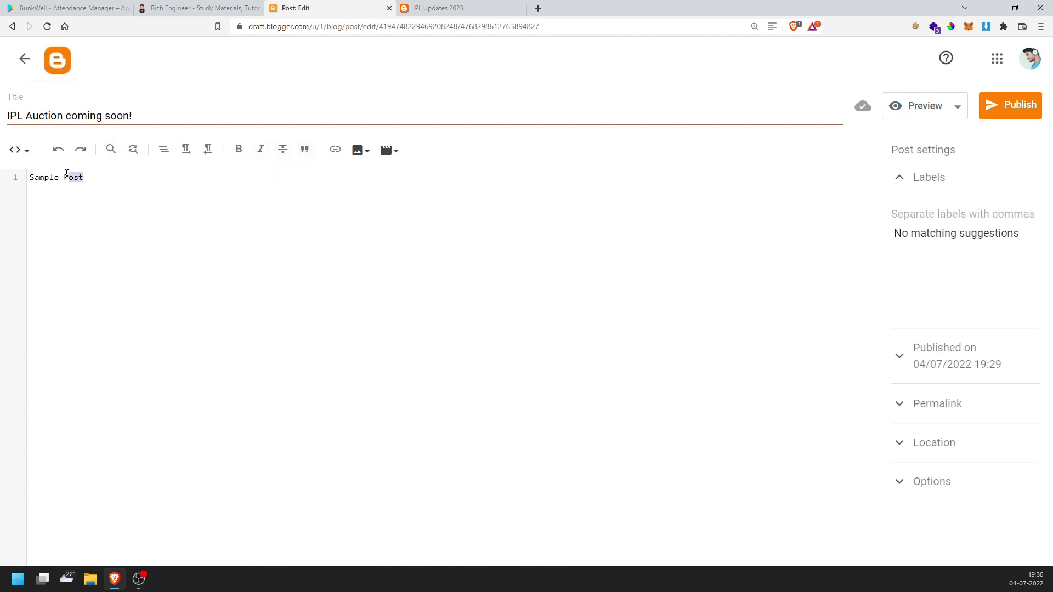
click(239, 149)
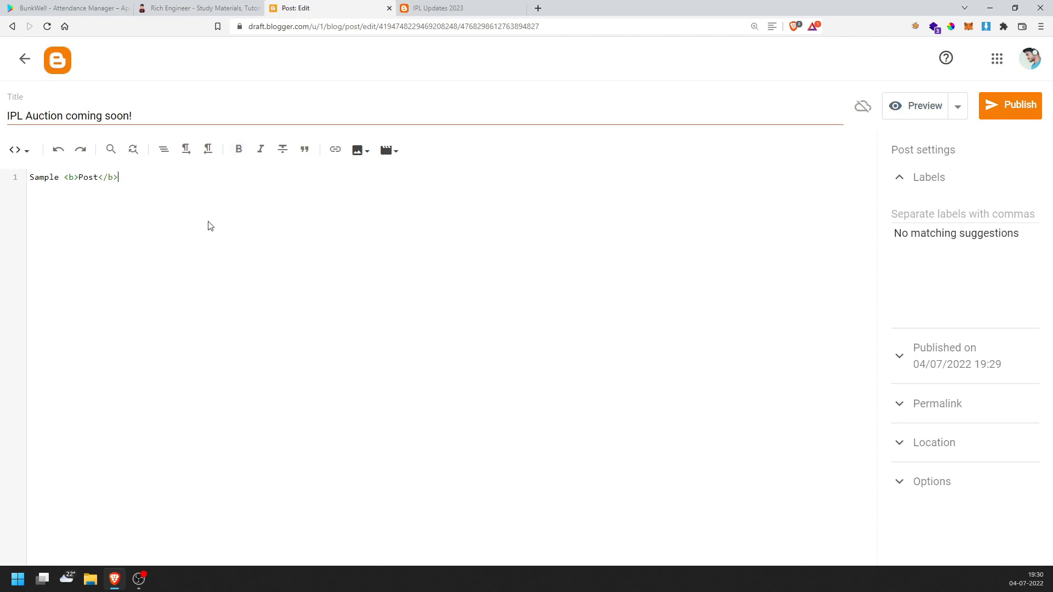
click(15, 149)
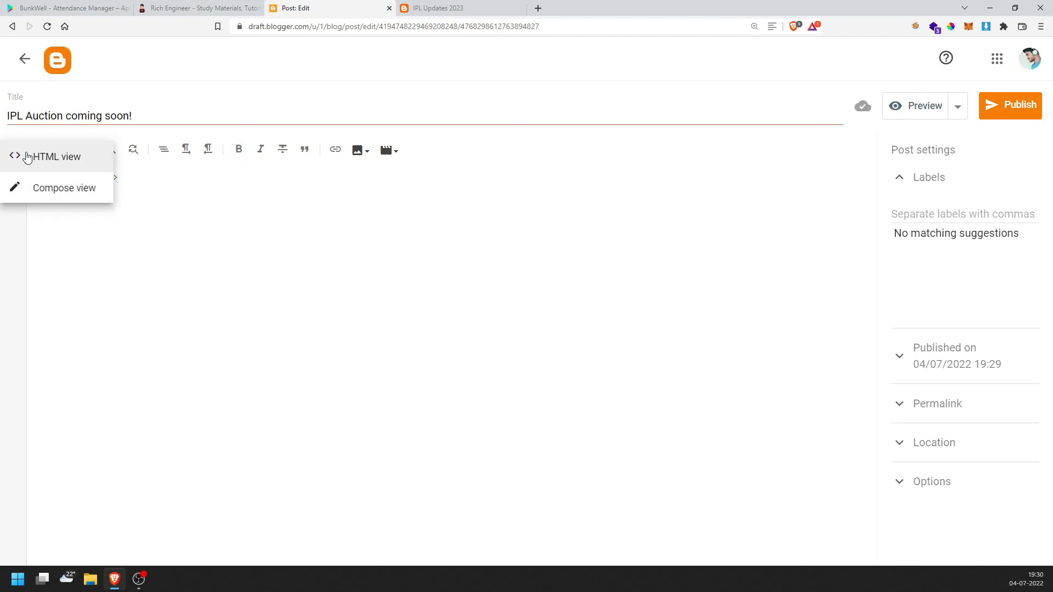
click(54, 156)
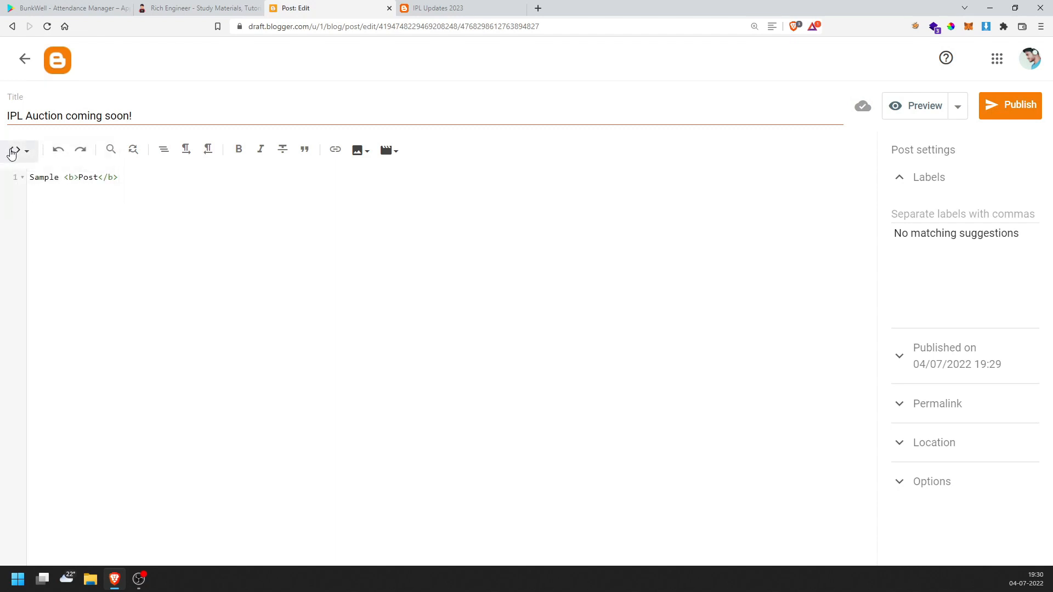
click(13, 149)
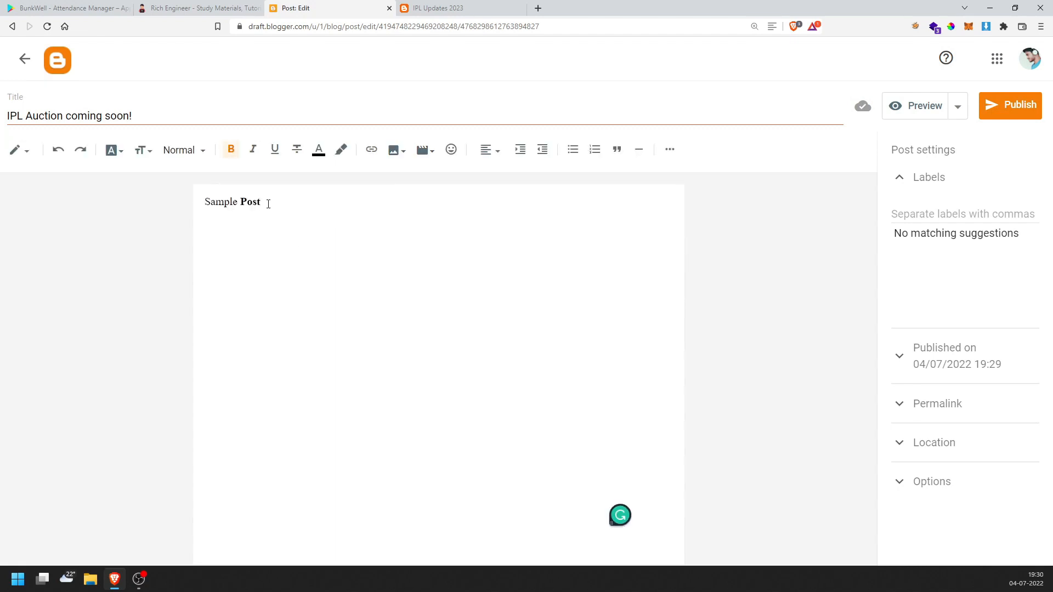
Collapse the Labels section in the 'IPL Auction coming soon!' post settings
click(318, 149)
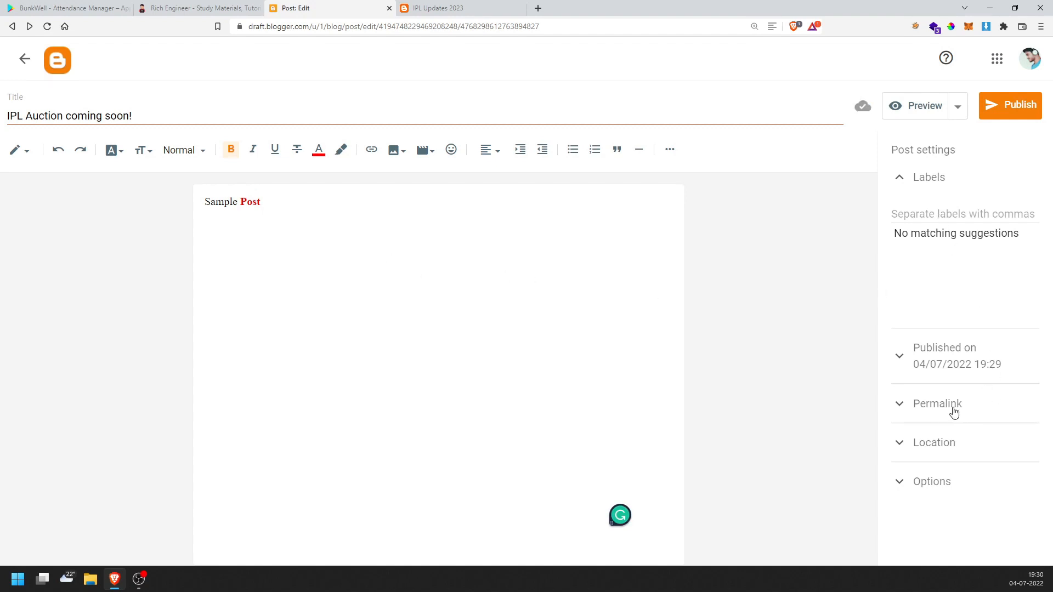
click(927, 176)
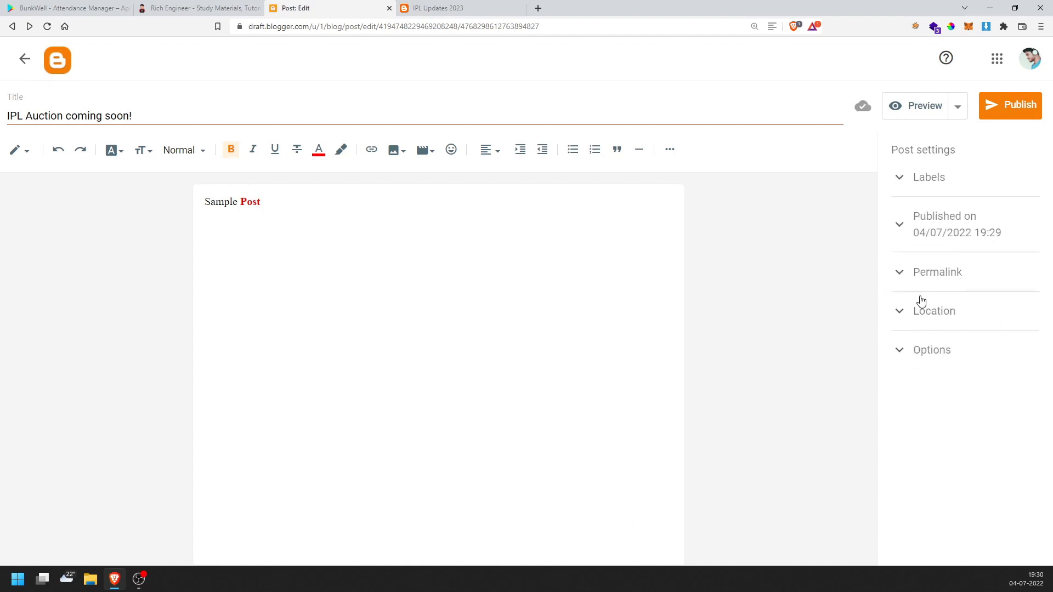
mouse_move(757, 249)
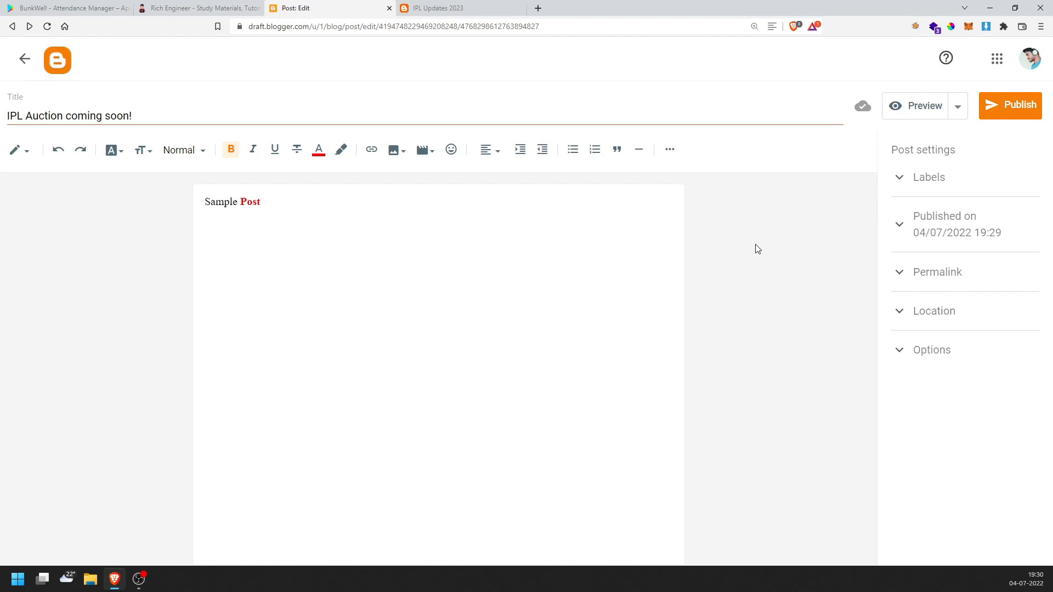
mouse_move(730, 249)
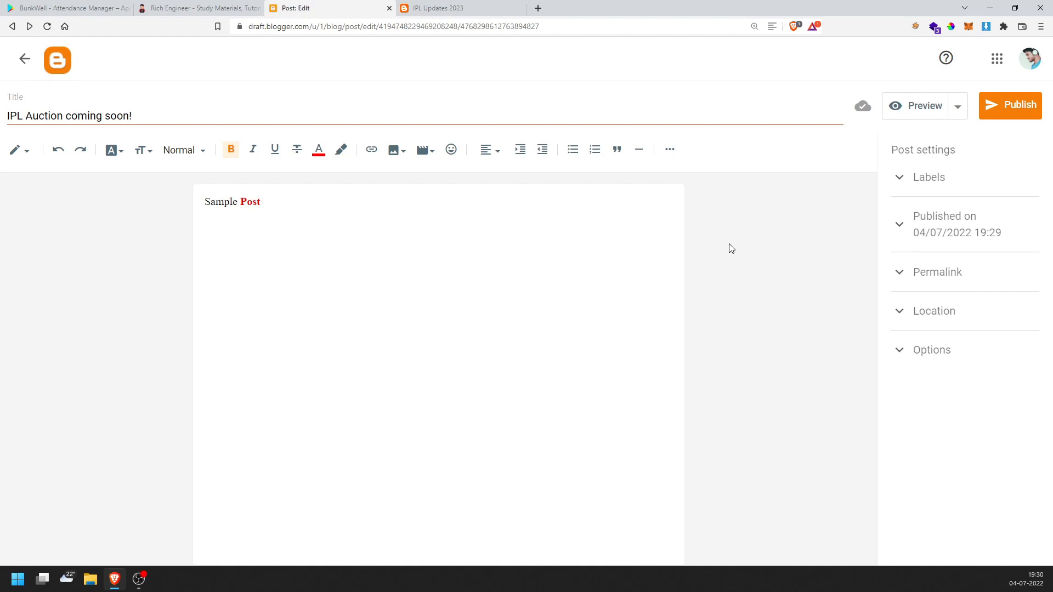
mouse_move(718, 281)
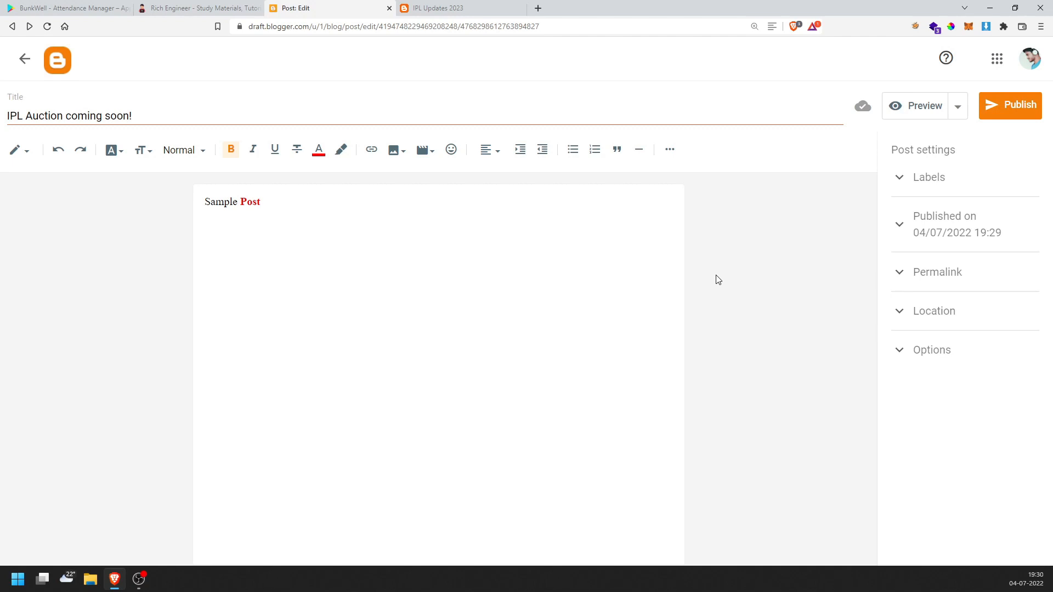
mouse_move(1002, 116)
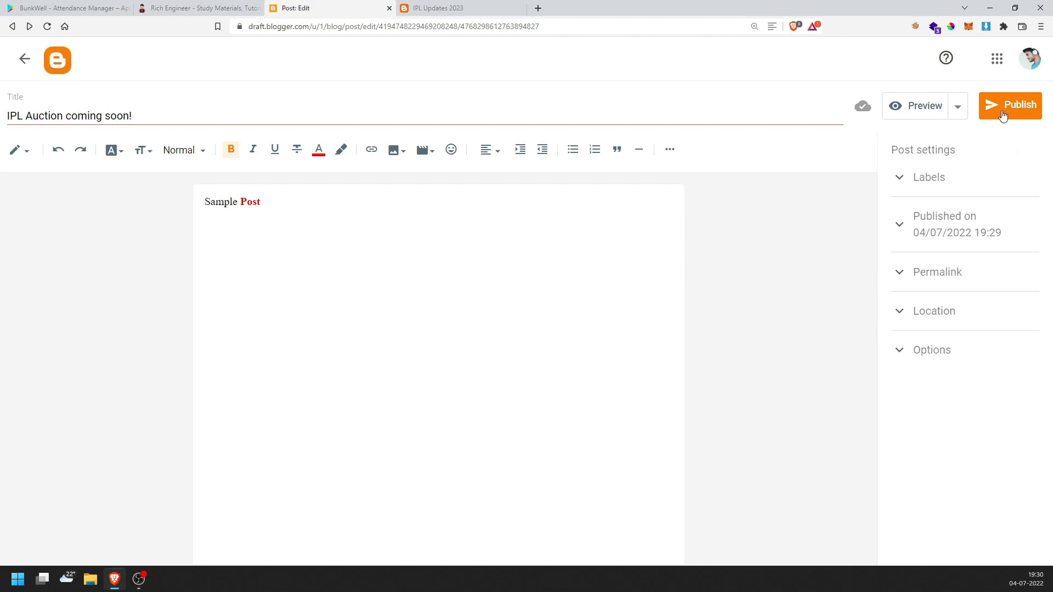
Publish 'IPL Auction coming soon!', confirm it, and view the live blog
click(1014, 105)
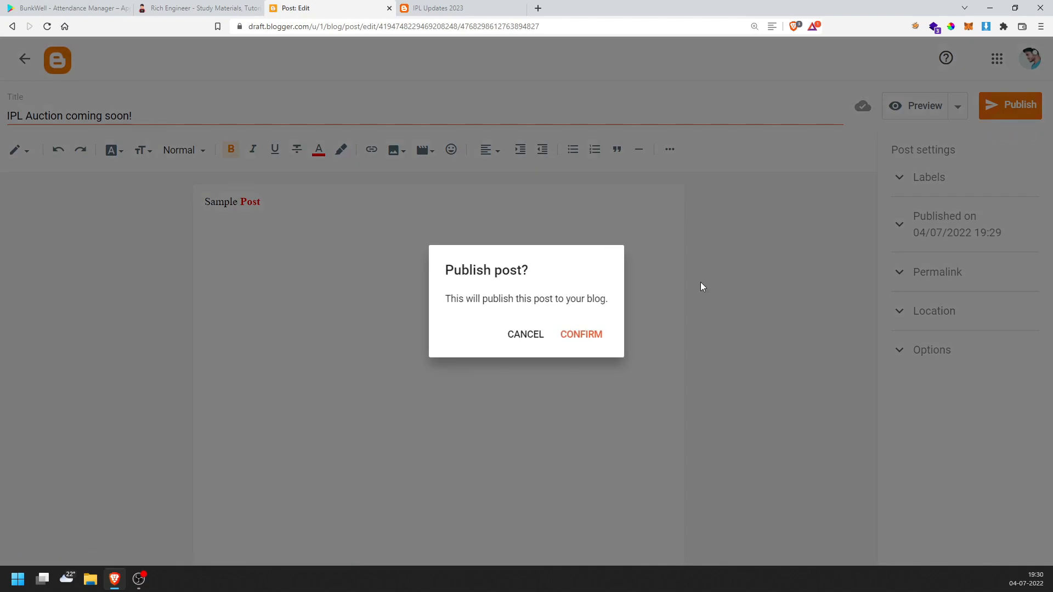
click(581, 334)
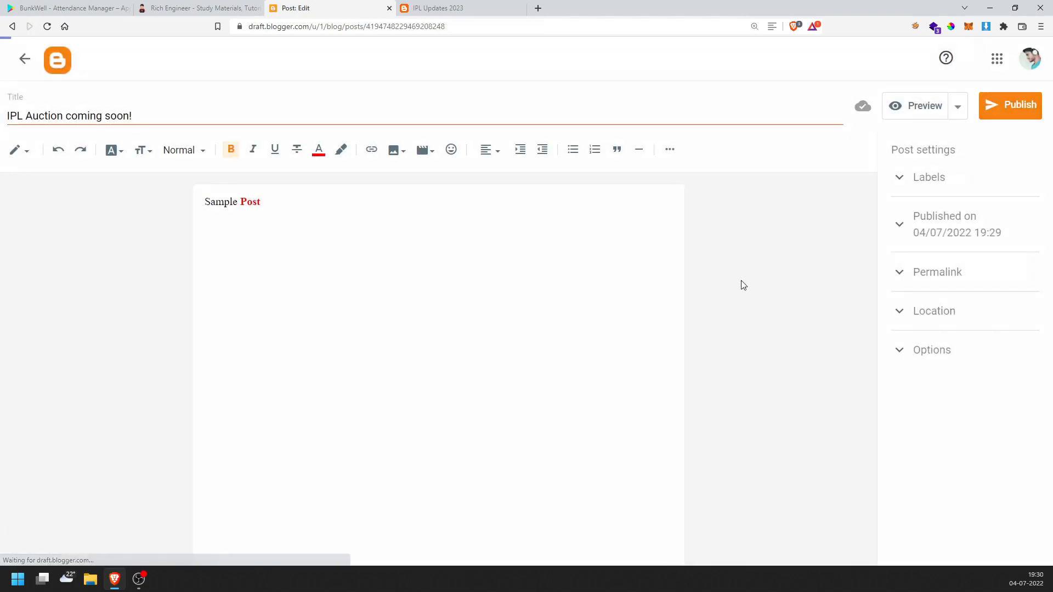
click(1010, 105)
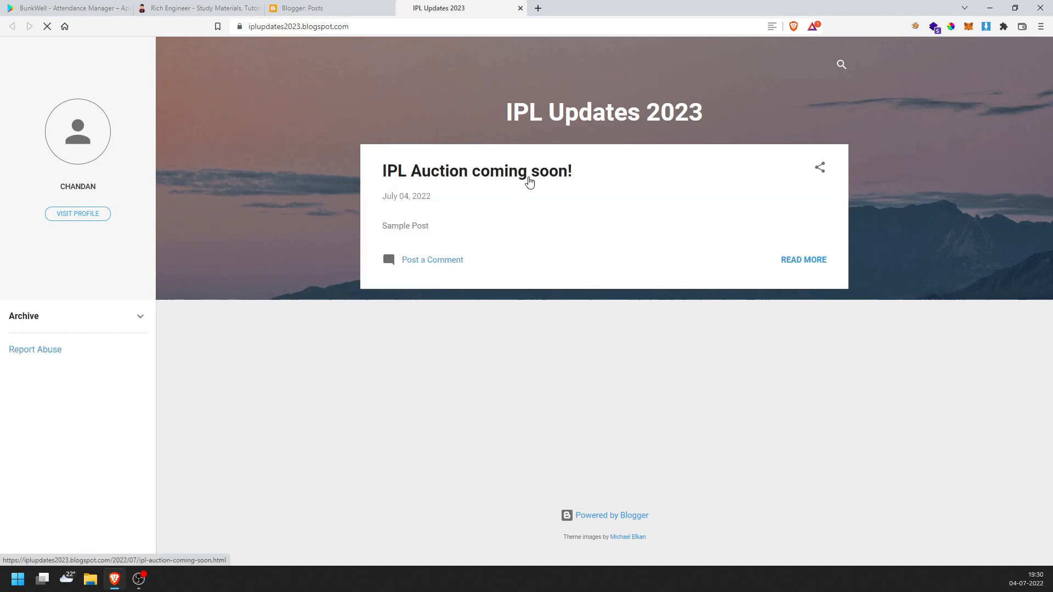
click(803, 259)
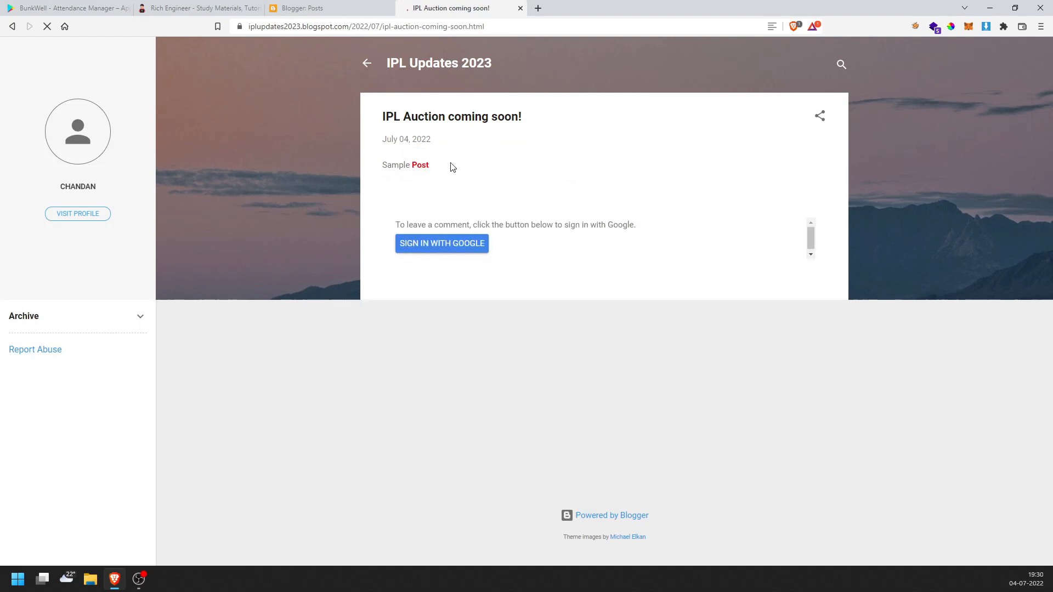
drag(416, 225, 528, 224)
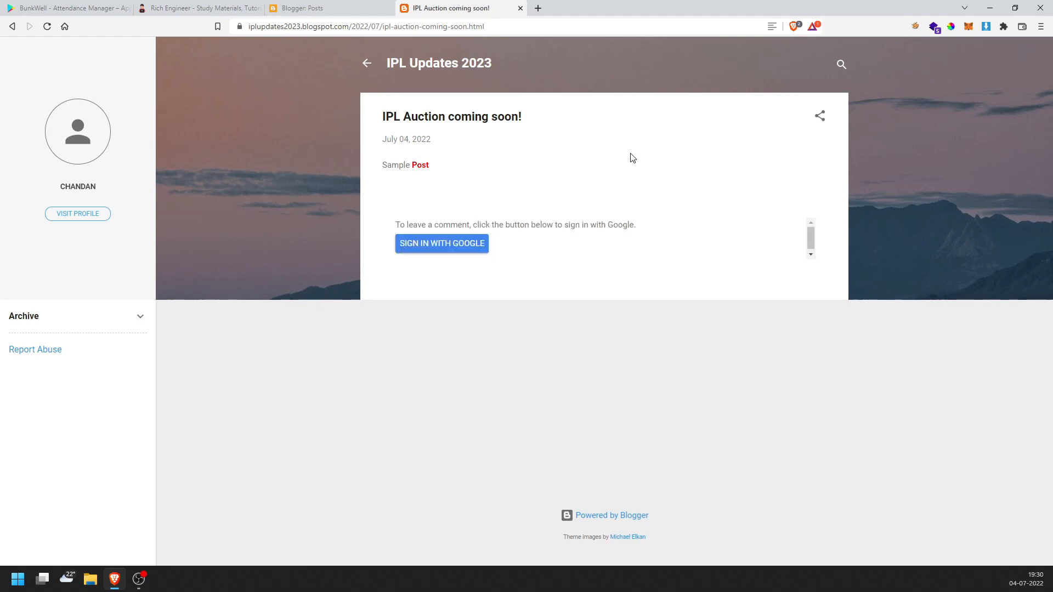
click(367, 64)
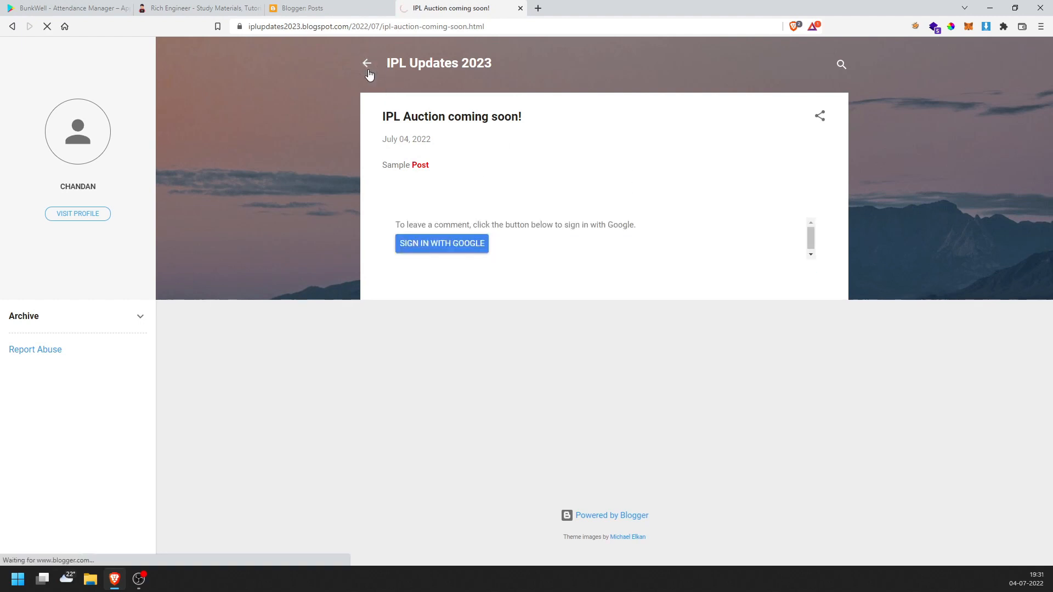
click(367, 64)
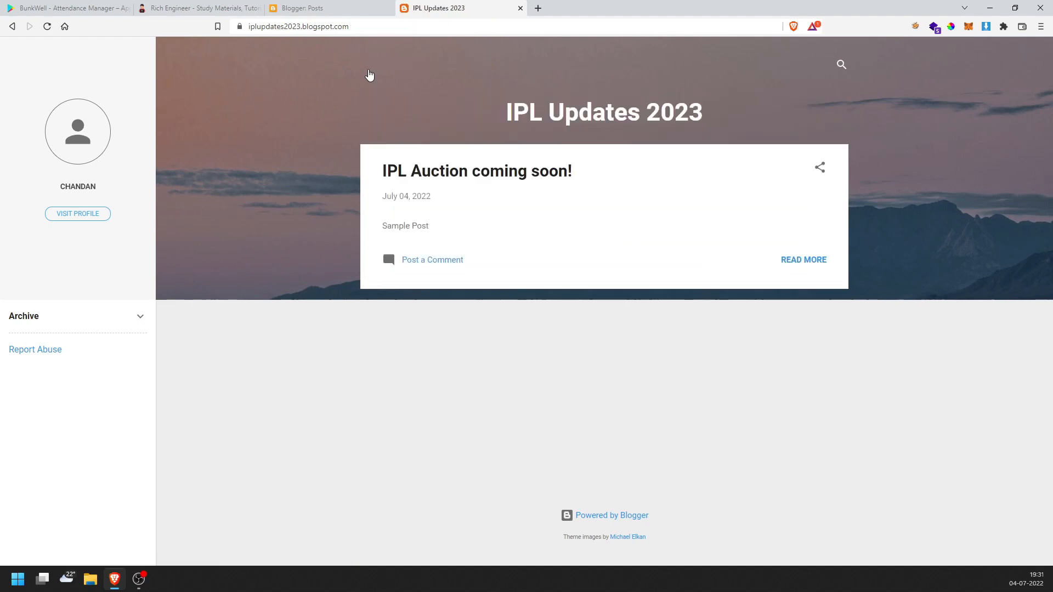
mouse_move(435, 228)
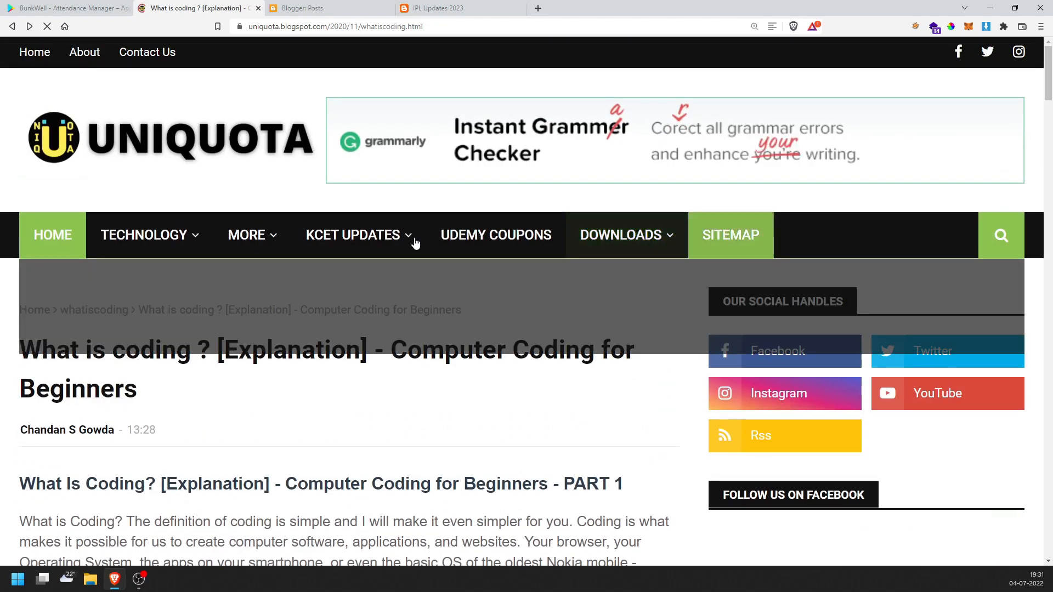
click(439, 8)
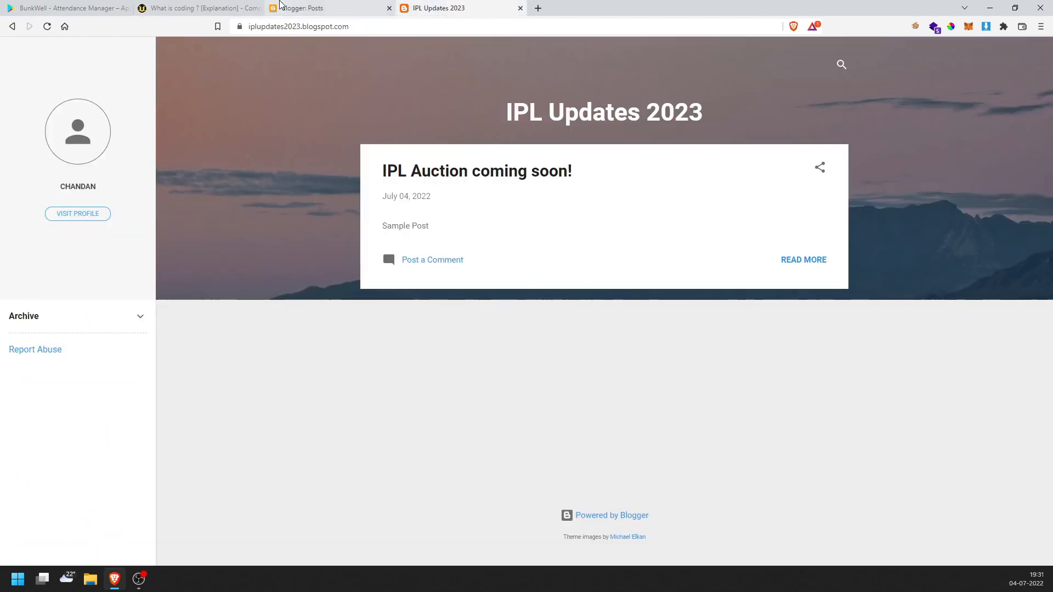
Open the IPL Updates 2023 Theme page and scroll past Contempo Light into the galleries
click(329, 8)
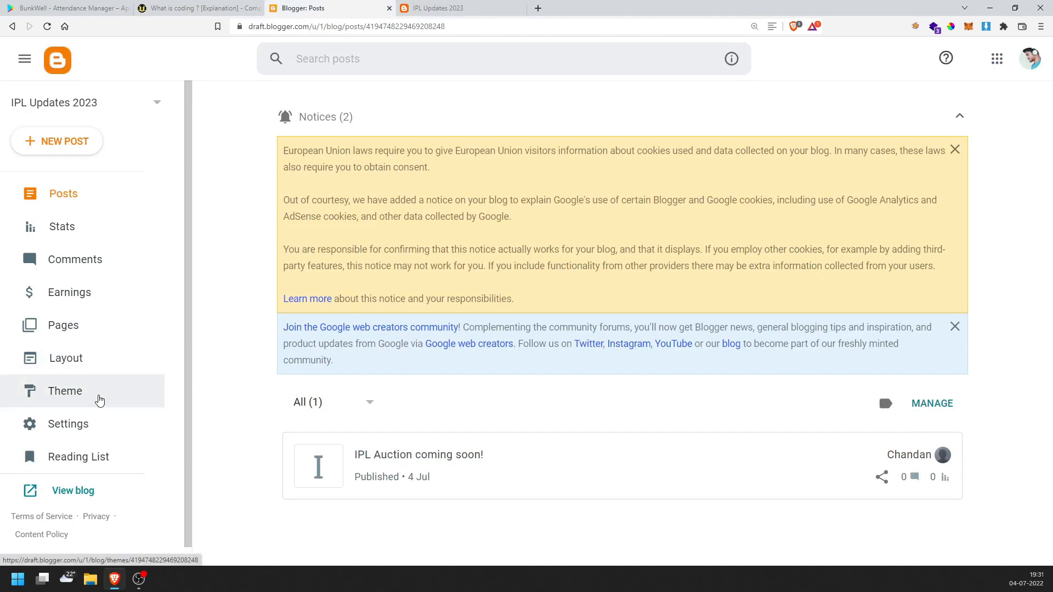
click(64, 390)
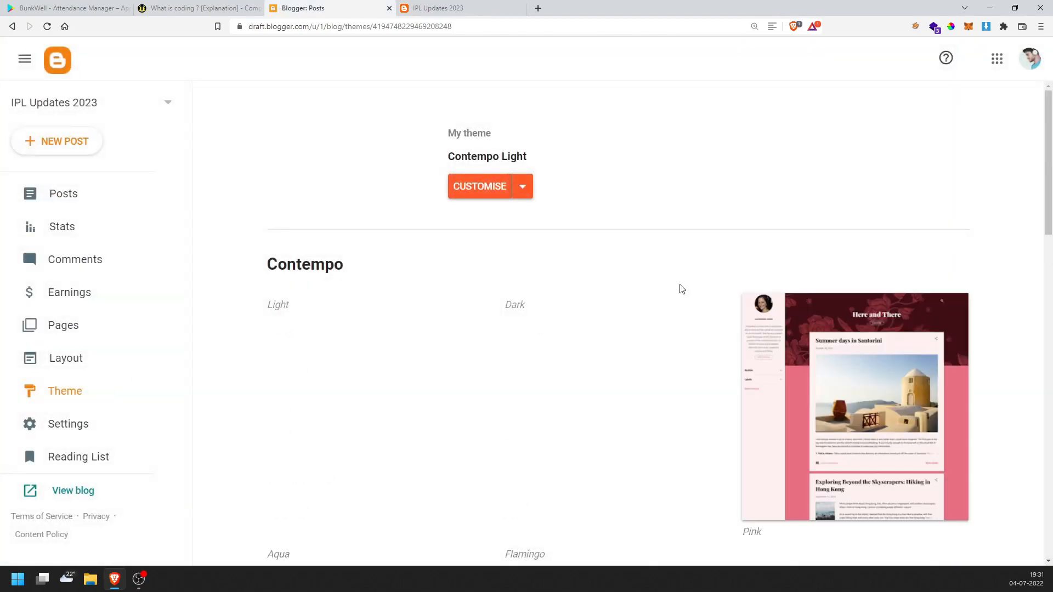
scroll(down, 3)
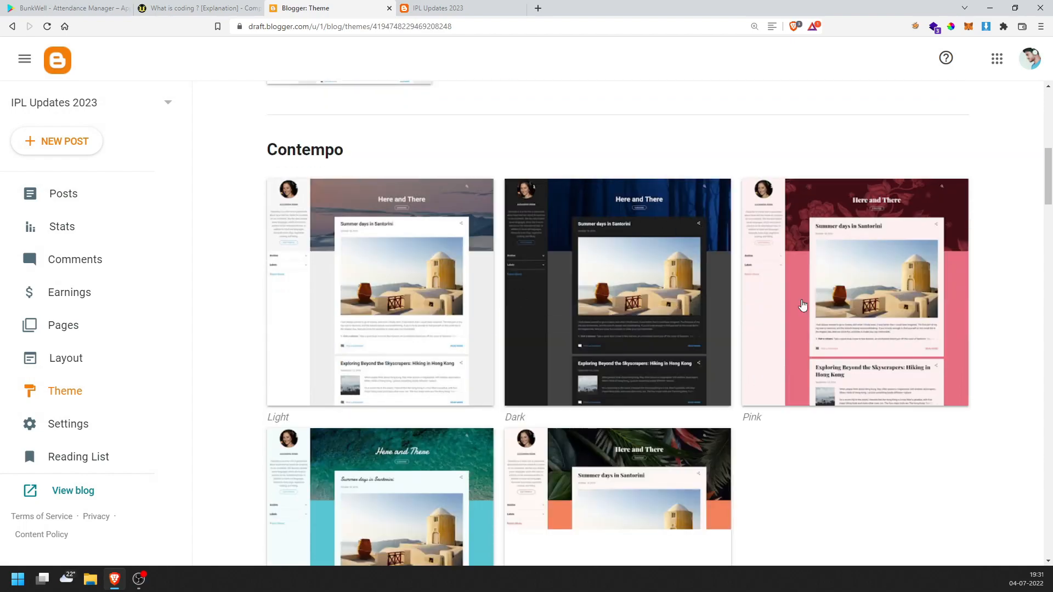
scroll(down, 3)
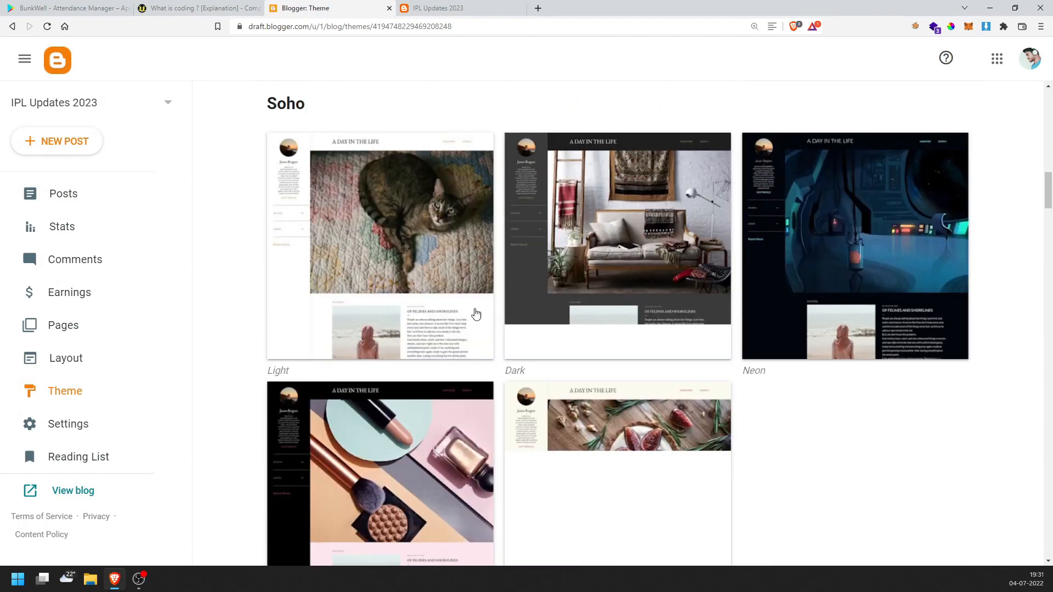
scroll(down, 3)
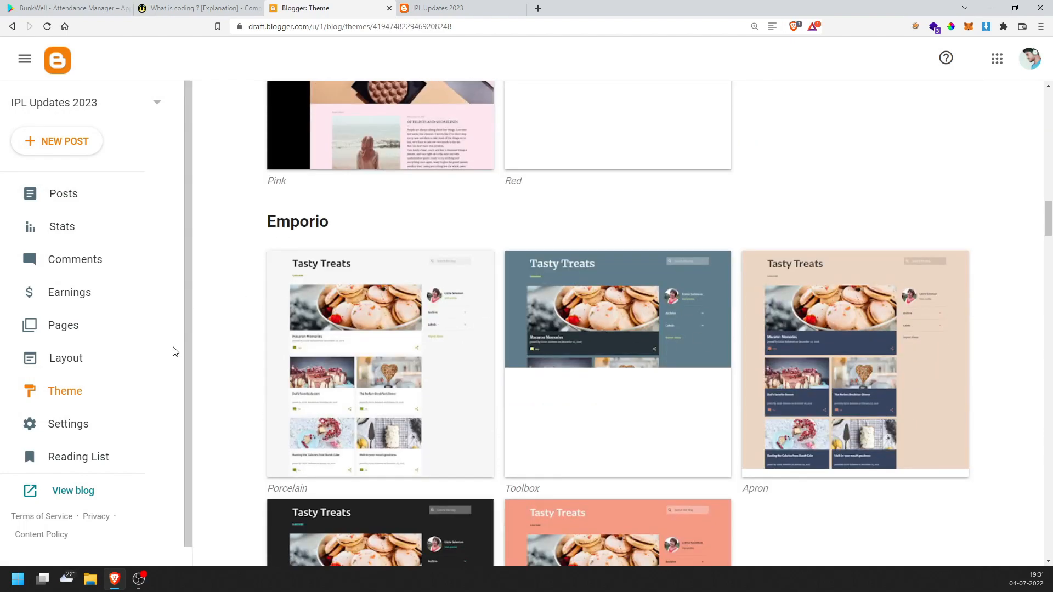
scroll(down, 3)
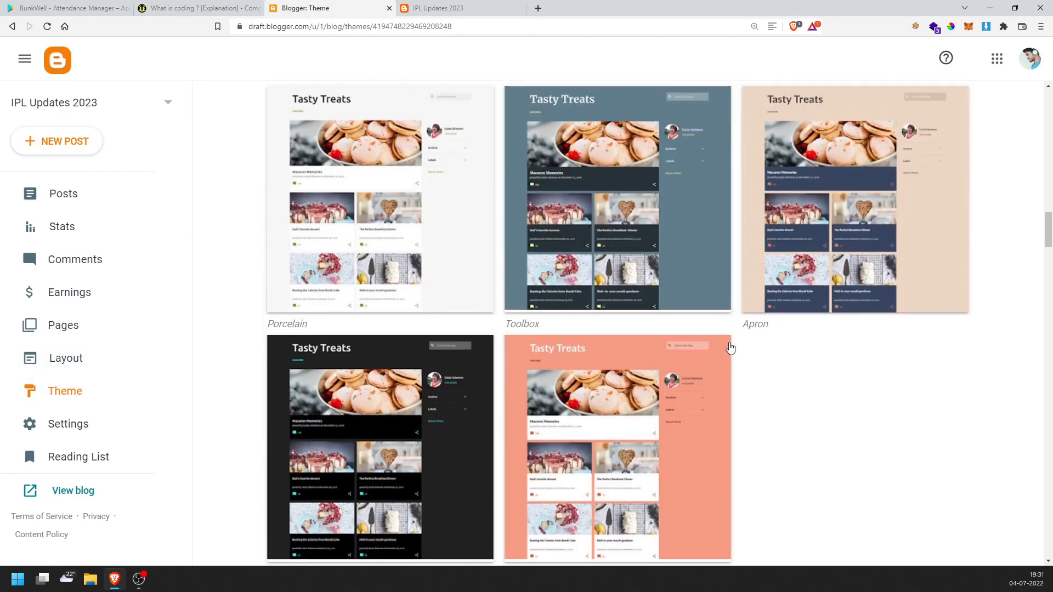
scroll(down, 3)
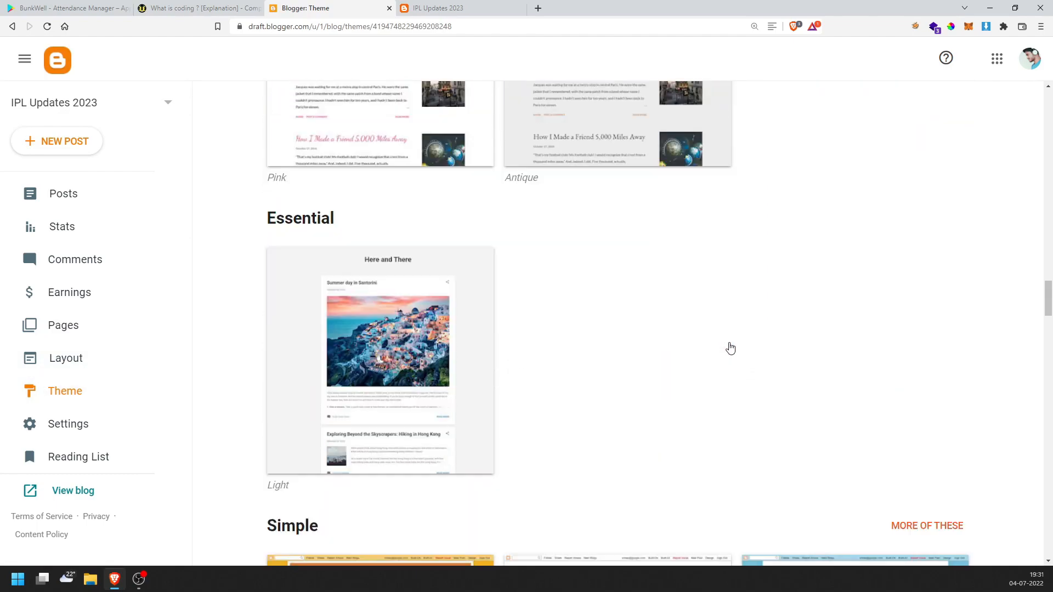
scroll(down, 3)
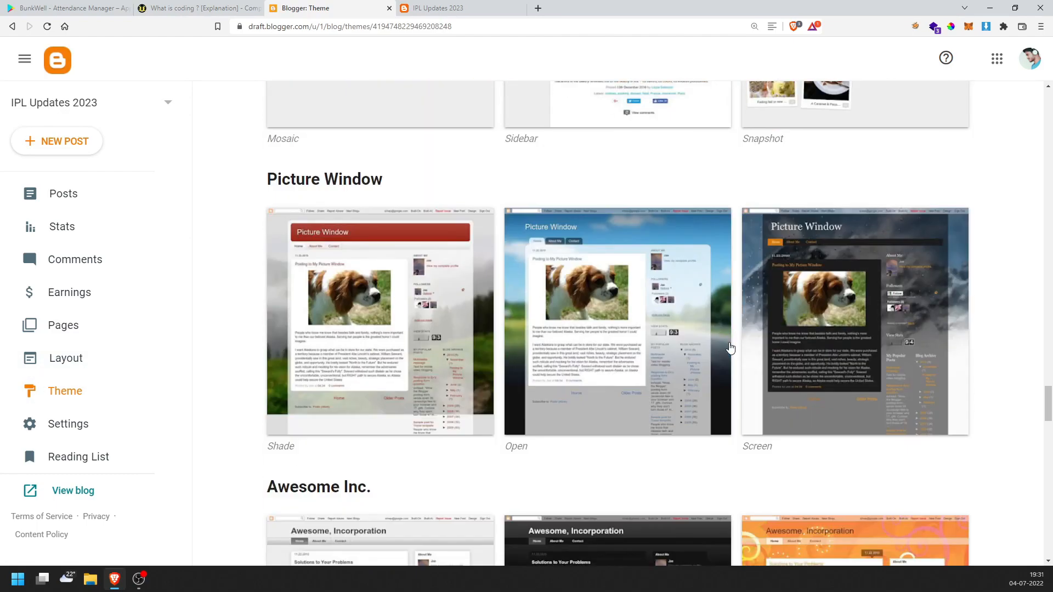
scroll(down, 3)
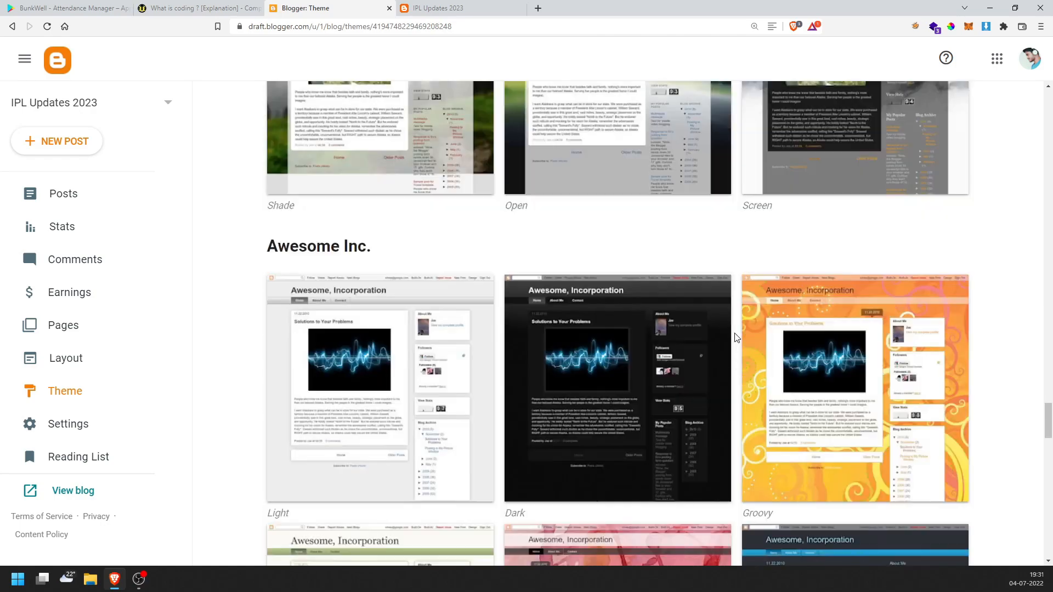
scroll(down, 3)
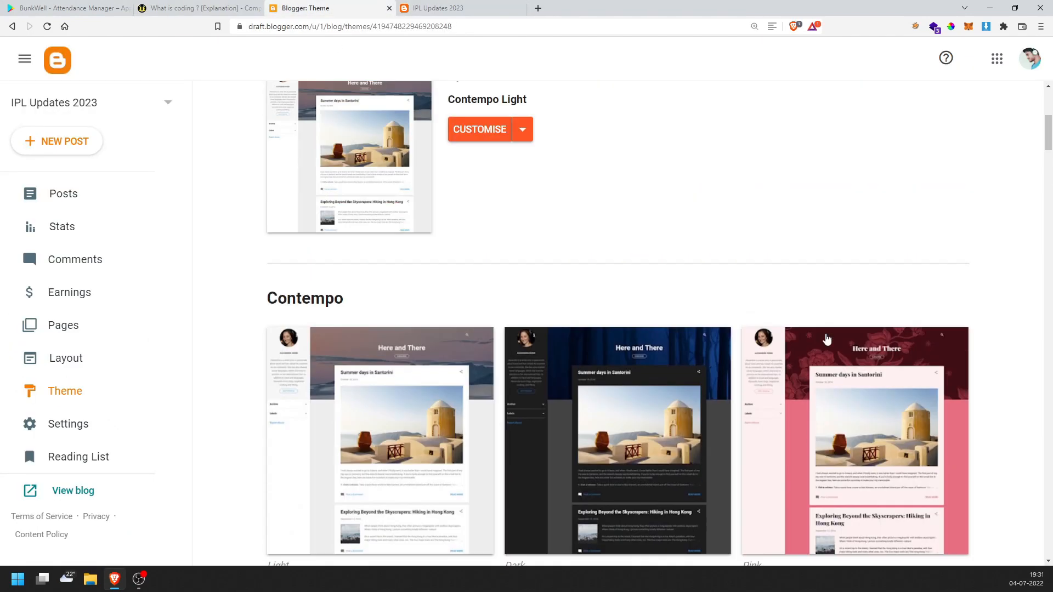
Scroll past the Soho, Contempo and Emporio galleries to the Notable themes
scroll(down, 3)
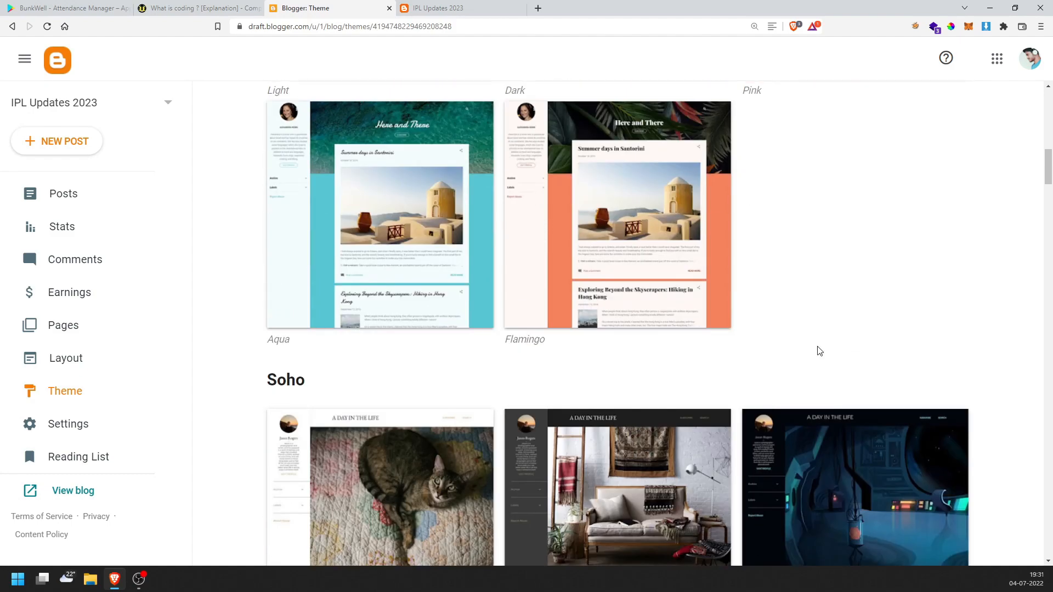
scroll(down, 3)
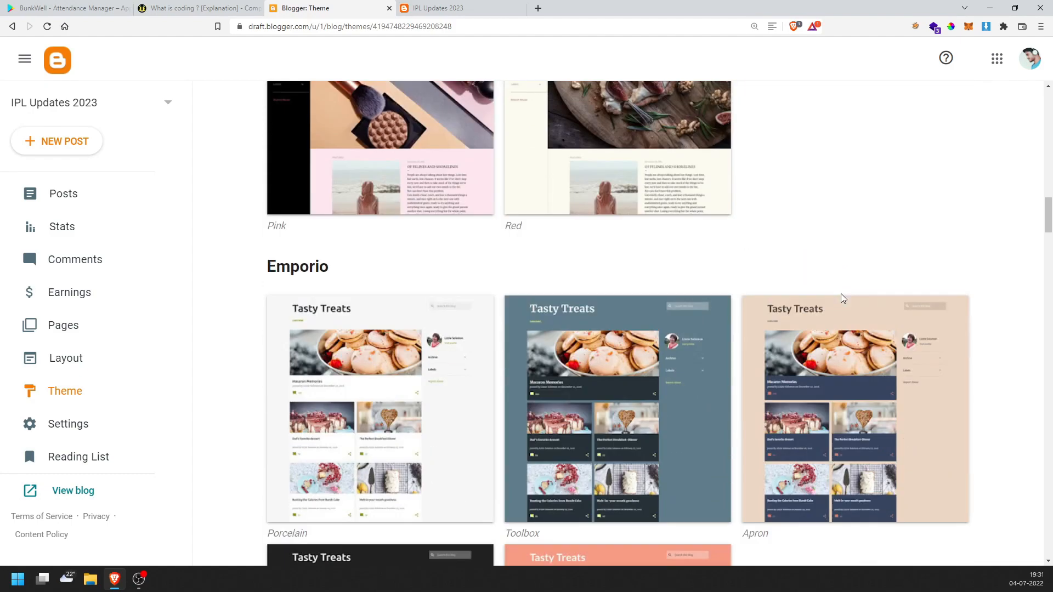
scroll(down, 3)
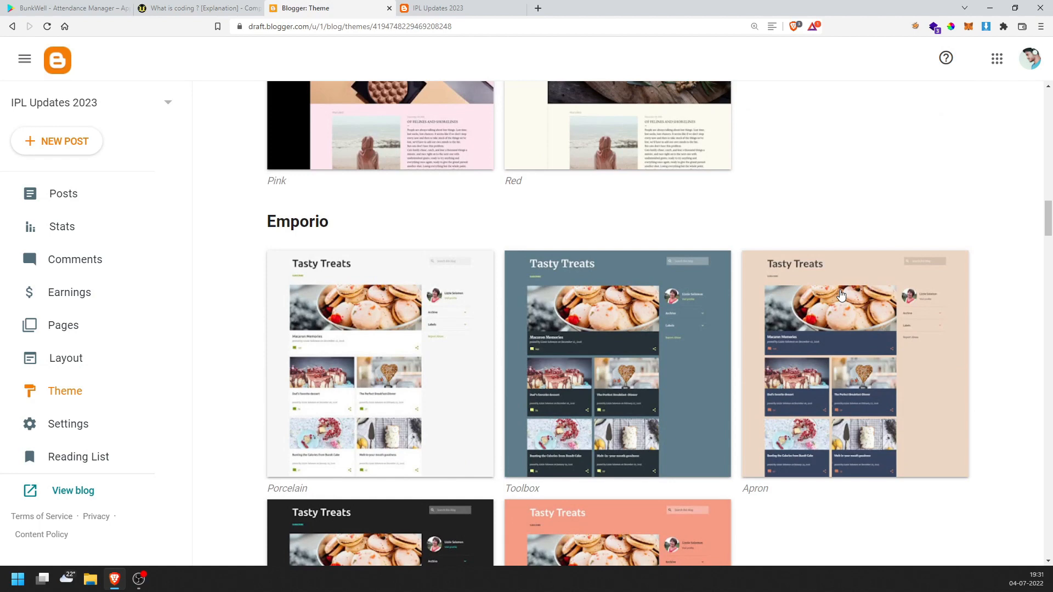
scroll(down, 3)
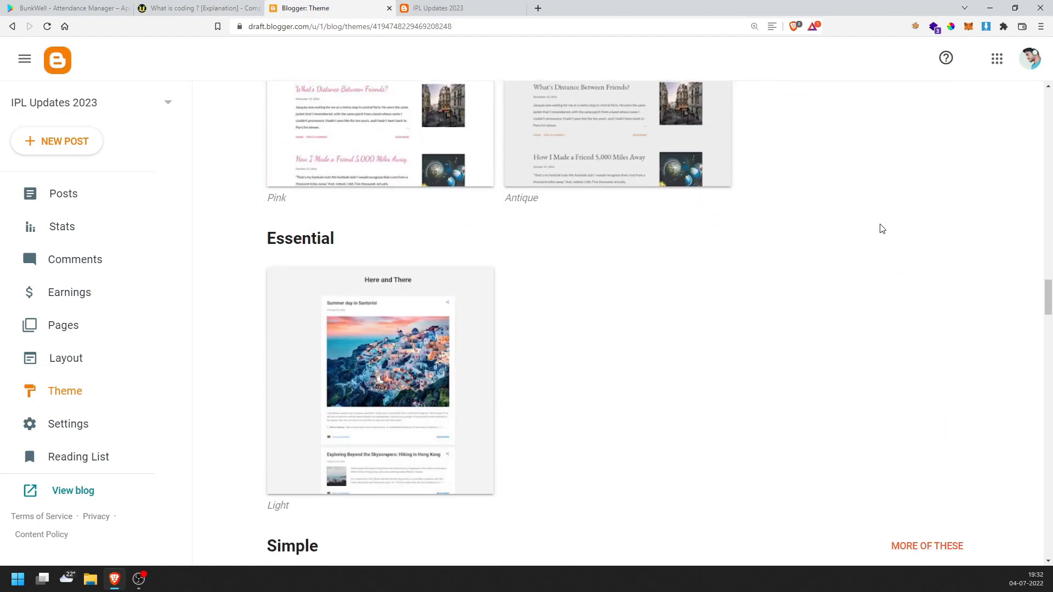
scroll(down, 3)
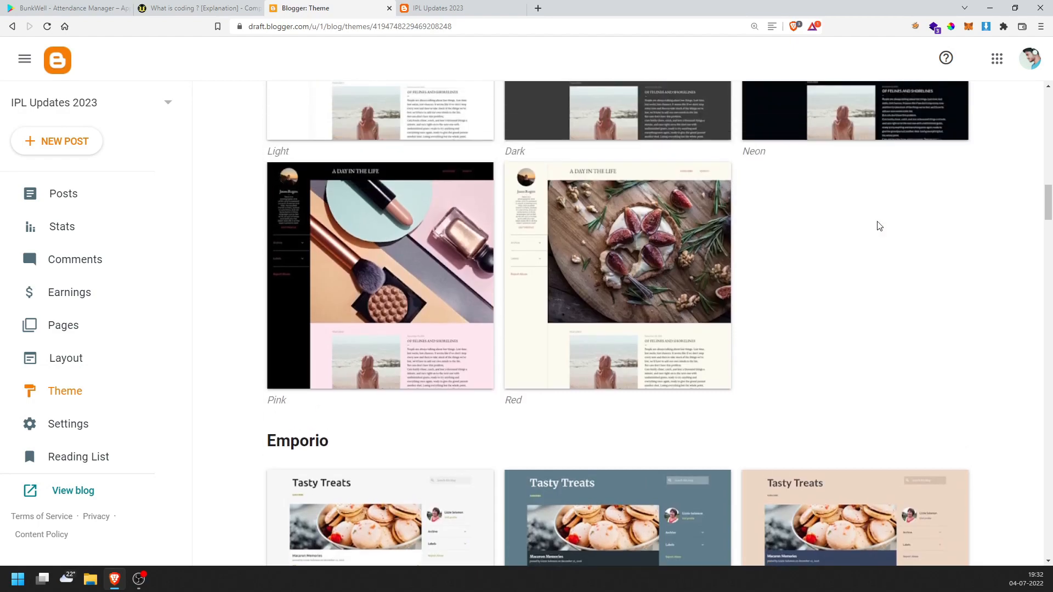
scroll(down, 3)
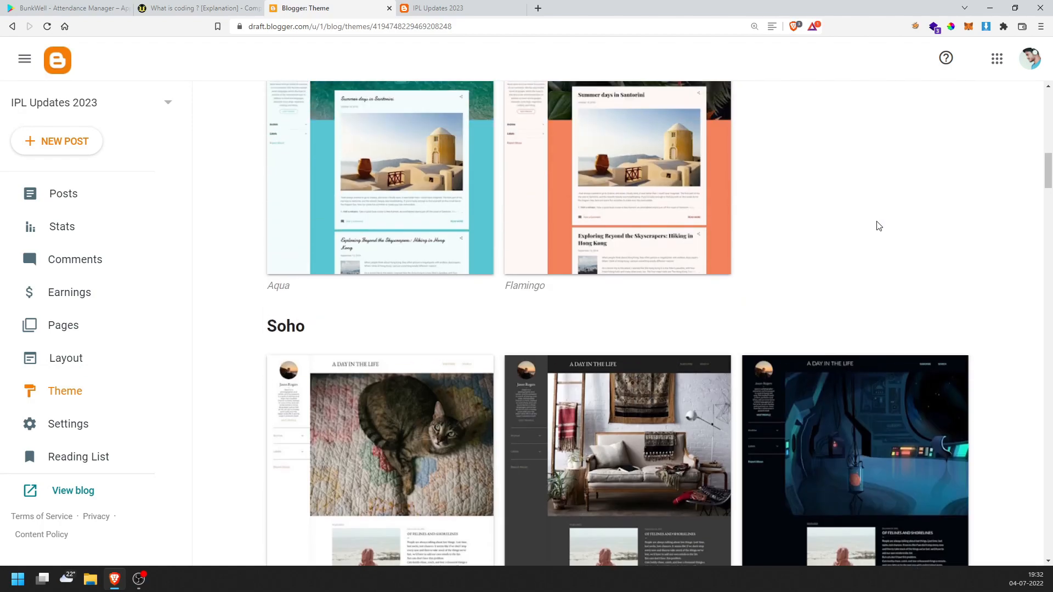
scroll(down, 3)
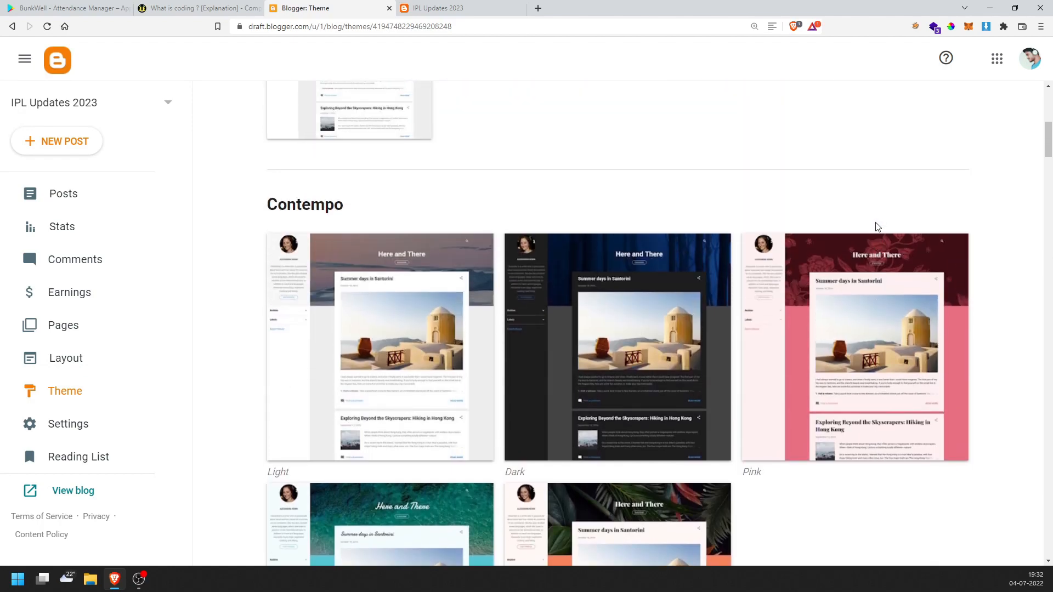
scroll(down, 3)
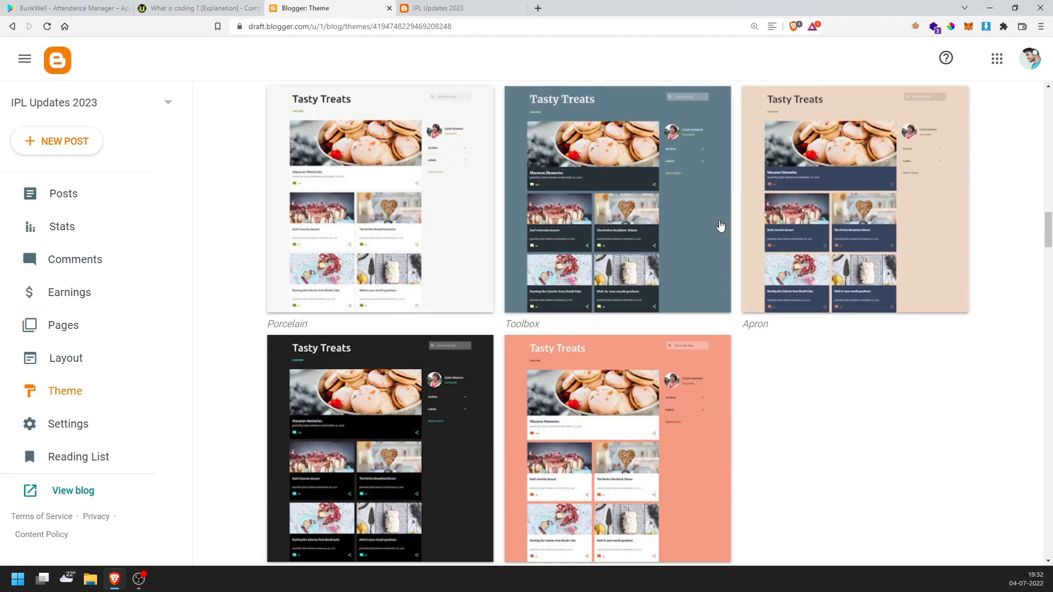
scroll(down, 3)
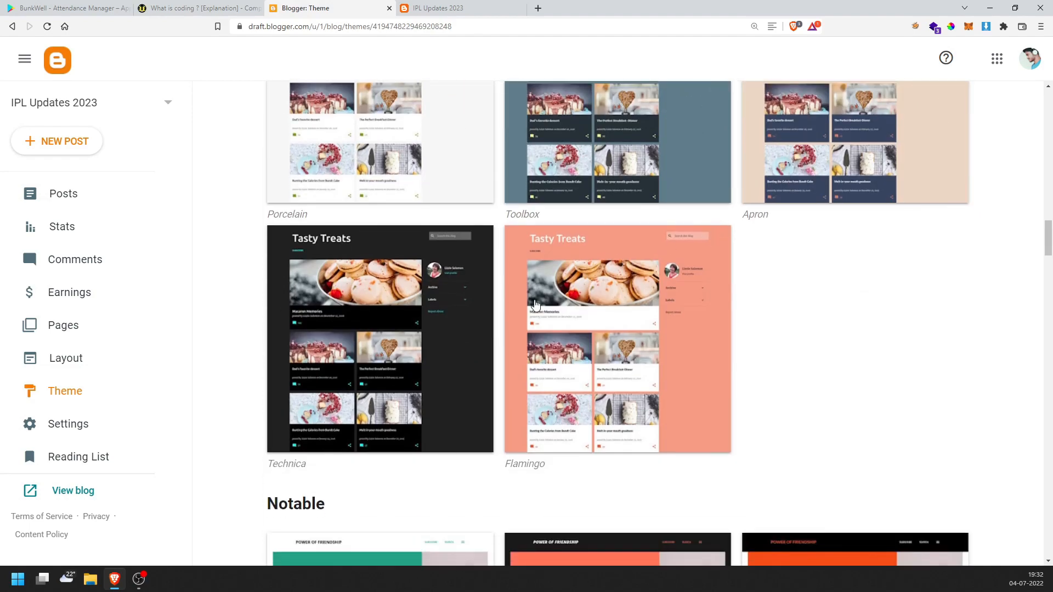
scroll(down, 3)
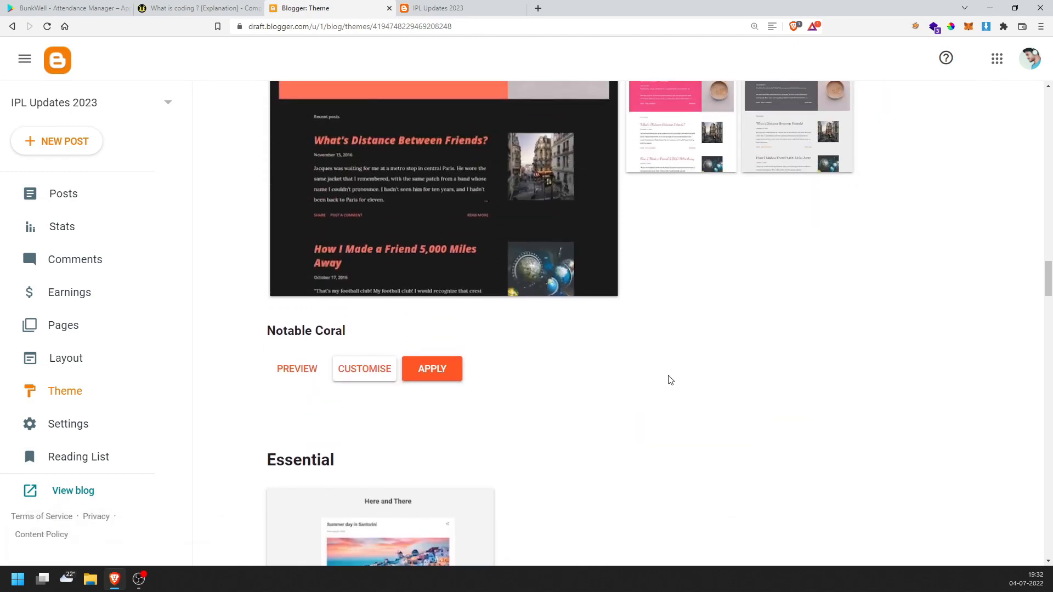
Apply the Notable Coral theme and reload the live blog to see it
click(432, 369)
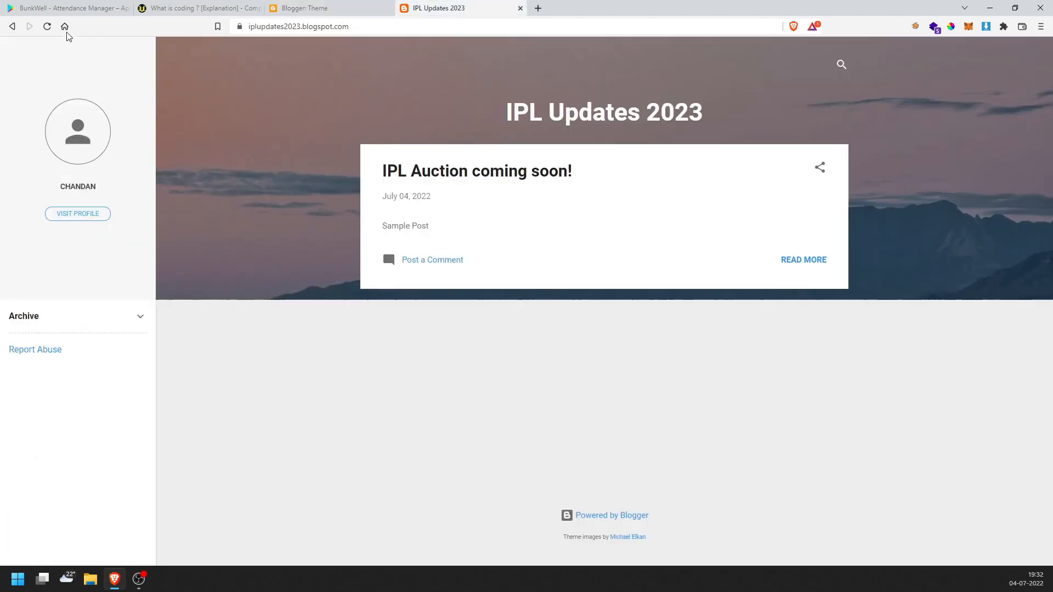
click(47, 26)
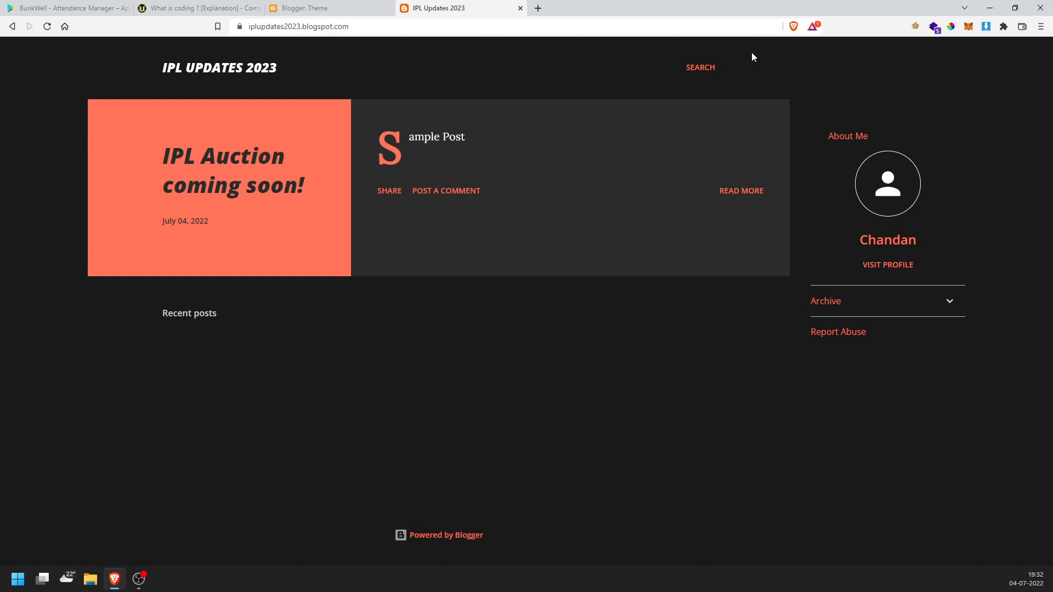
mouse_move(286, 264)
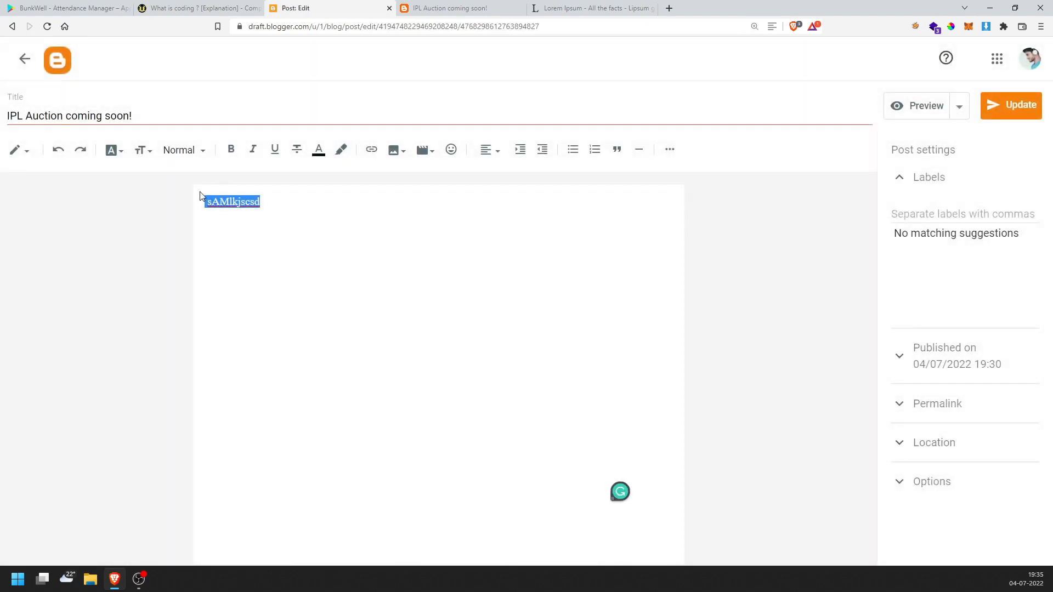
Rewrite the post body to read 'This is a post created by me.'
text(Thi si)
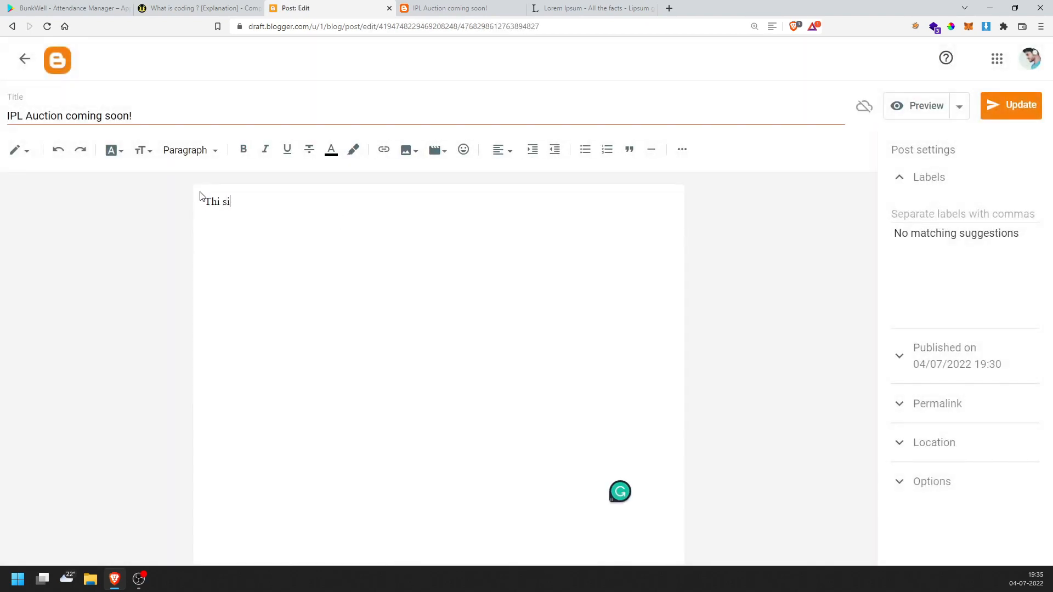
text(s)
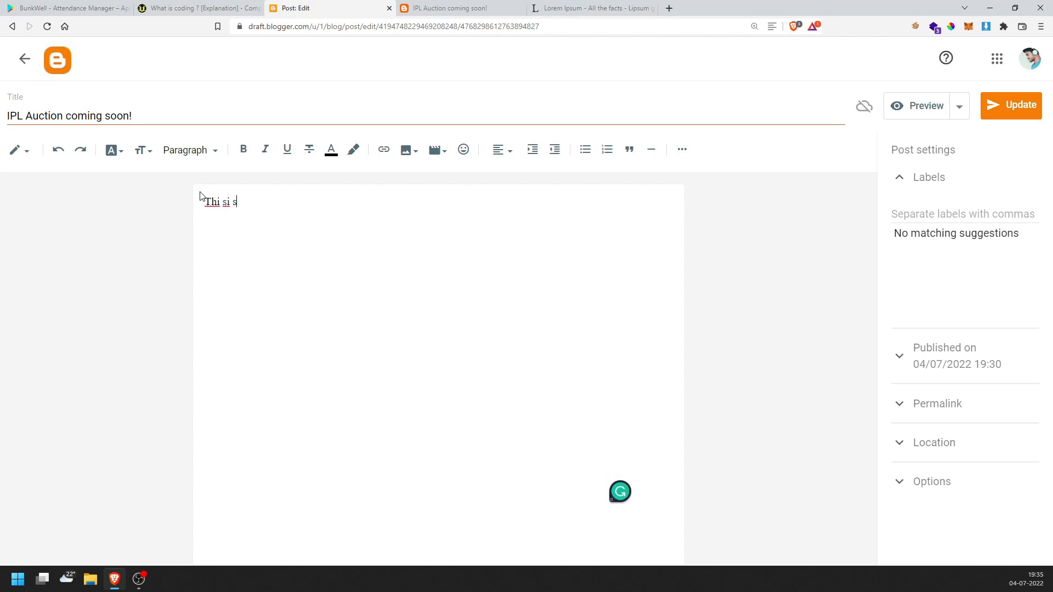
text(This is)
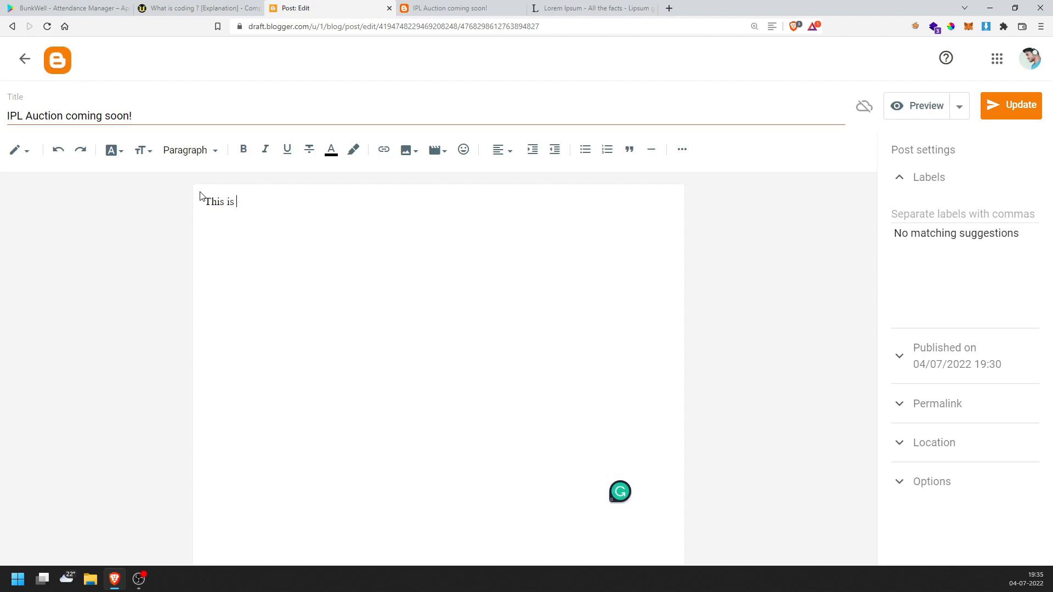
text(a post crea)
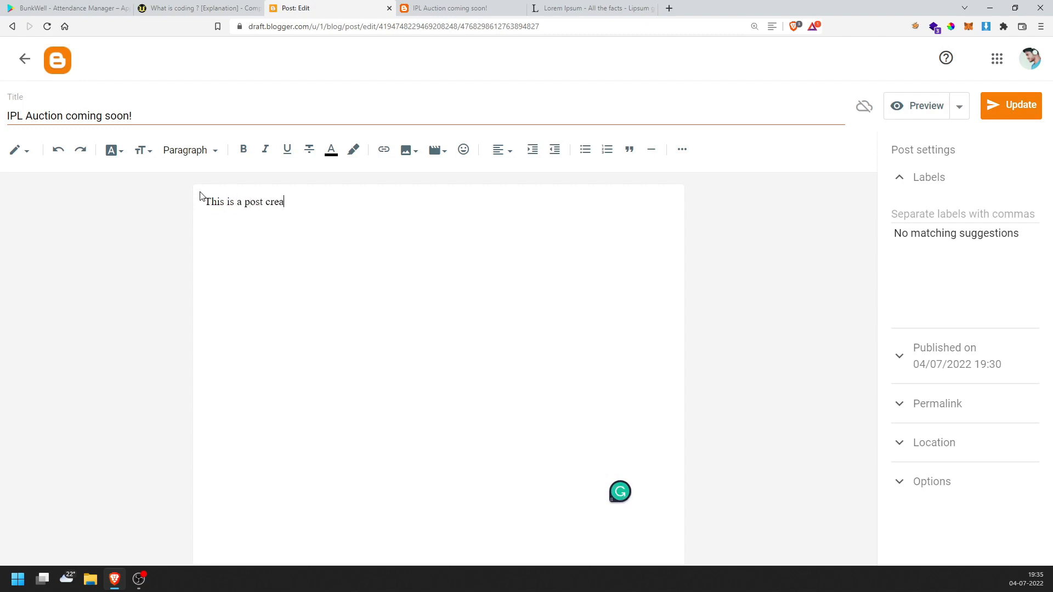
text(ted by)
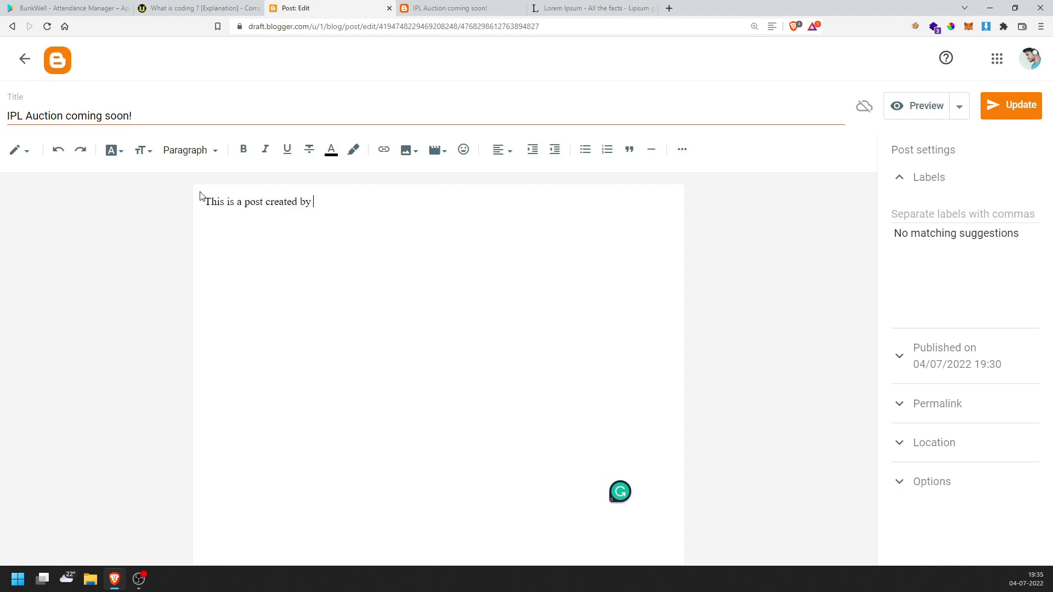
text(me)
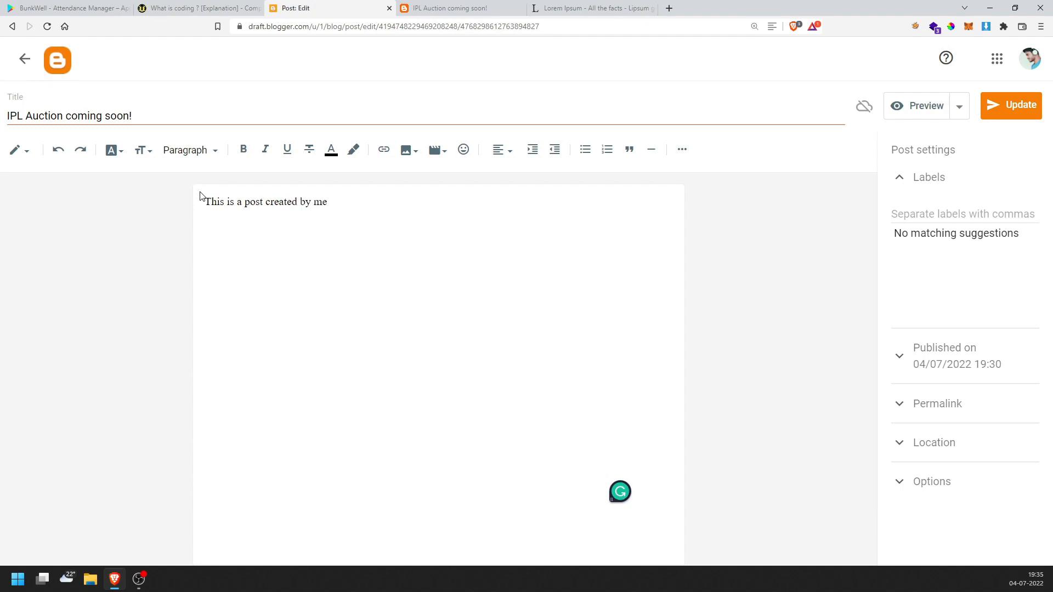
text(to hel)
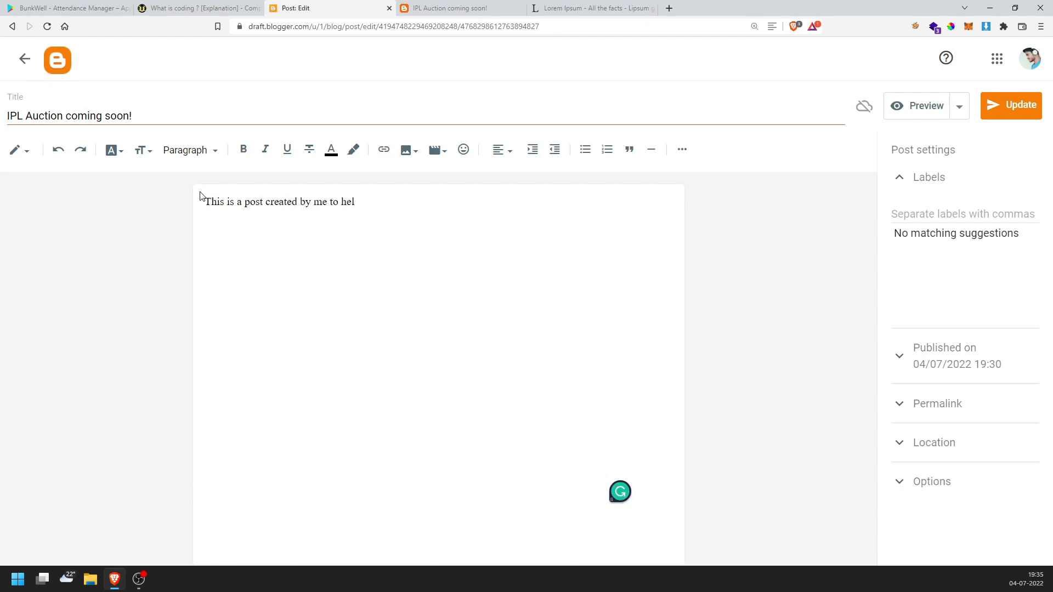
key(BackSpace)
text(.)
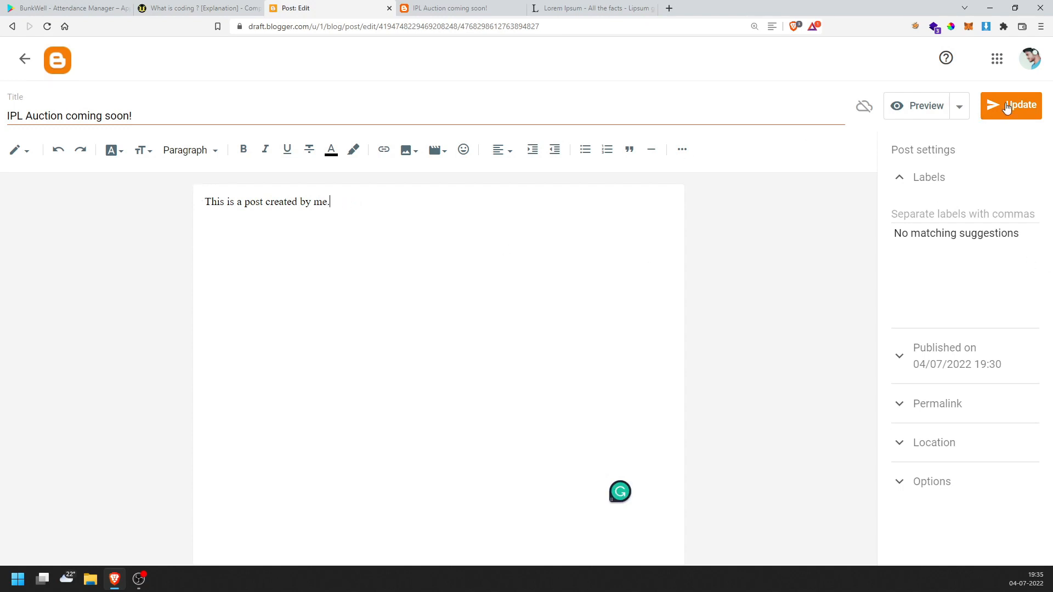
Update the post, reload it on the live blog, and return to Posts
click(1010, 105)
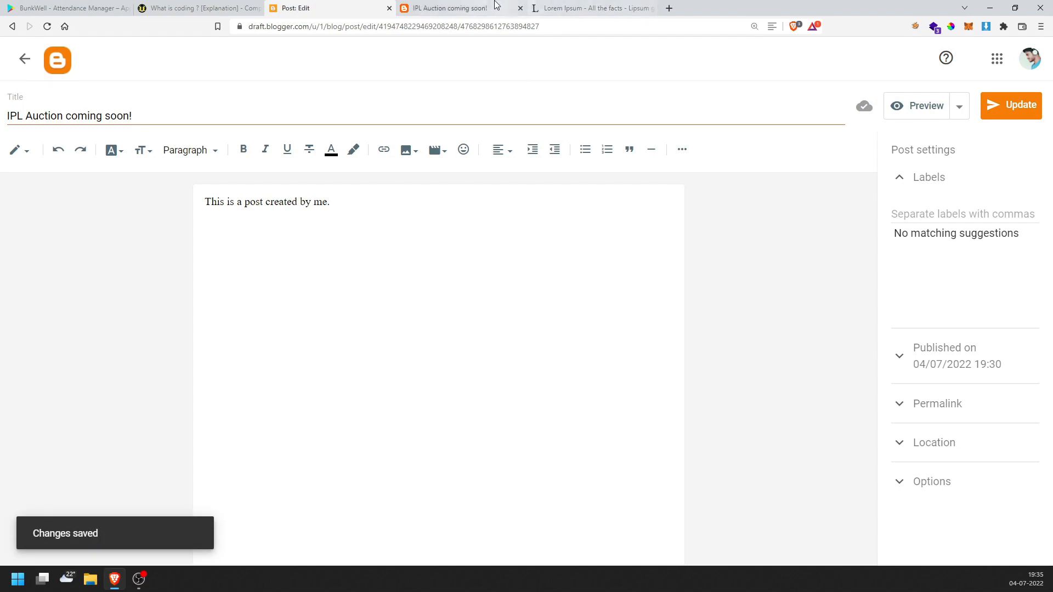
click(450, 8)
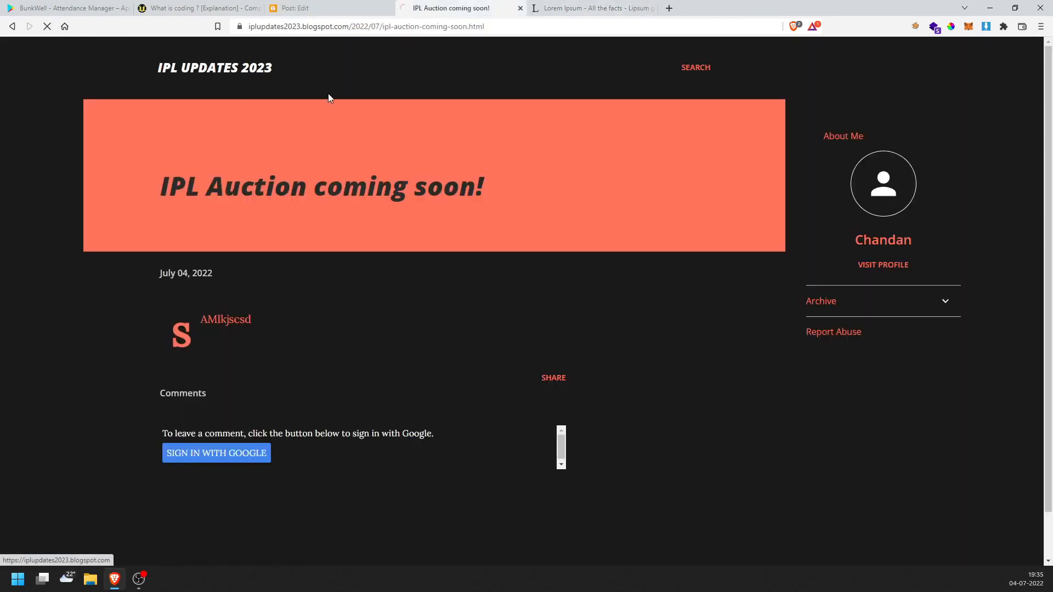
click(214, 67)
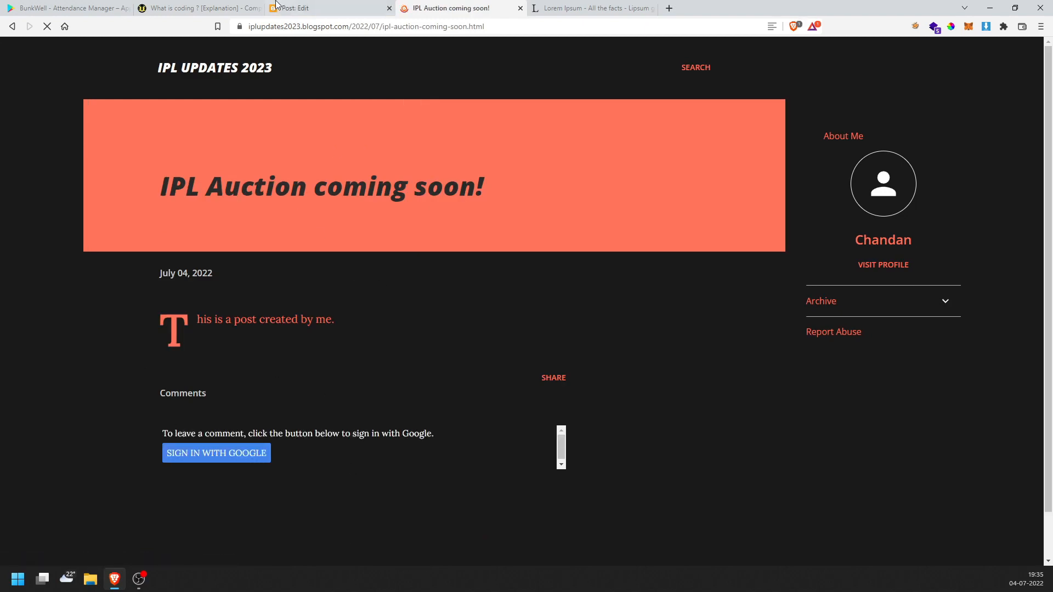
click(329, 8)
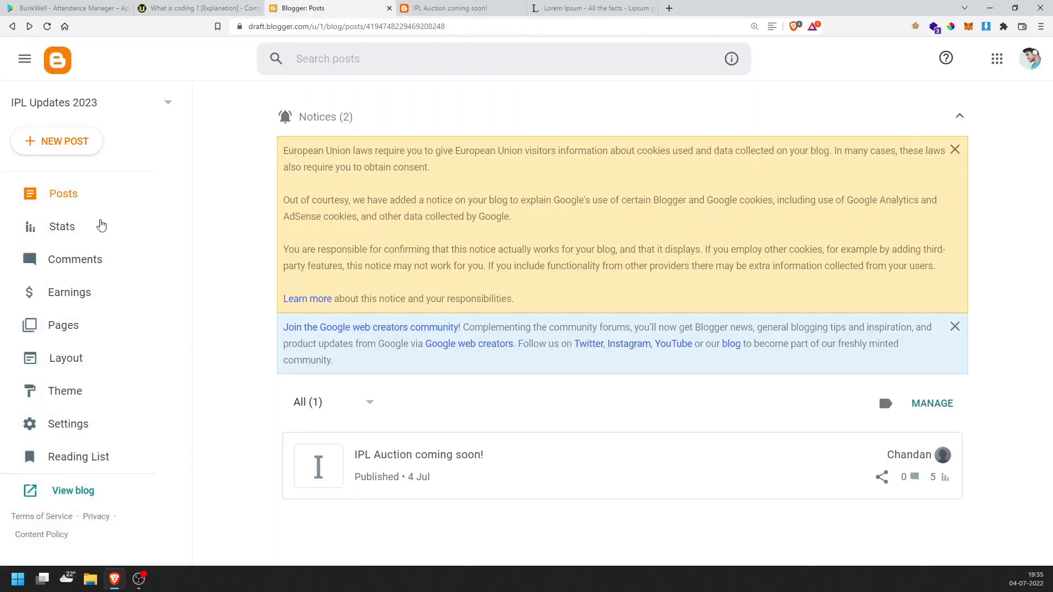
Publish new post 'IPL Latest Update' reading 'Virat Kohli in great form. Great comeback.'
click(56, 141)
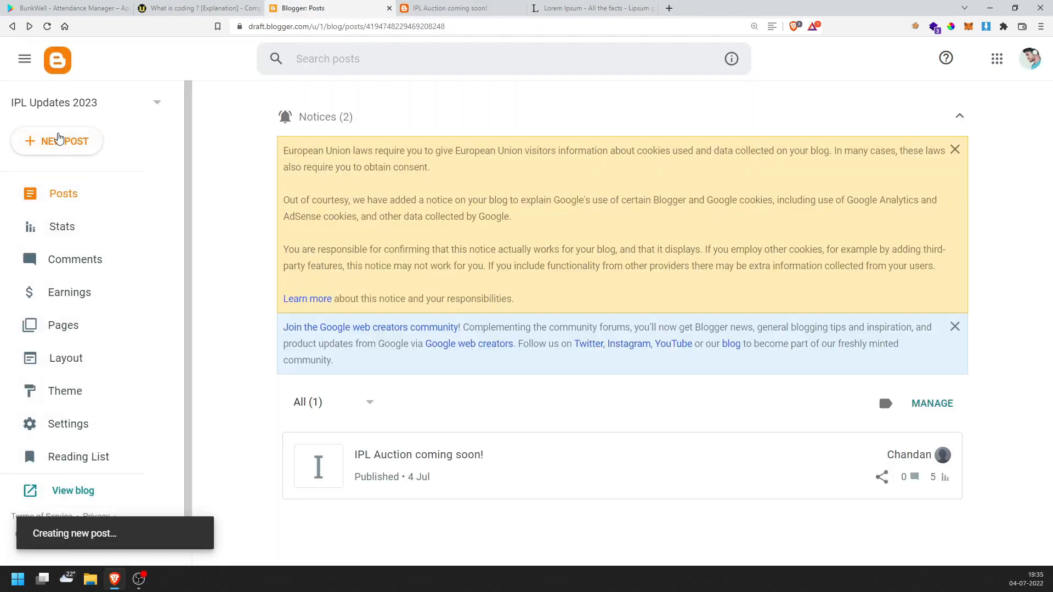
click(56, 141)
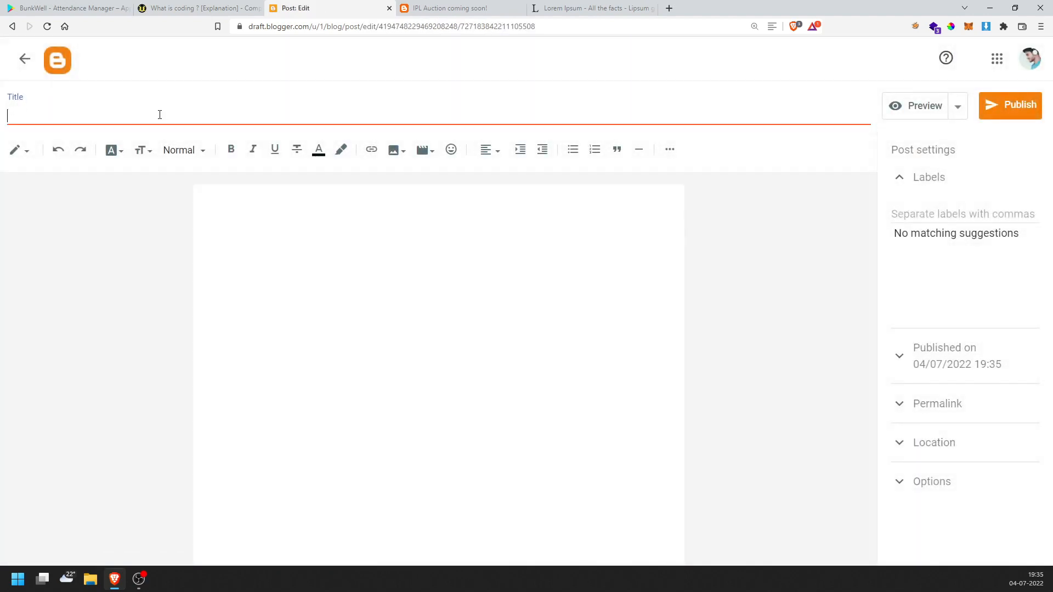
text(IPL Latest Up)
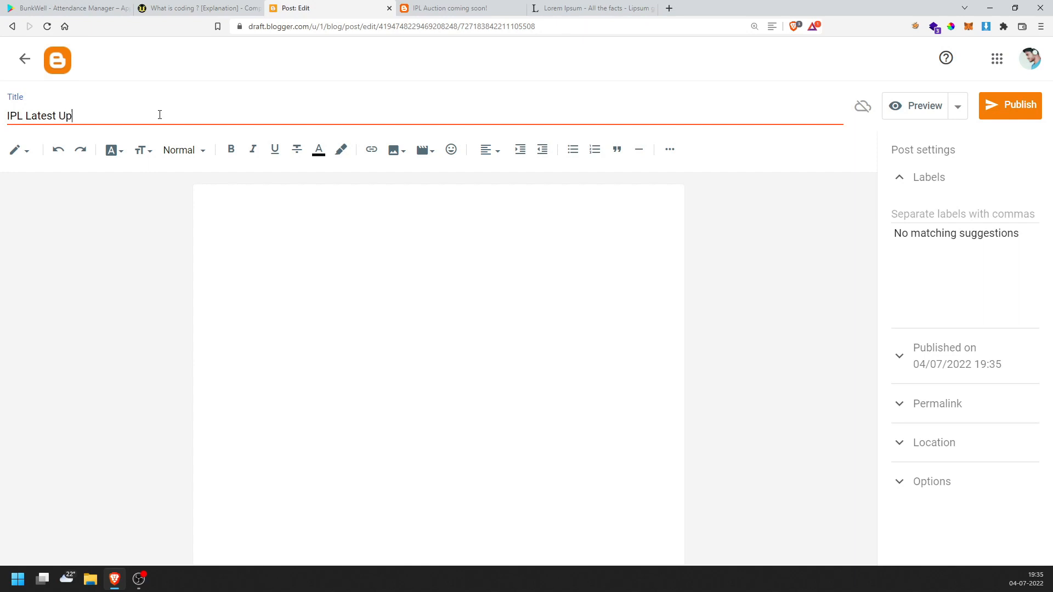
text(art)
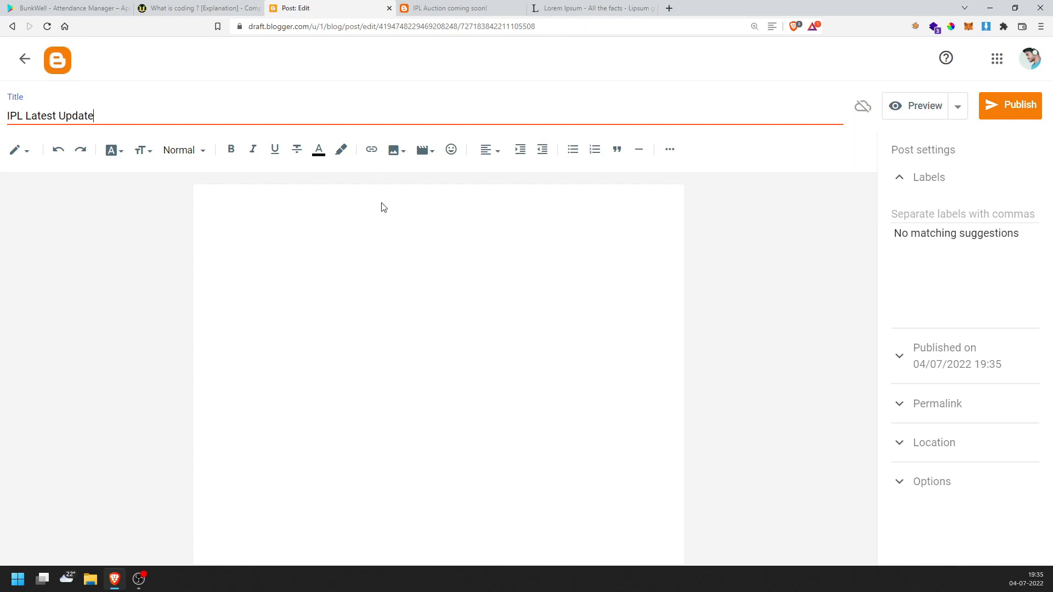
text(Virat Kohli in great)
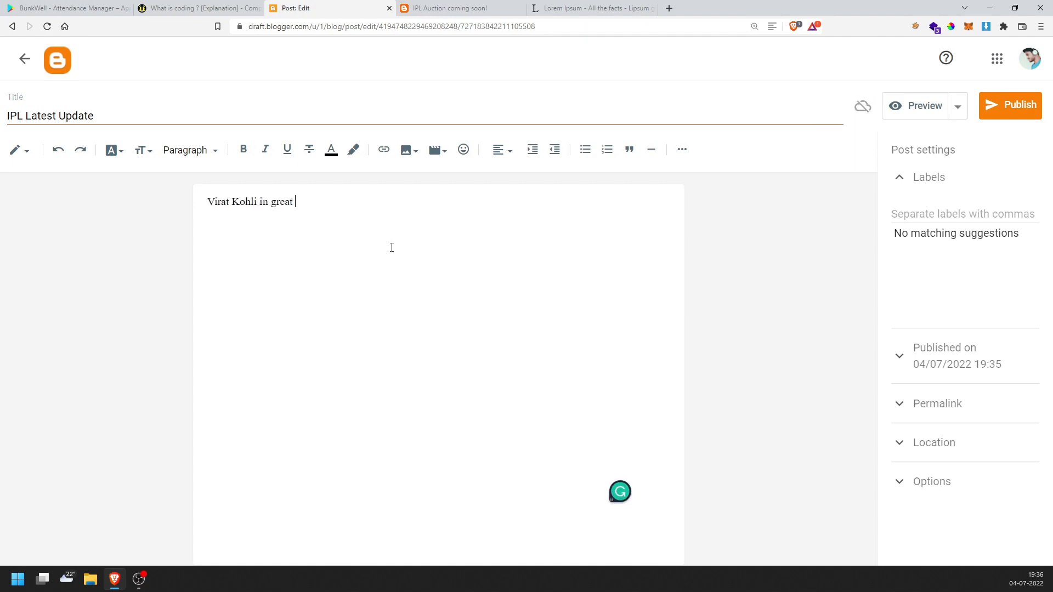
text(form. G)
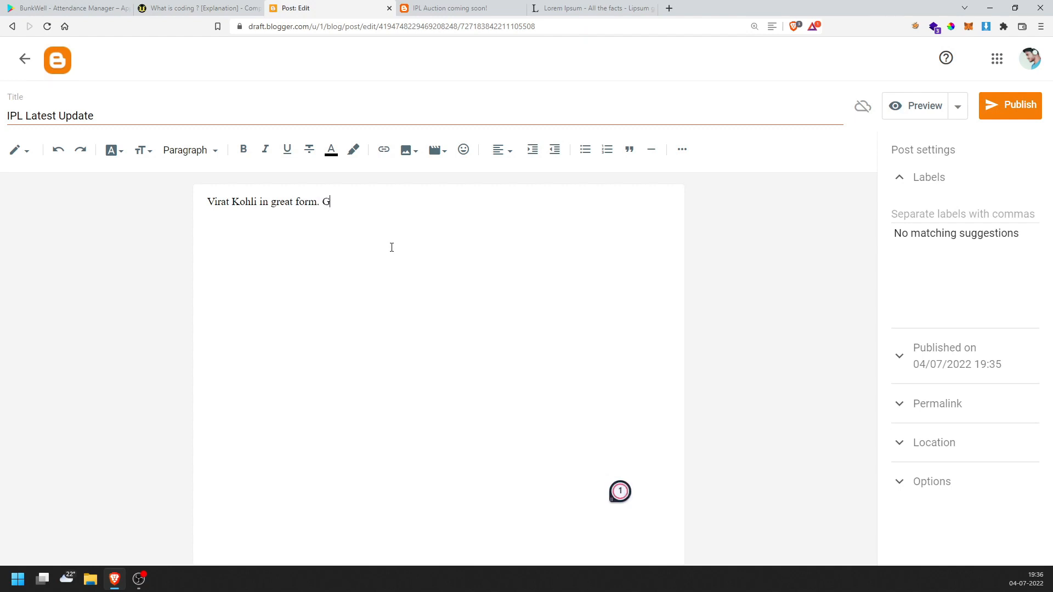
text(reat comeba)
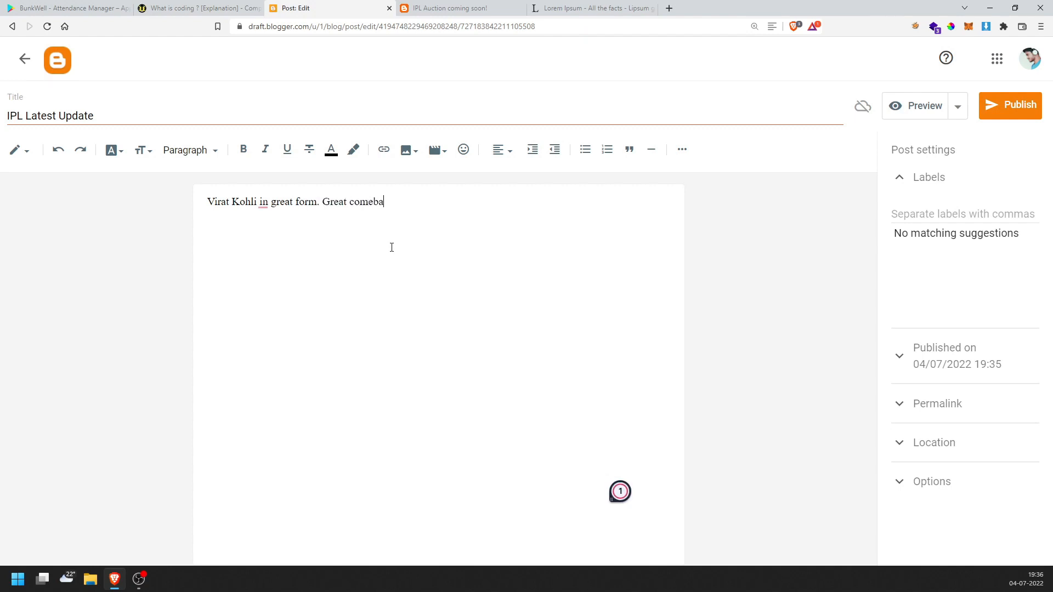
text(ck.)
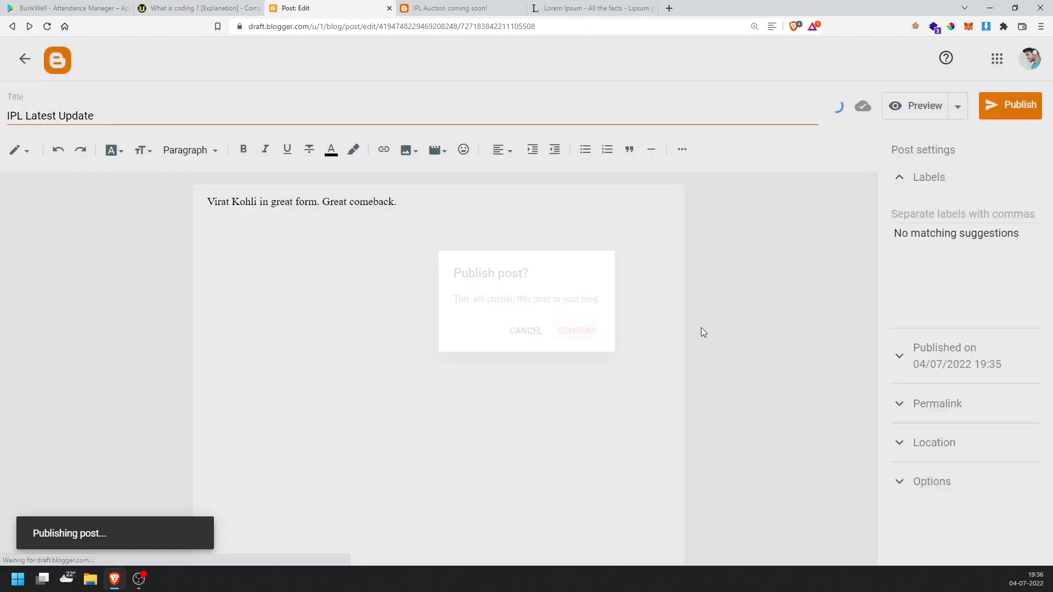
click(575, 331)
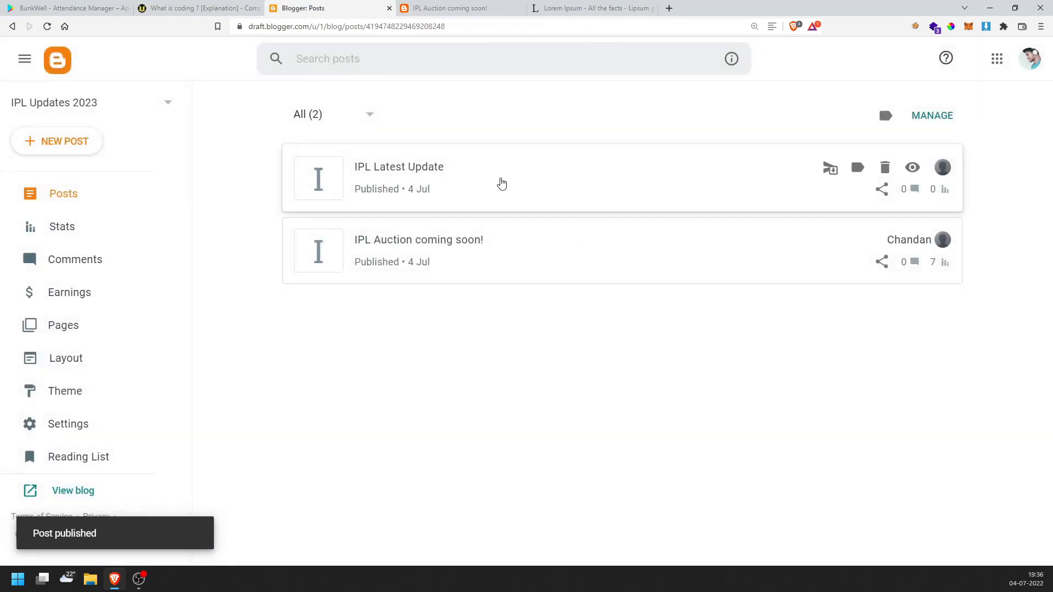
click(460, 8)
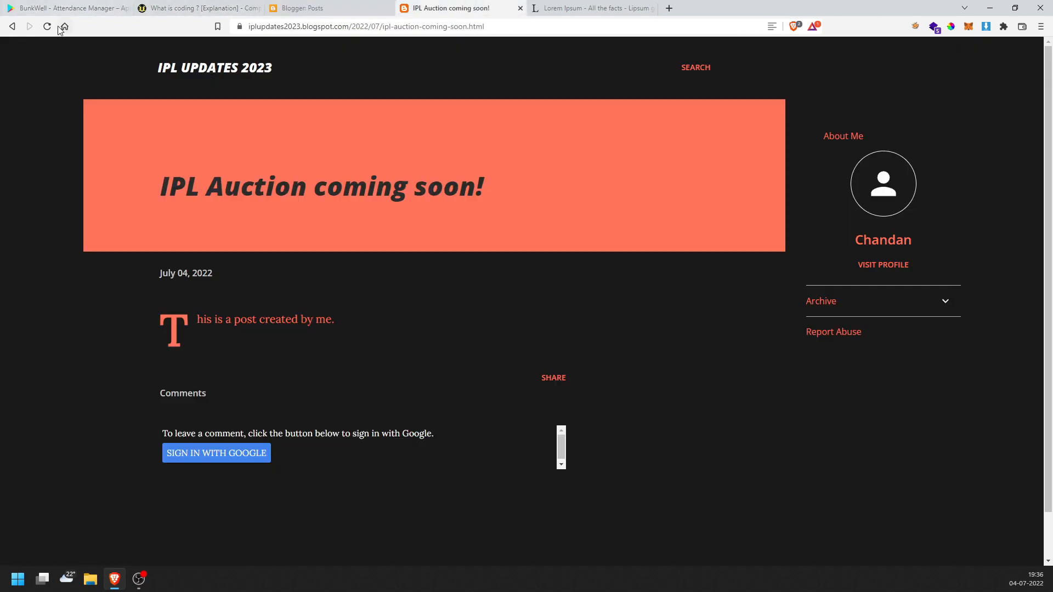
click(46, 26)
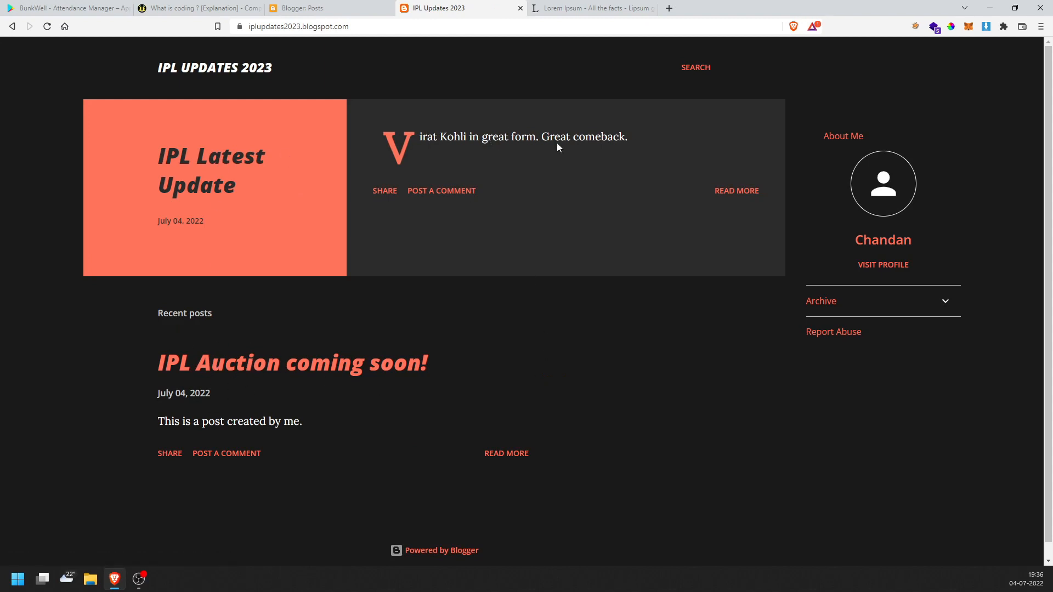
click(736, 191)
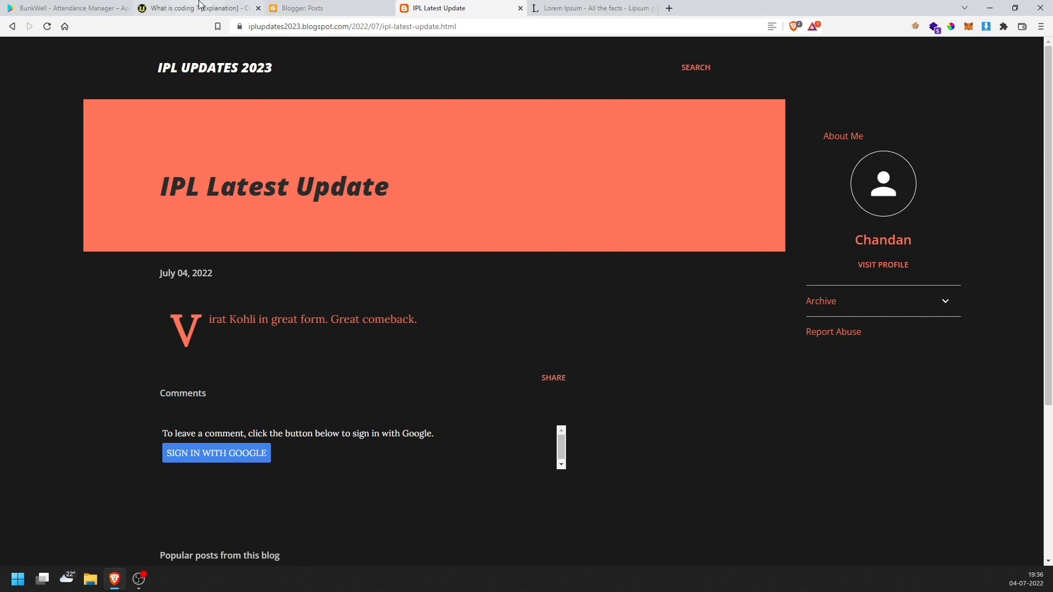
click(195, 9)
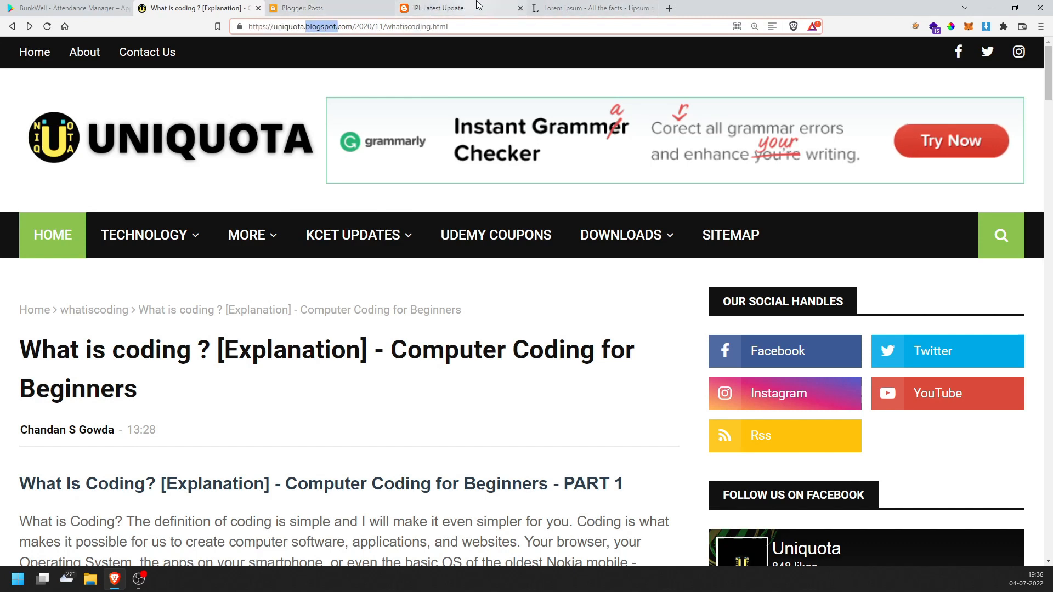
click(433, 8)
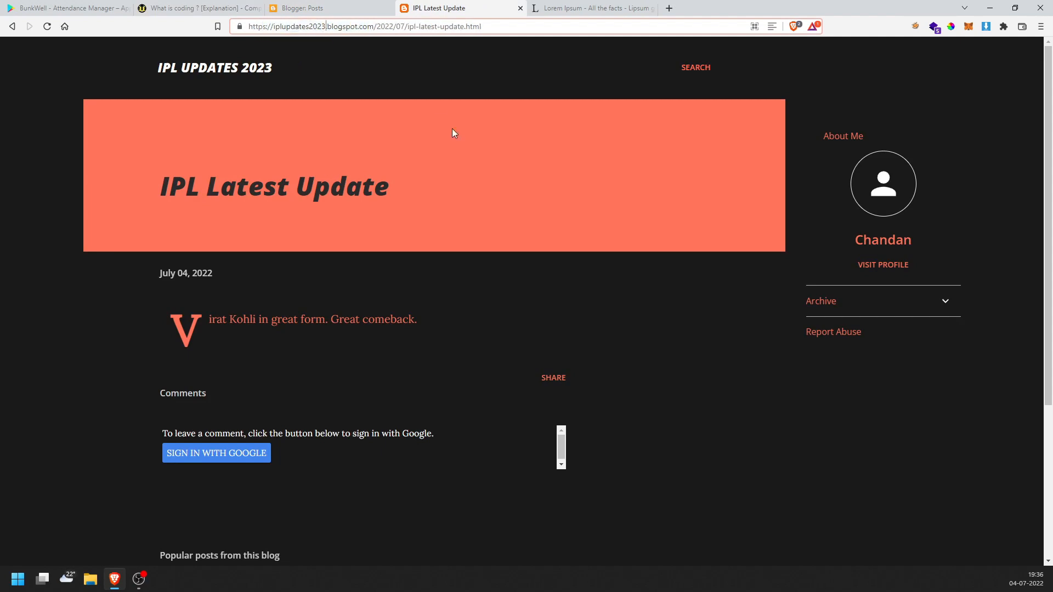
scroll(down, 3)
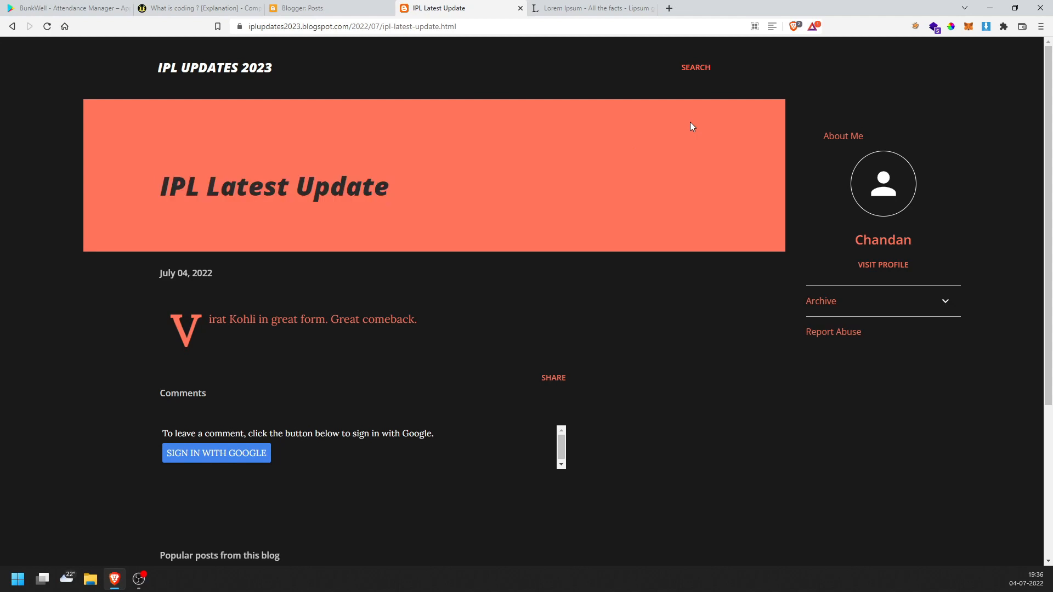
mouse_move(677, 136)
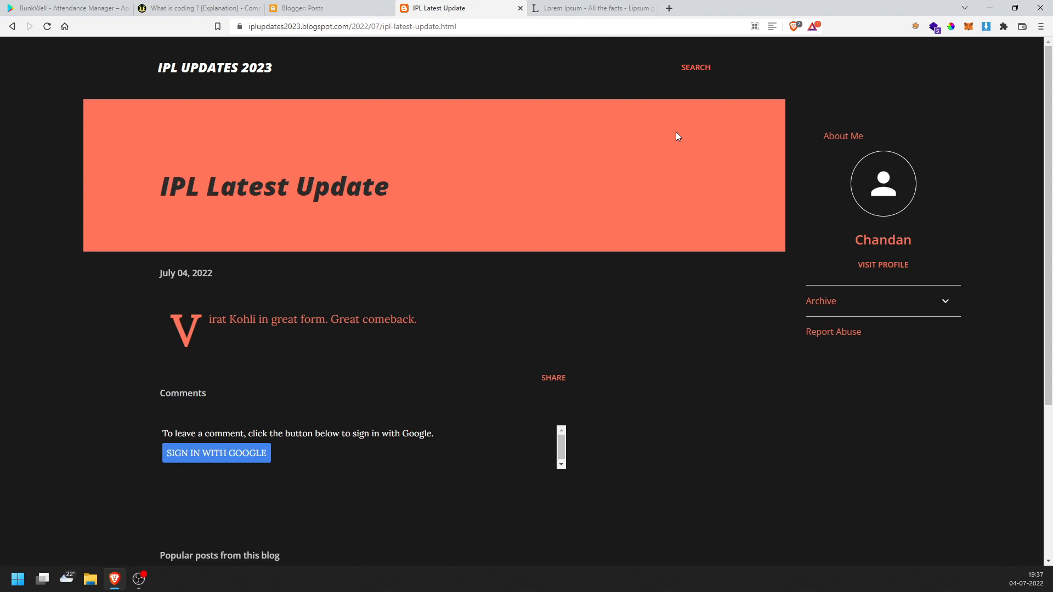
click(194, 8)
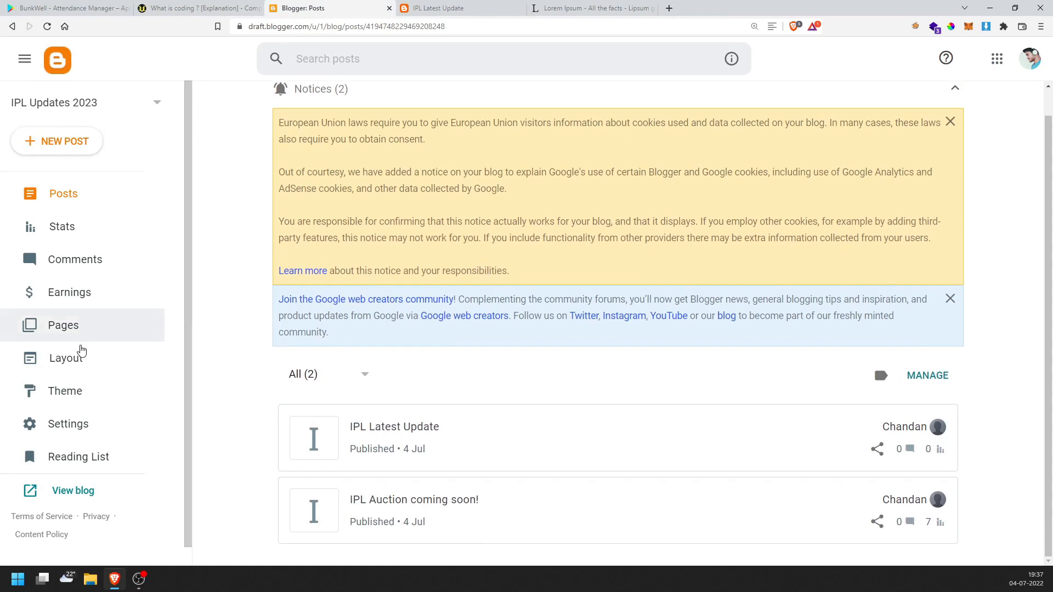
Browse the Layout gadgets down to the Footer, then return to the IPL Latest Update tab
click(66, 358)
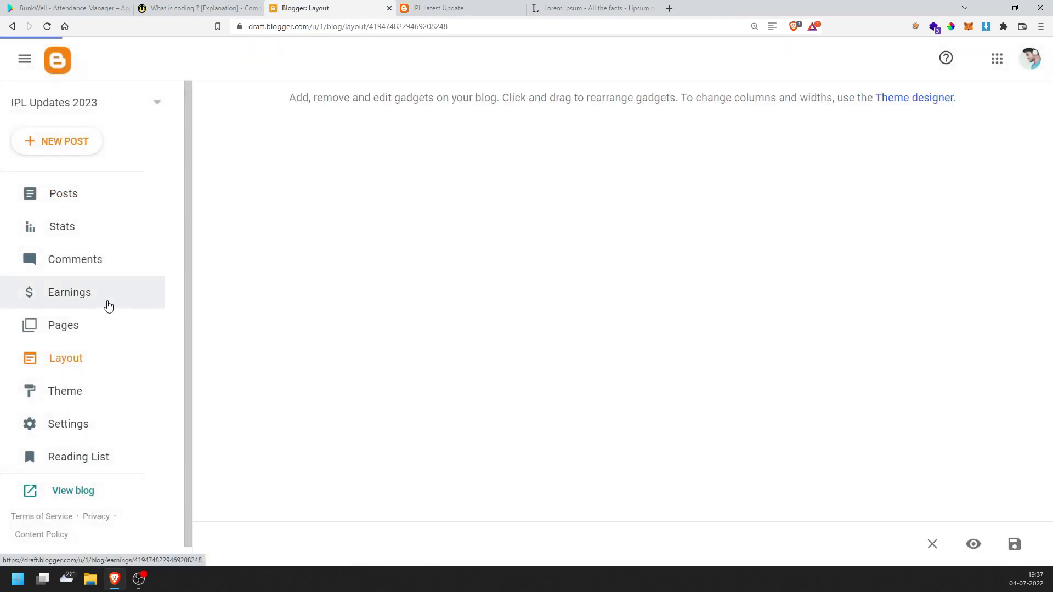
click(69, 291)
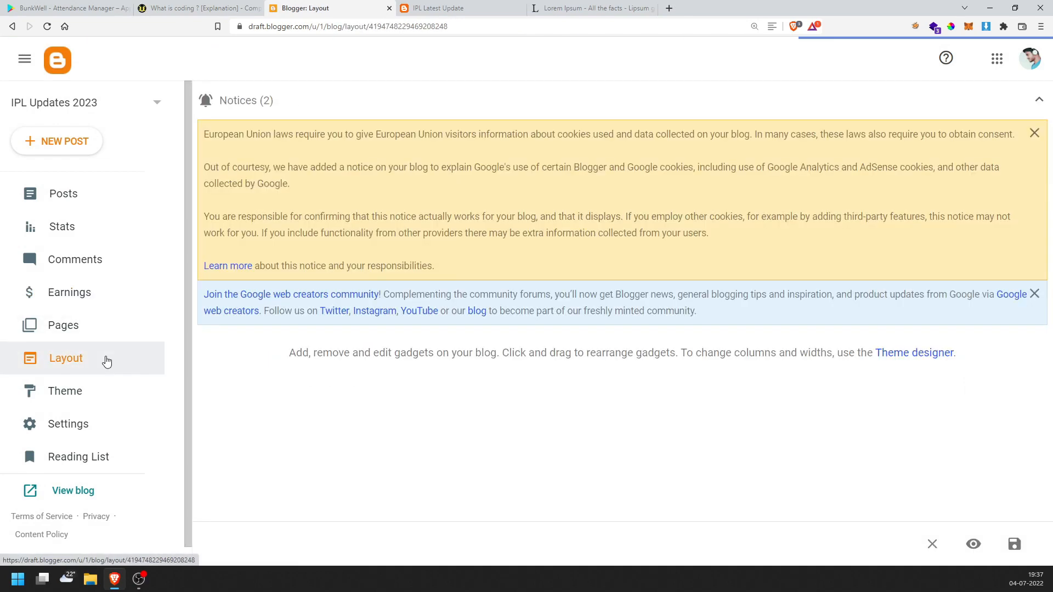
scroll(down, 3)
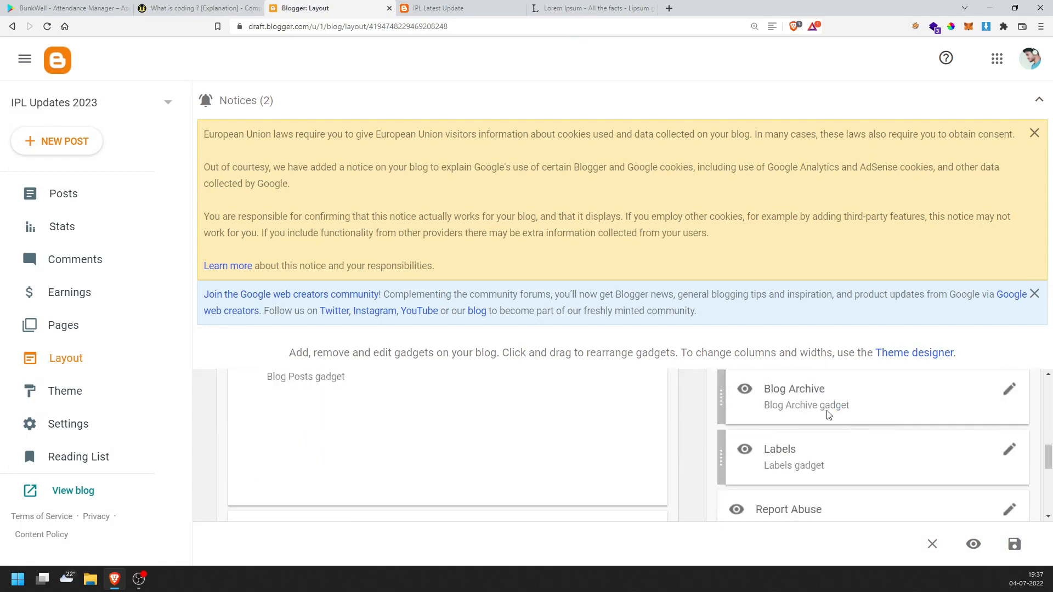
scroll(down, 3)
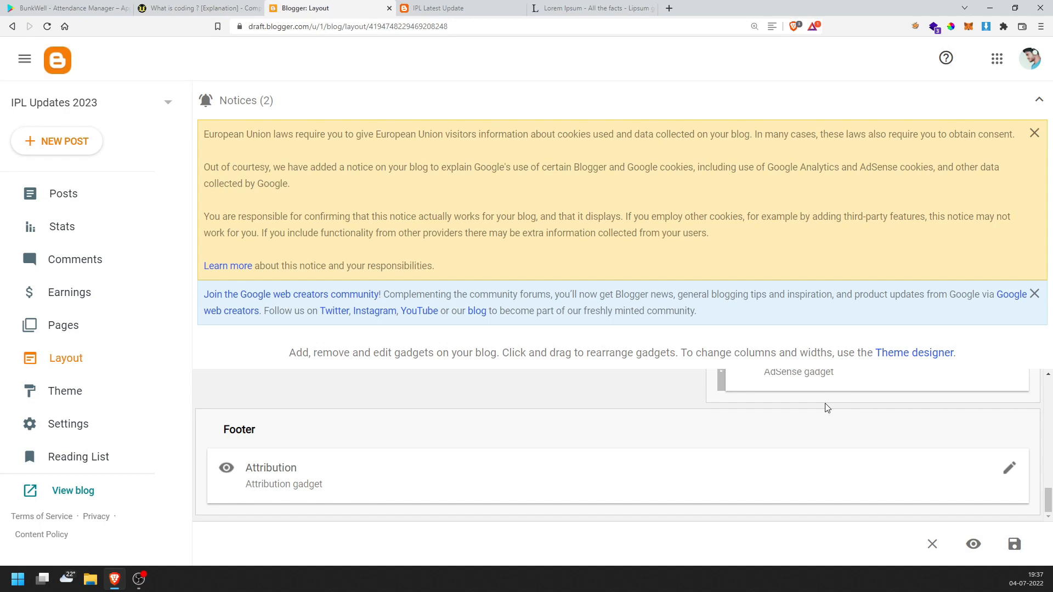
mouse_move(650, 267)
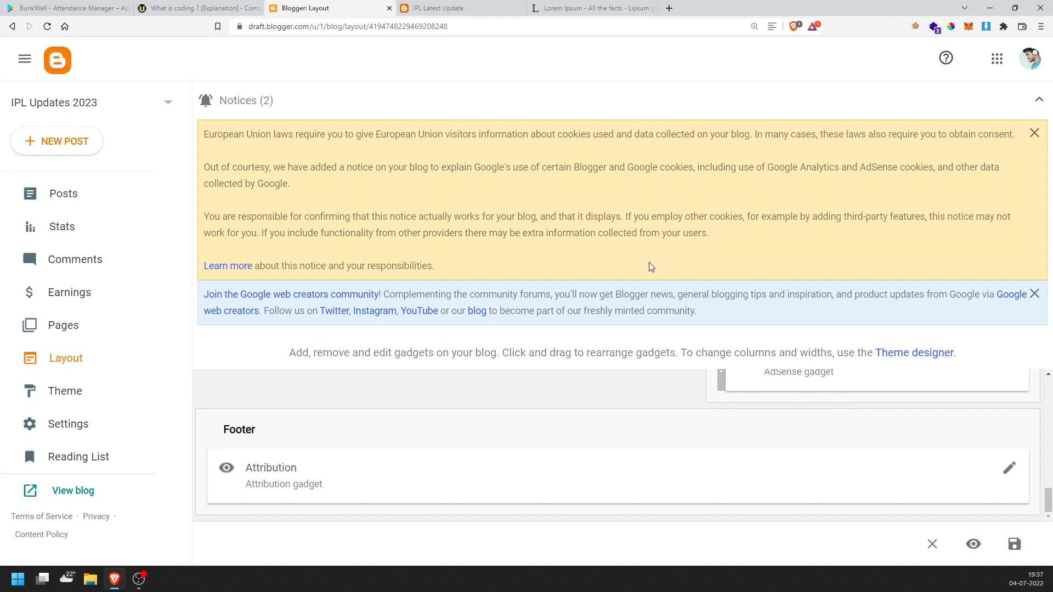
mouse_move(825, 71)
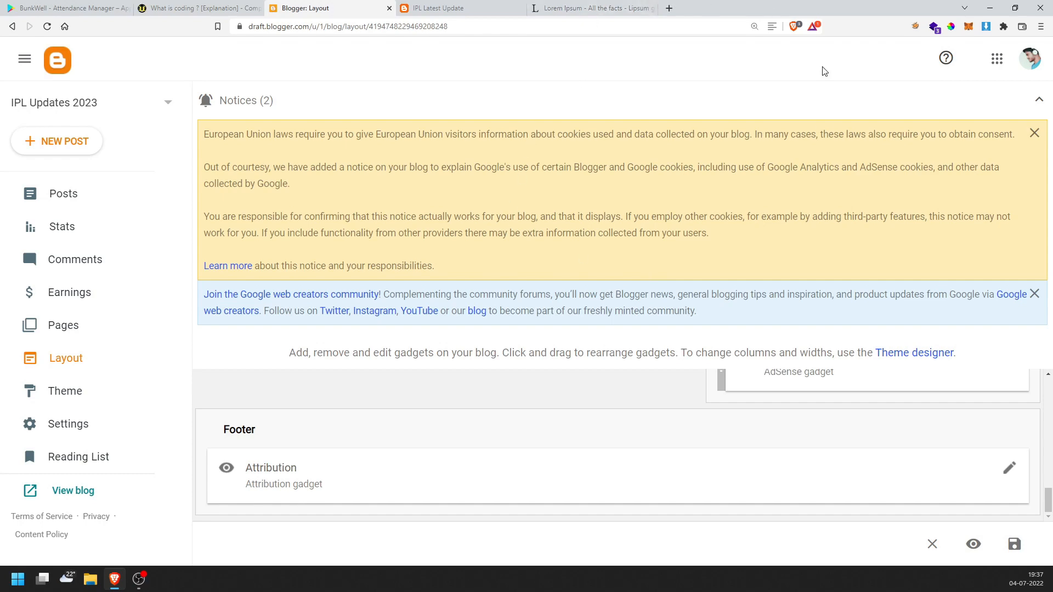
click(440, 8)
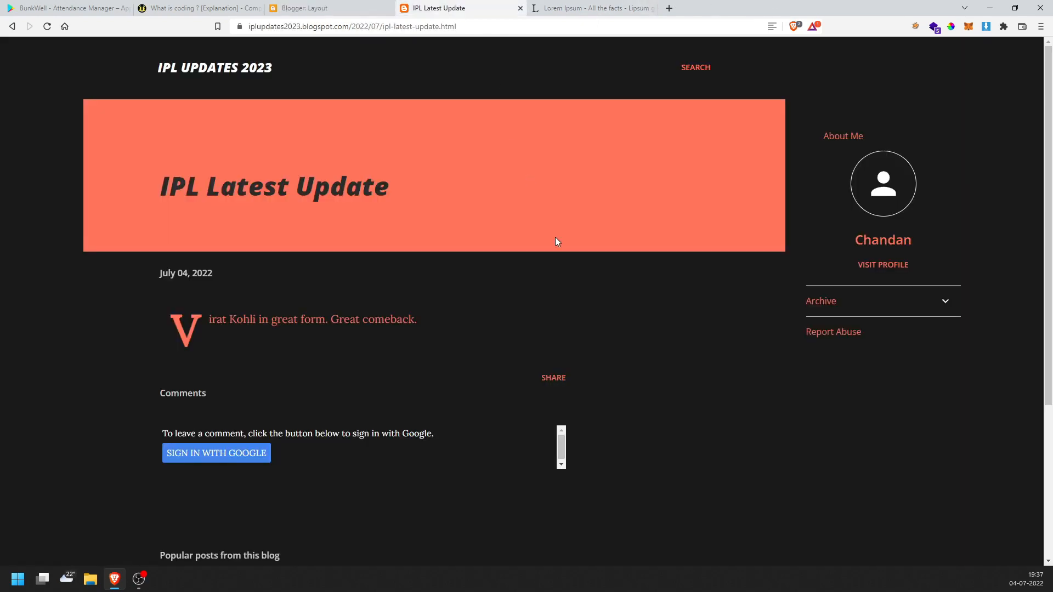
Scroll down the live IPL Latest Update post page
scroll(down, 3)
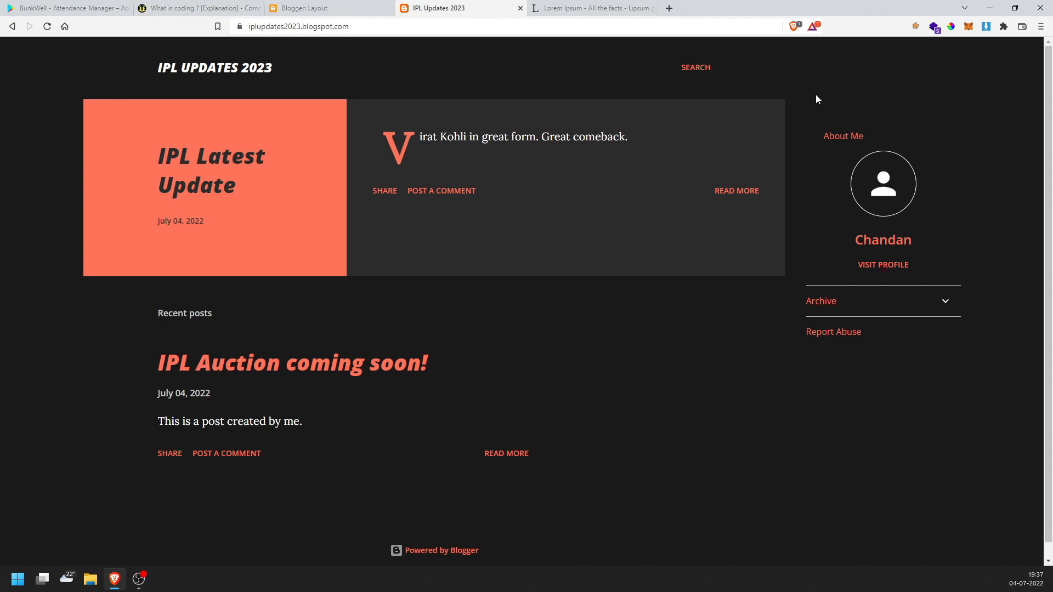
mouse_move(587, 159)
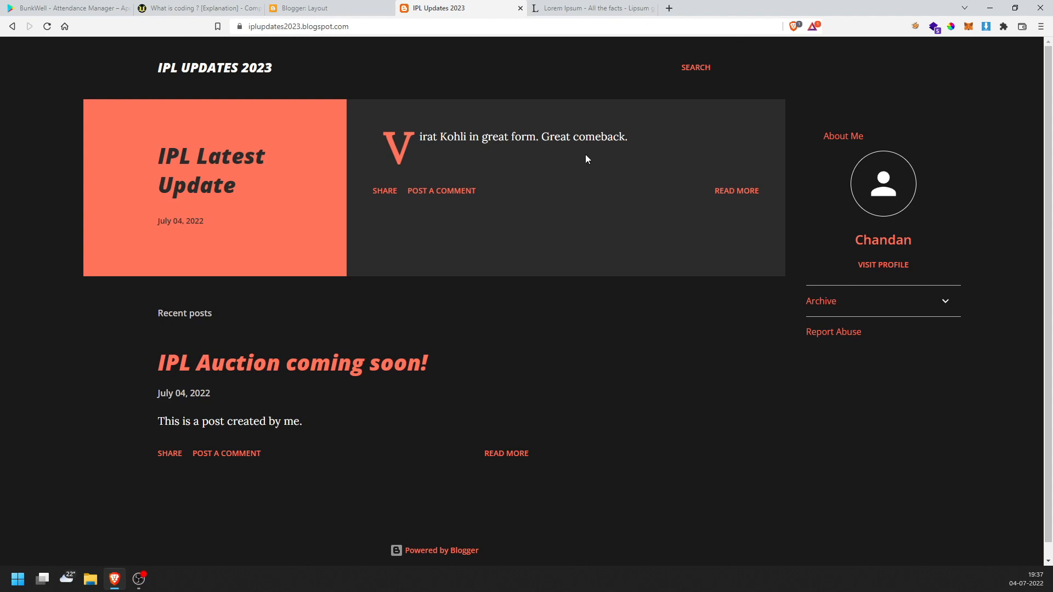
mouse_move(85, 98)
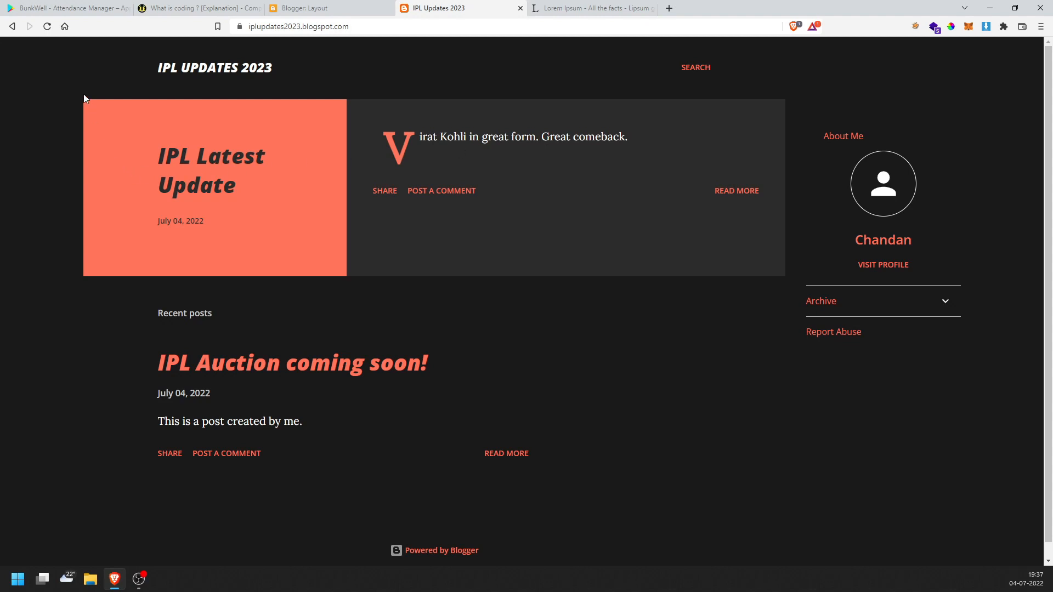